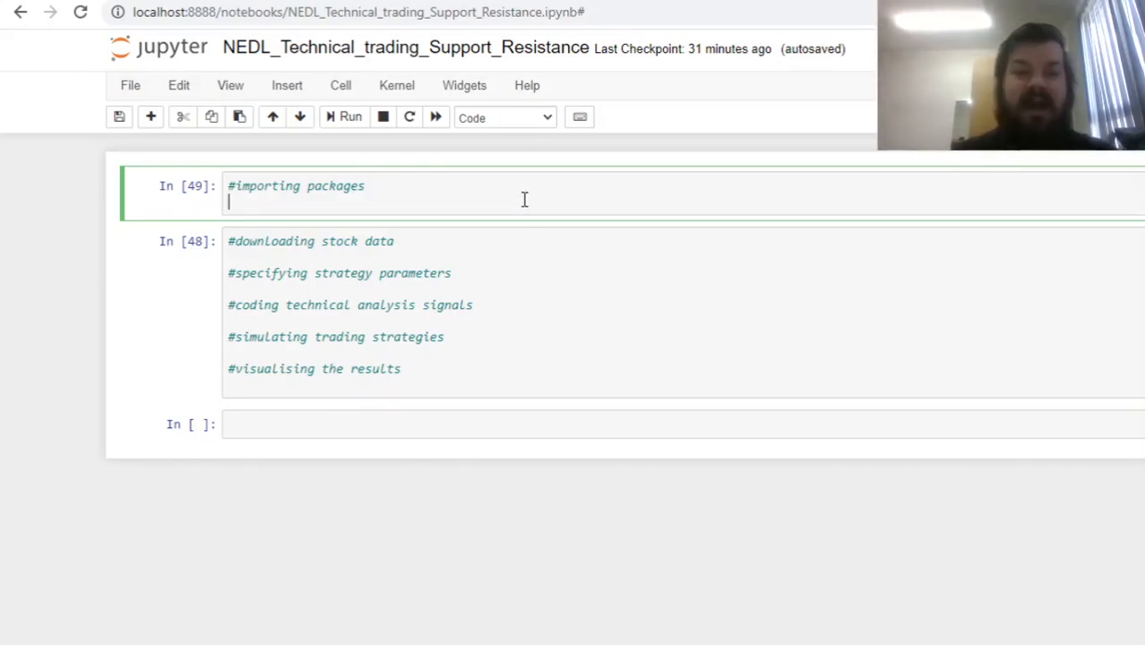
Step: Write the import lines for numpy as np, pandas as pd, yfinance as yf and matplotlib.pyplot as plt
text(i)
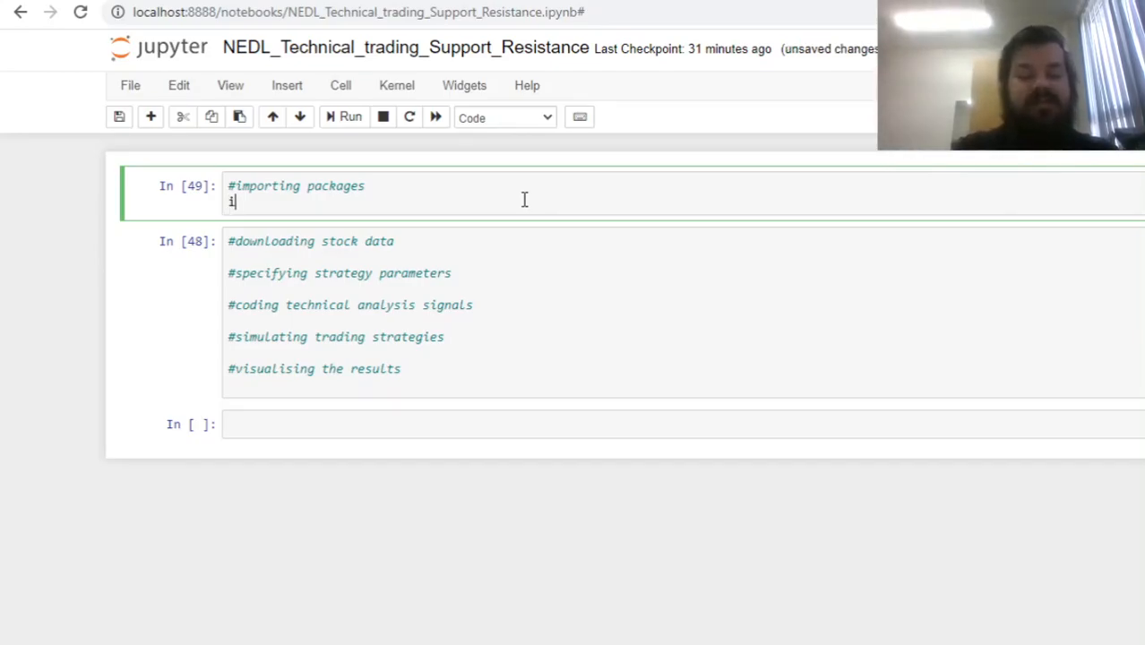
text(mport numpy as np)
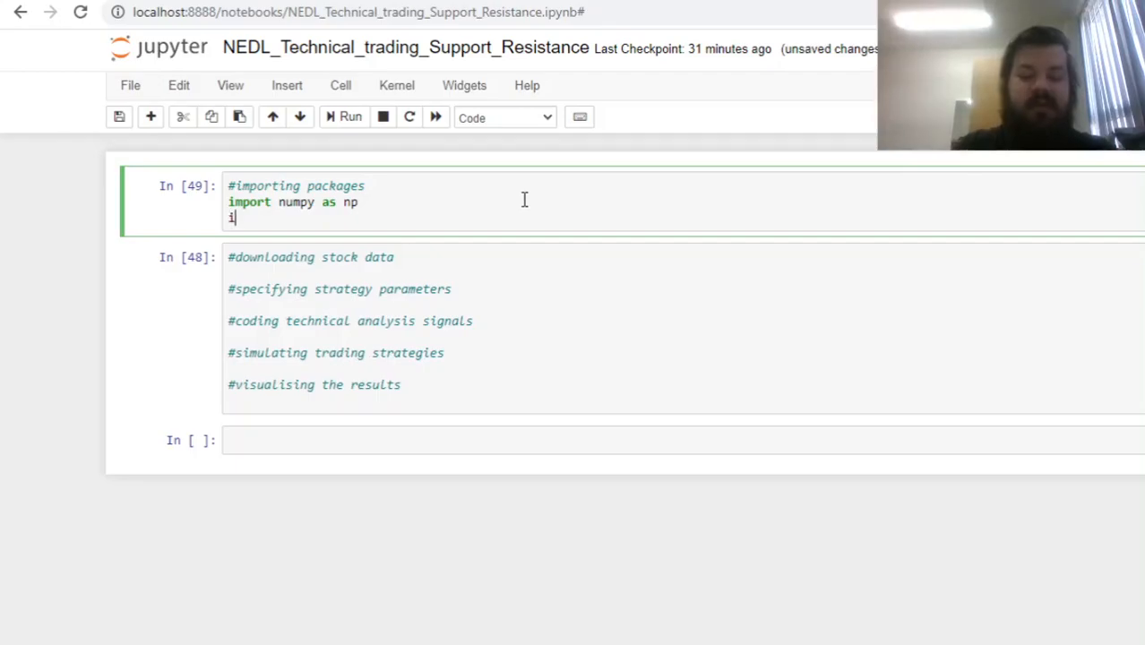
text(mport pandas as)
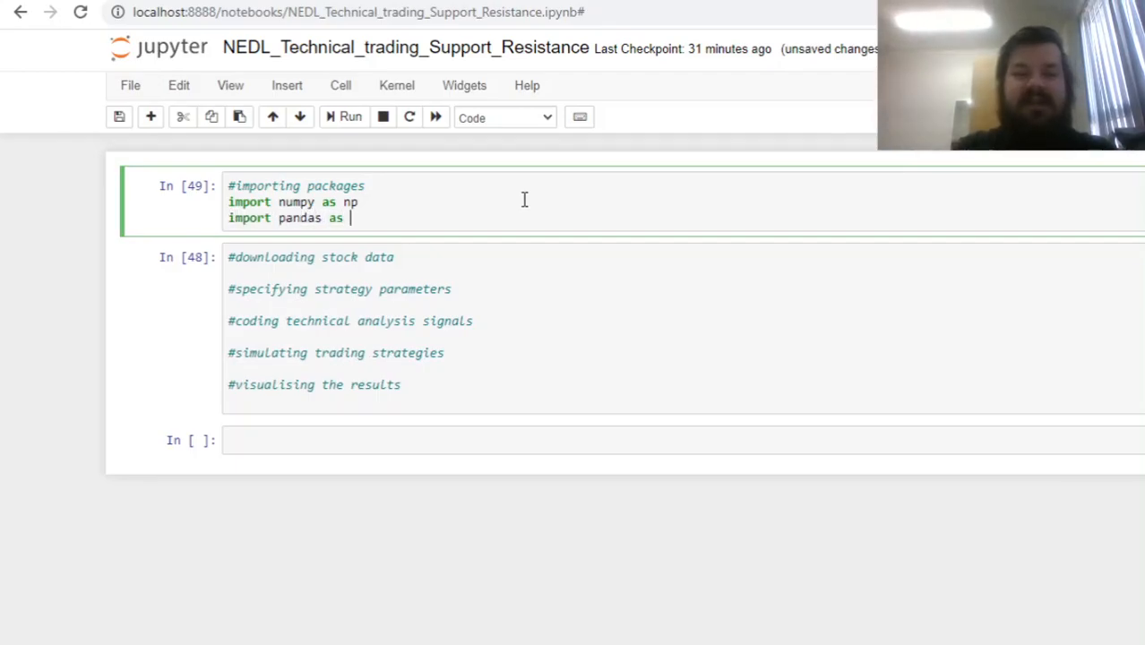
text(pd)
text(import yfinance)
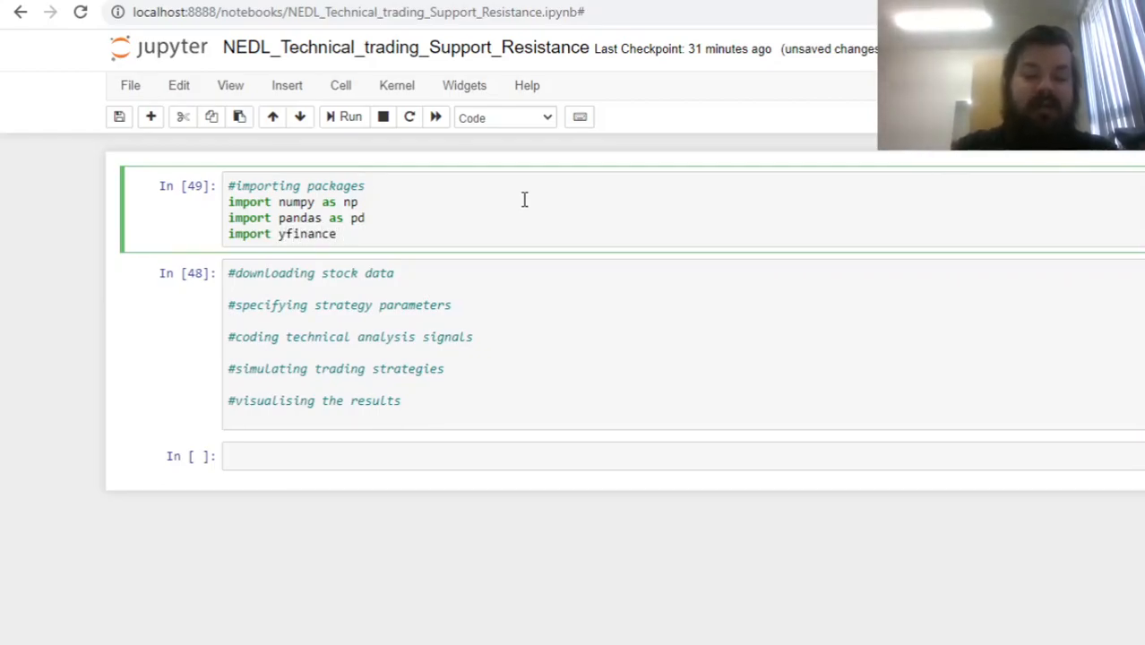
text(as yf)
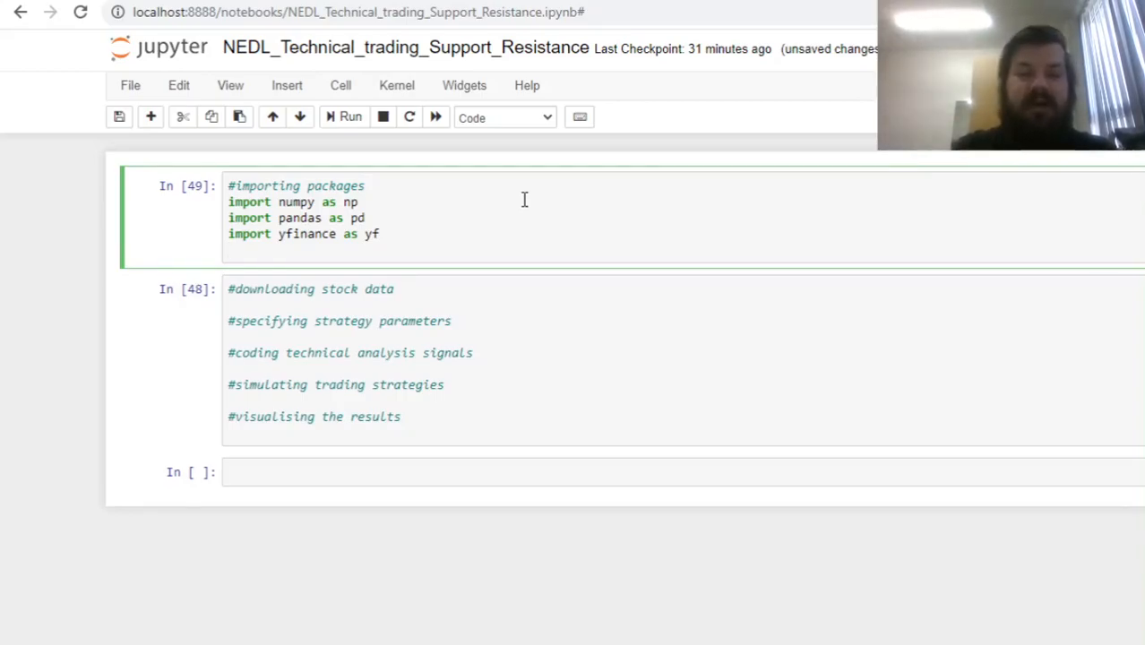
text(import matpl)
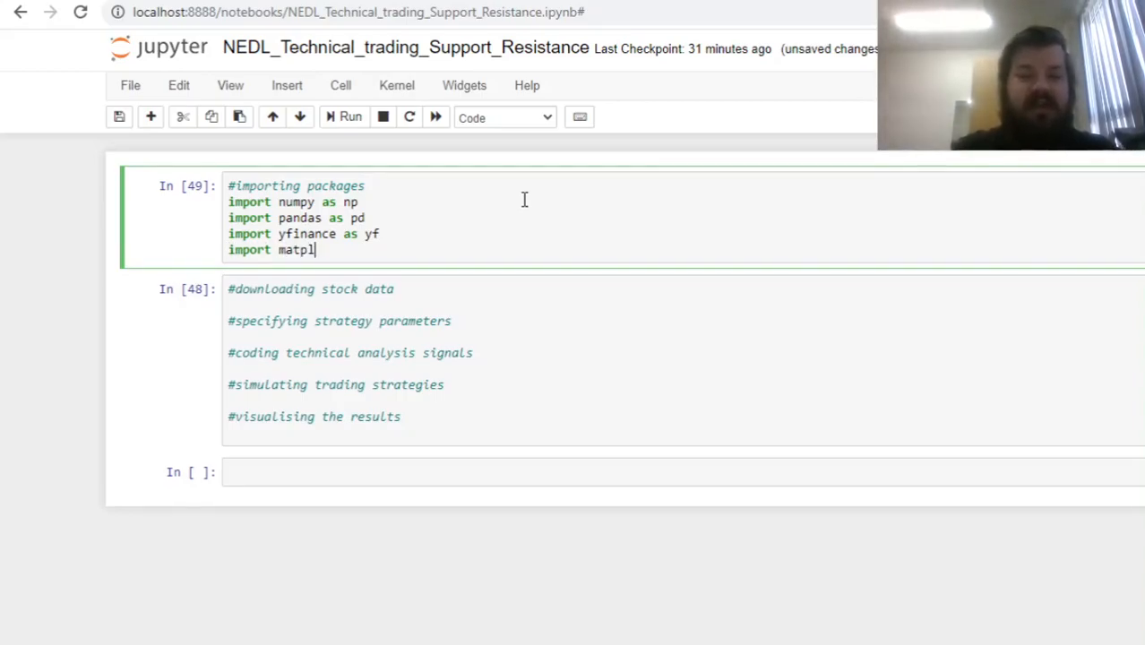
text(otlib.pyploit)
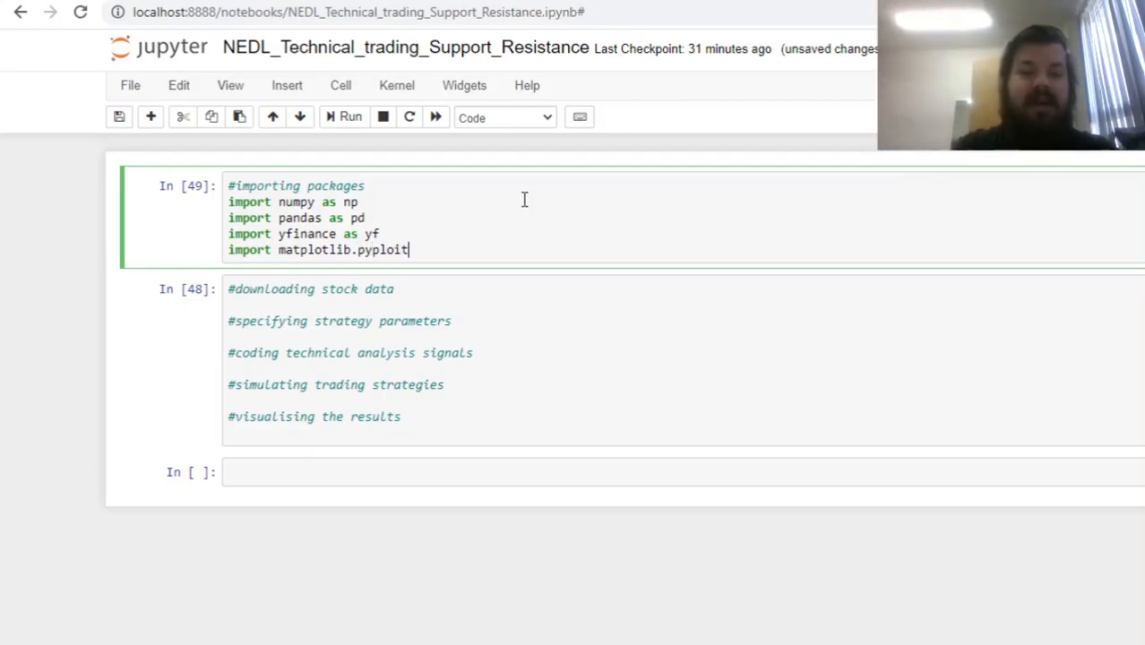
text(as plt)
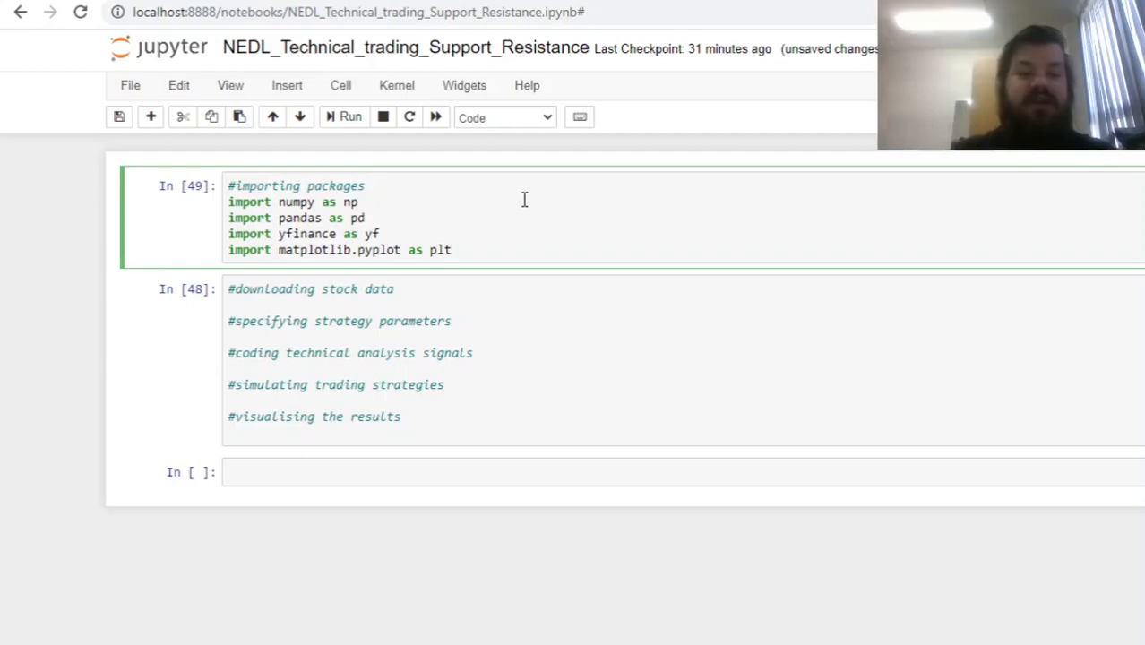
Step: Run the imports and set stock = 'JNJ' in the stock-data cell
click(344, 116)
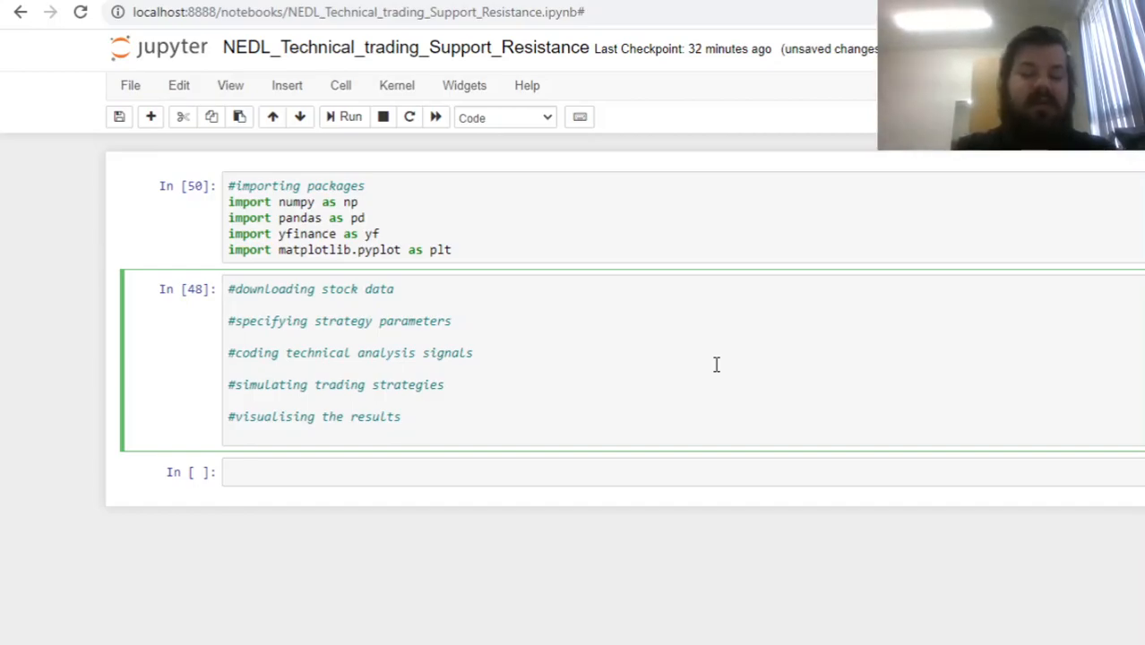
text(st)
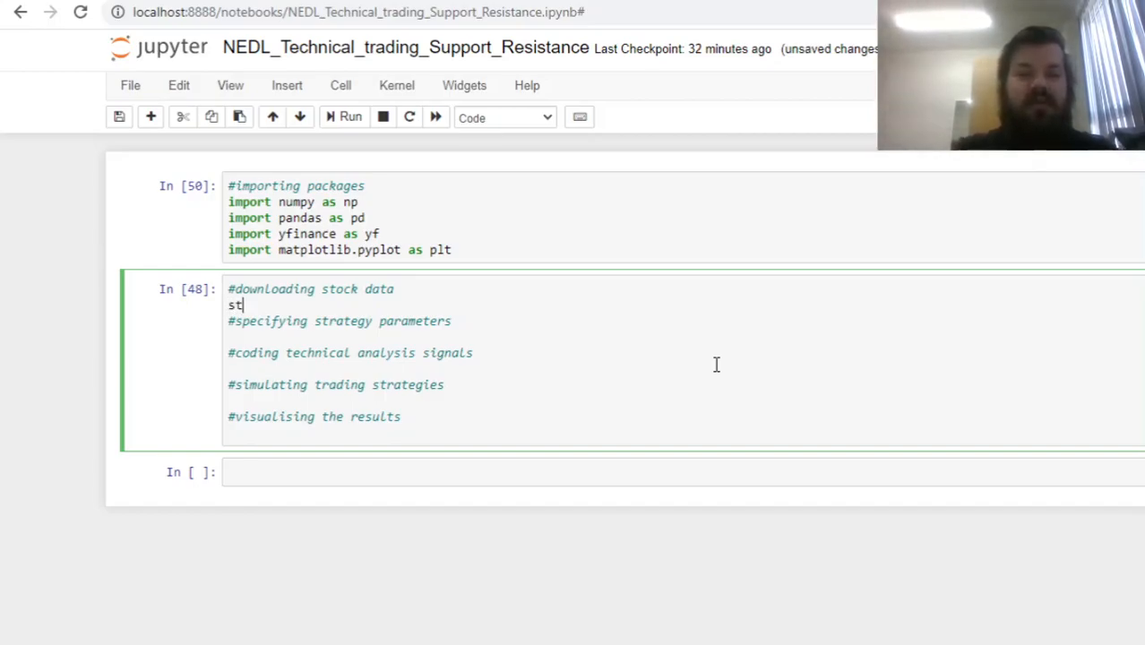
text(ock = ;)
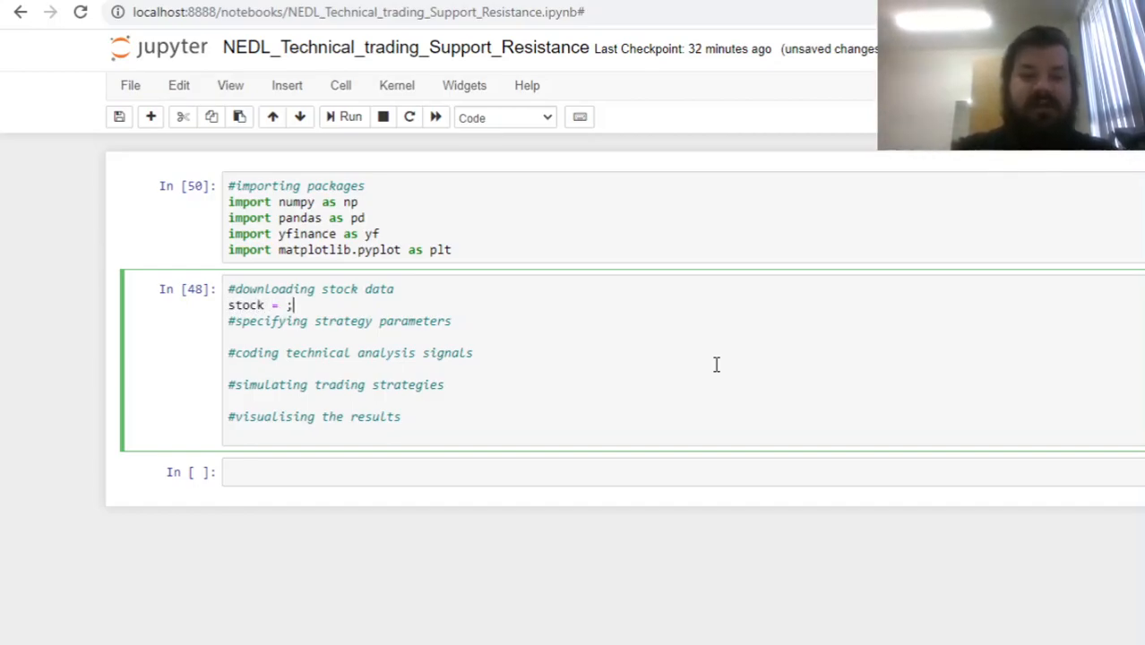
text('JNJ)
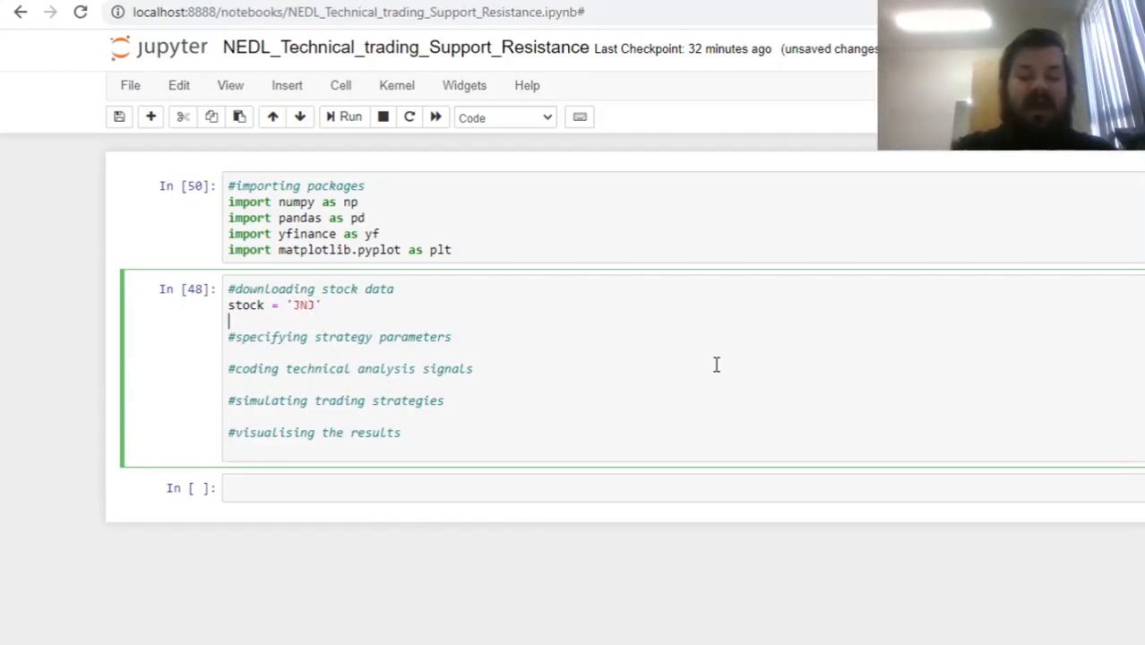
Step: Download the data with yf.download(stock, '2016-01-01', '2021-04-16')
text(data =)
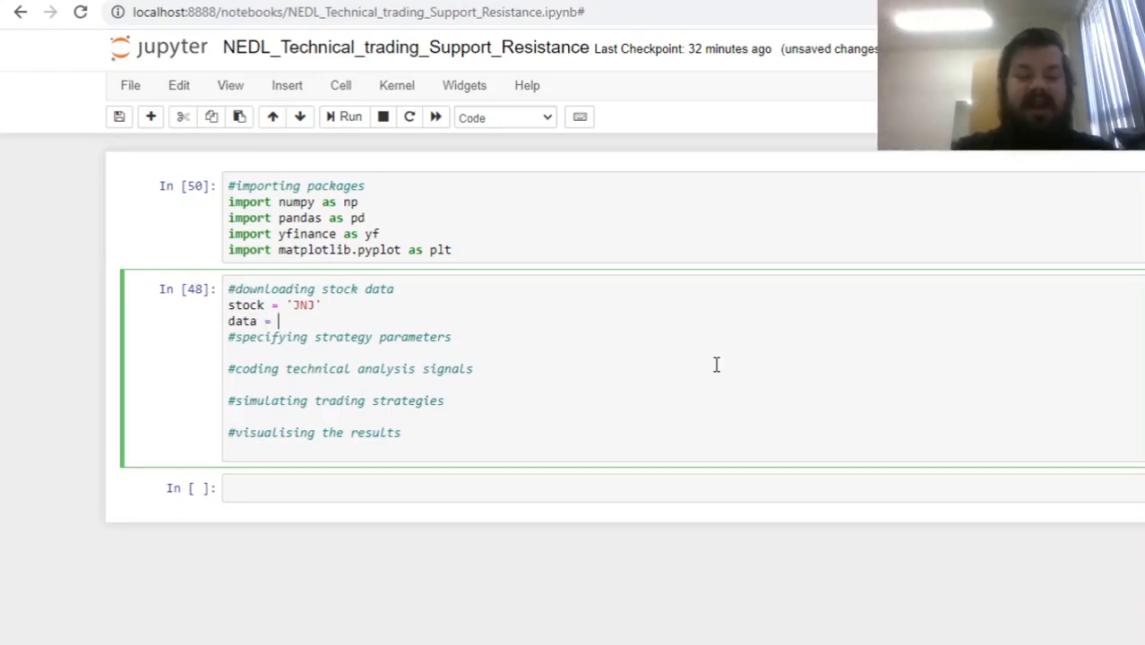
text(yf.download())
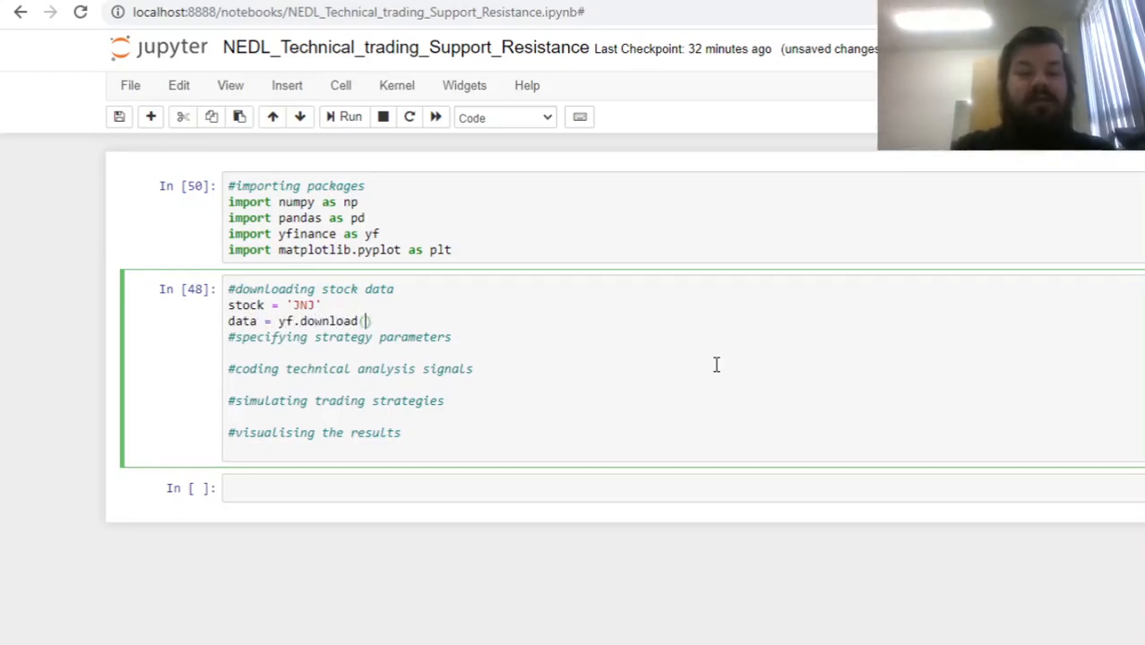
text(stock, '20')
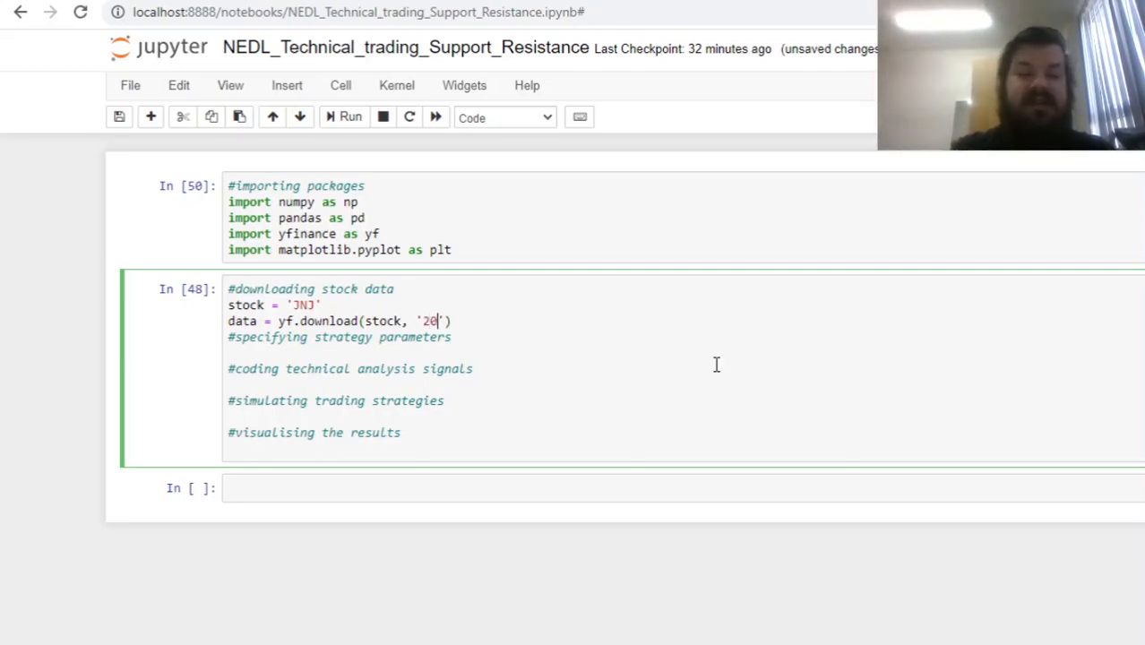
text(16-01-01)
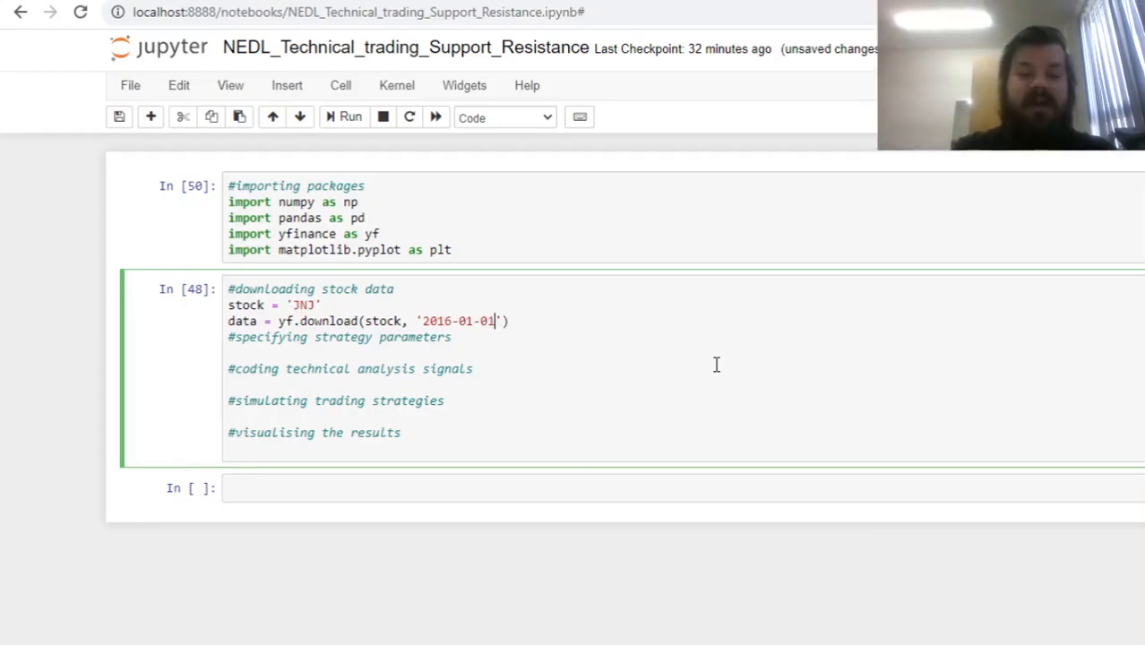
text(, ;)
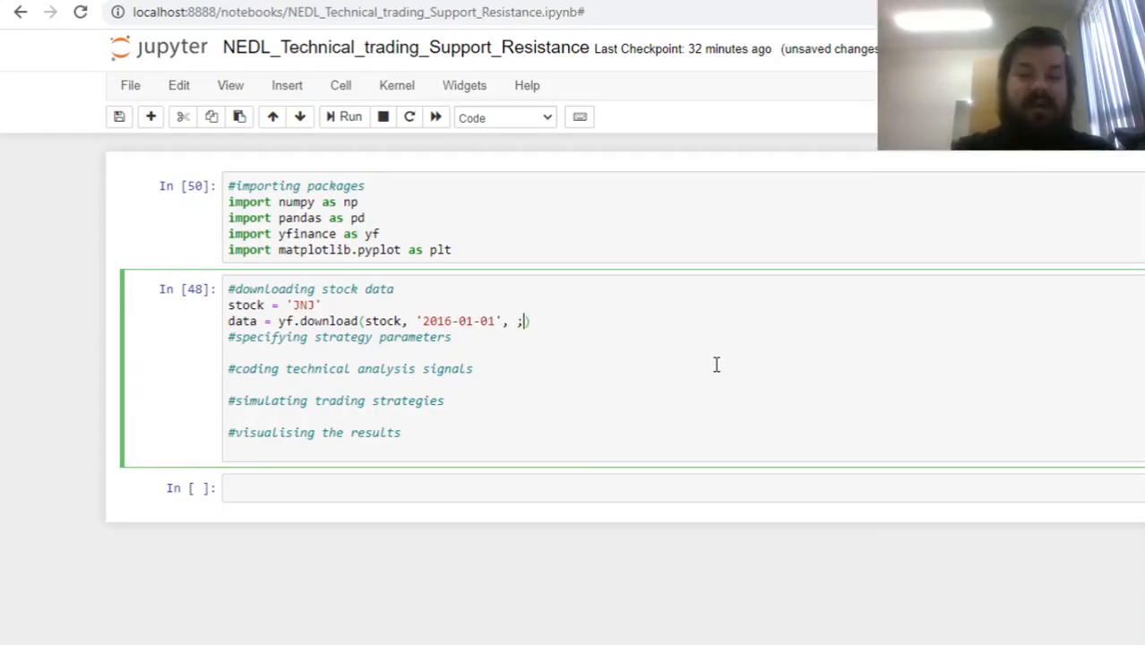
text('')
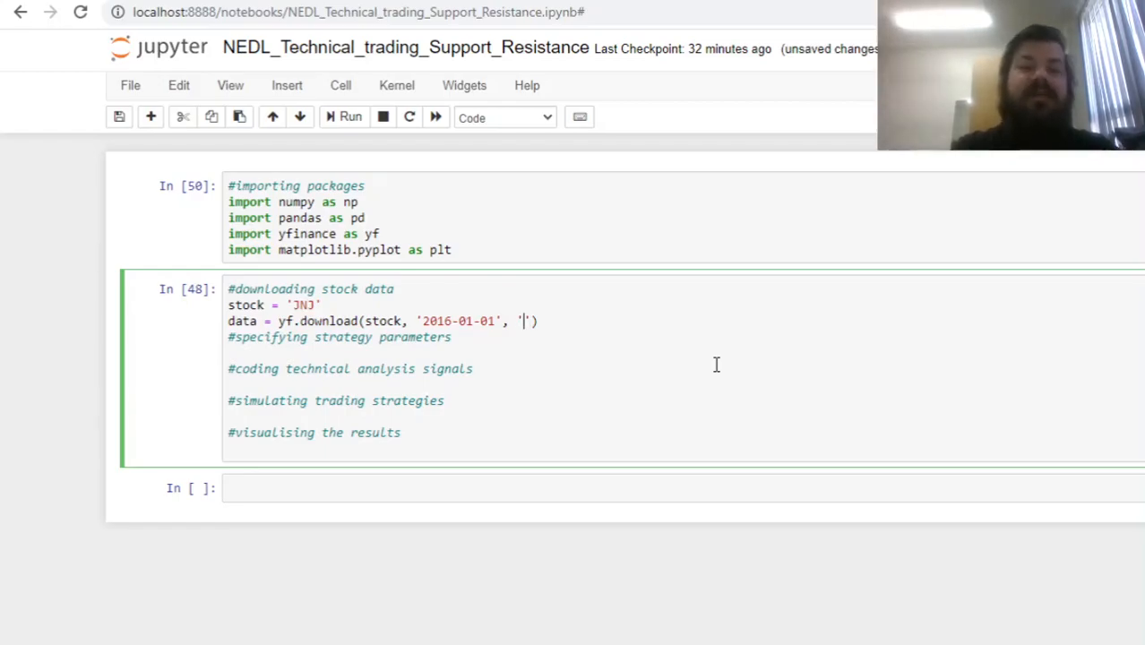
text(2021-04-16)
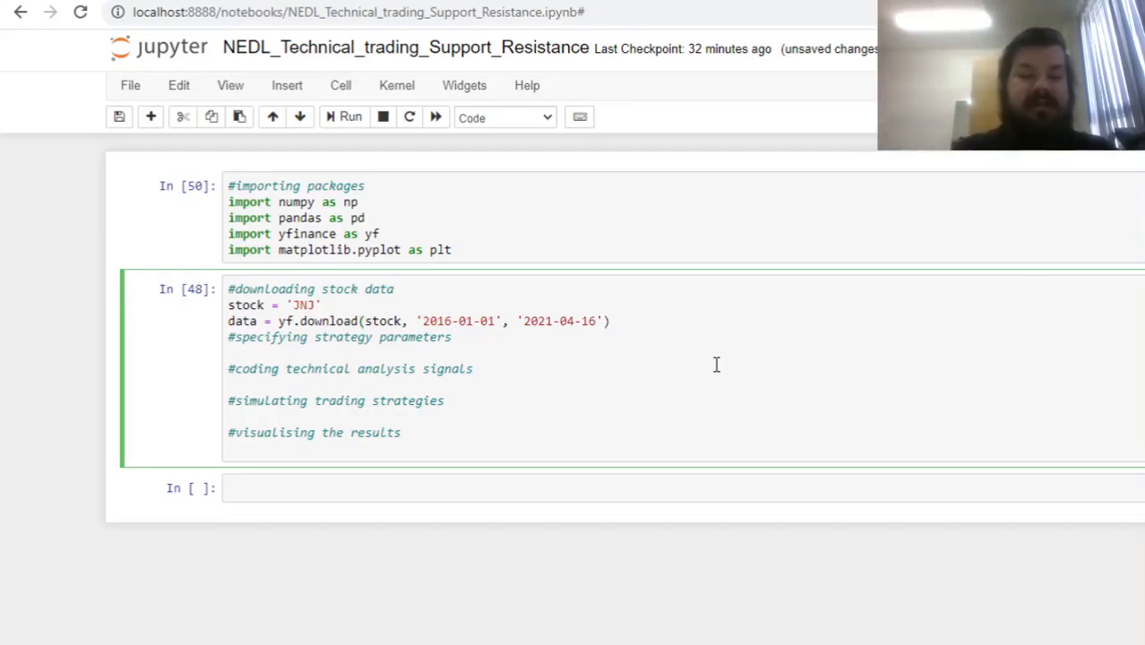
Step: Define the trading fee as fee = 0.0005
text(fe)
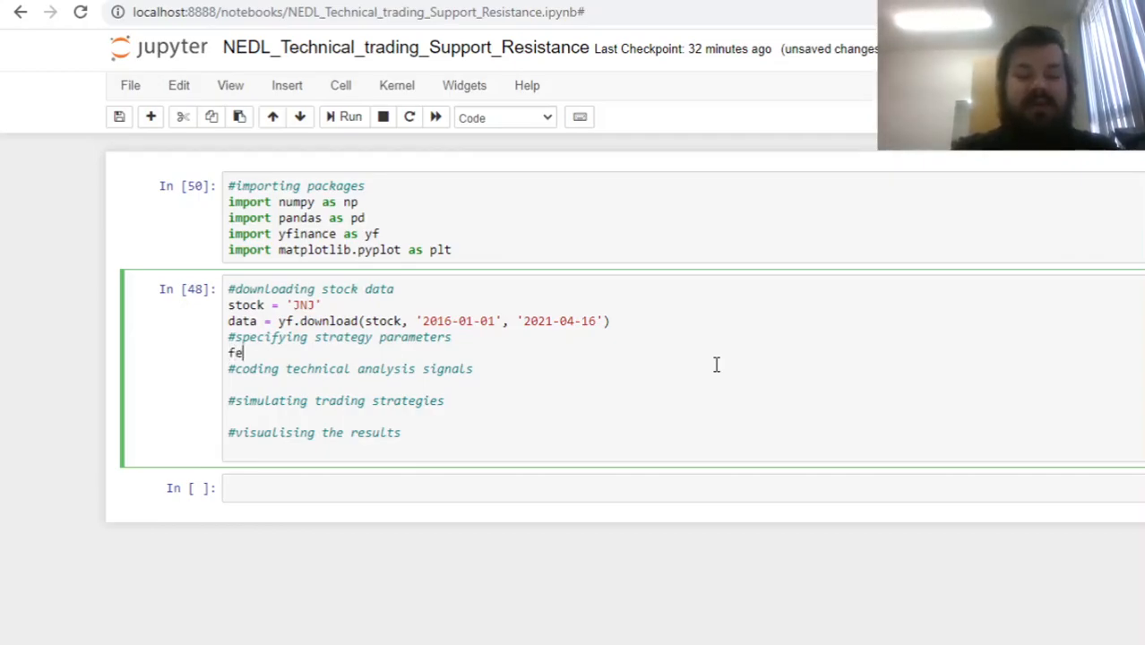
text(e)
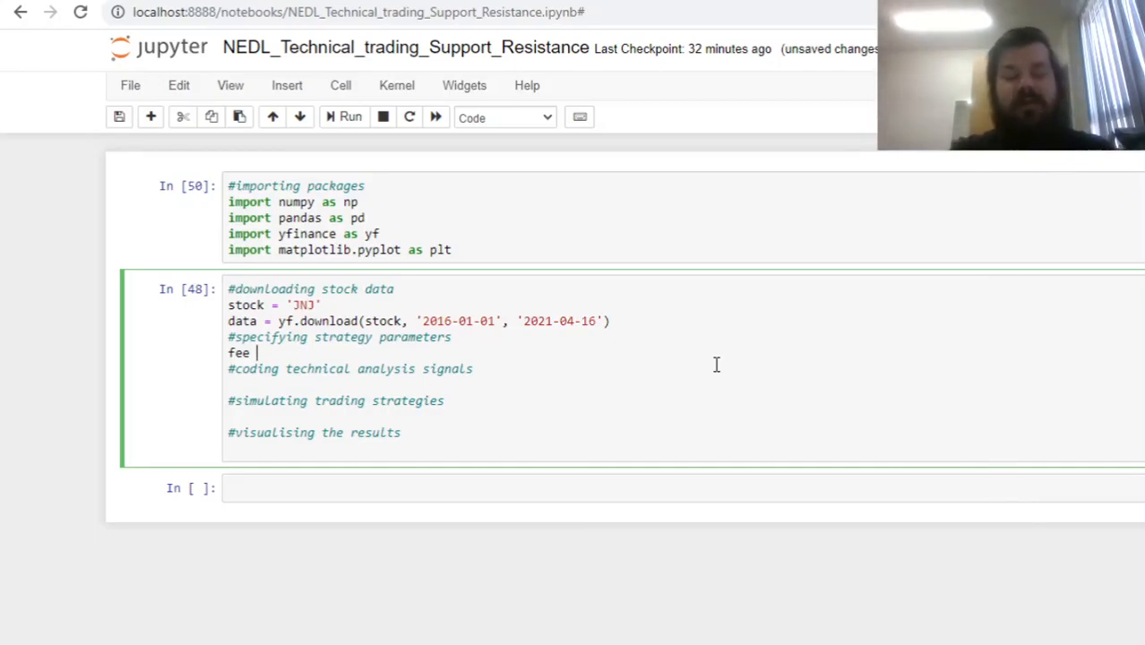
text(=)
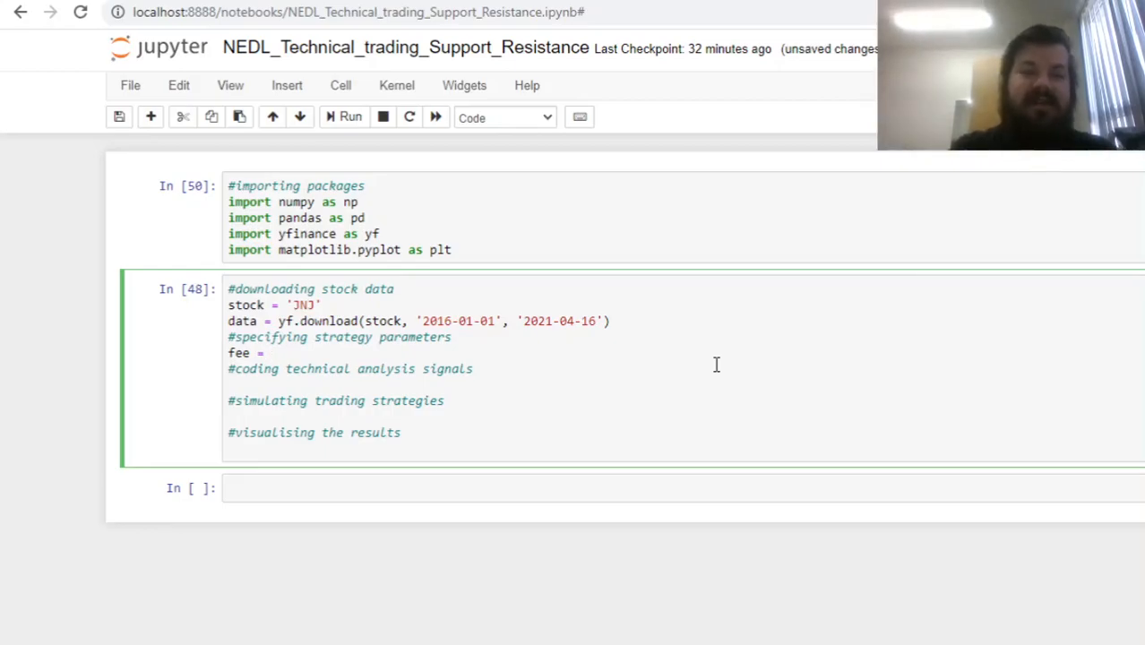
text(0.)
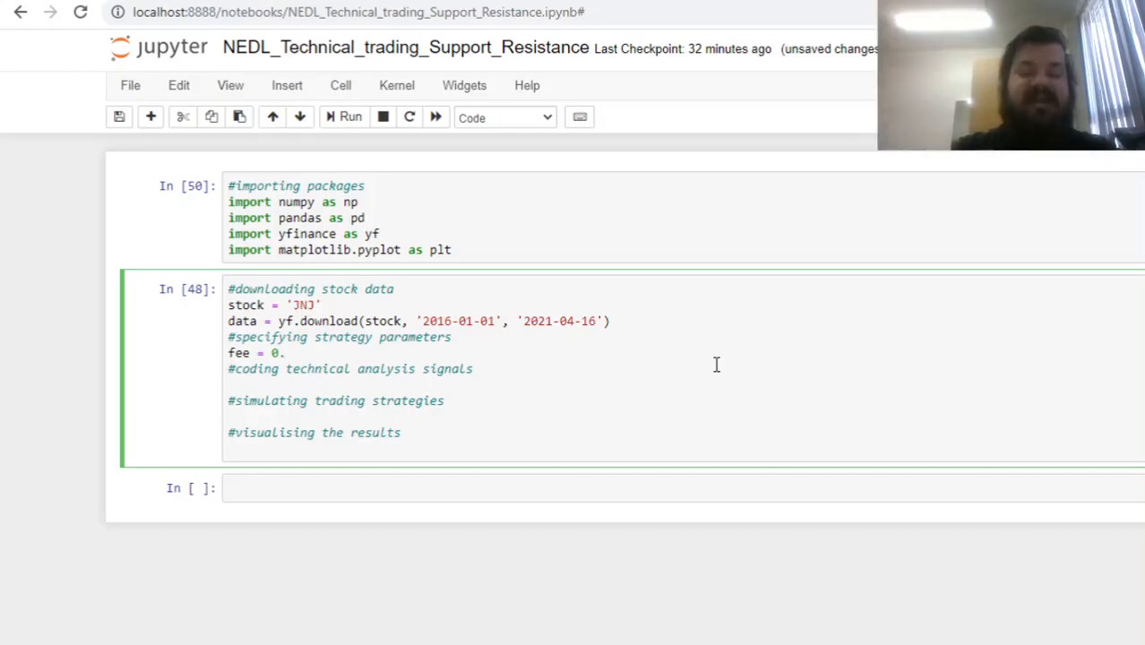
text(00)
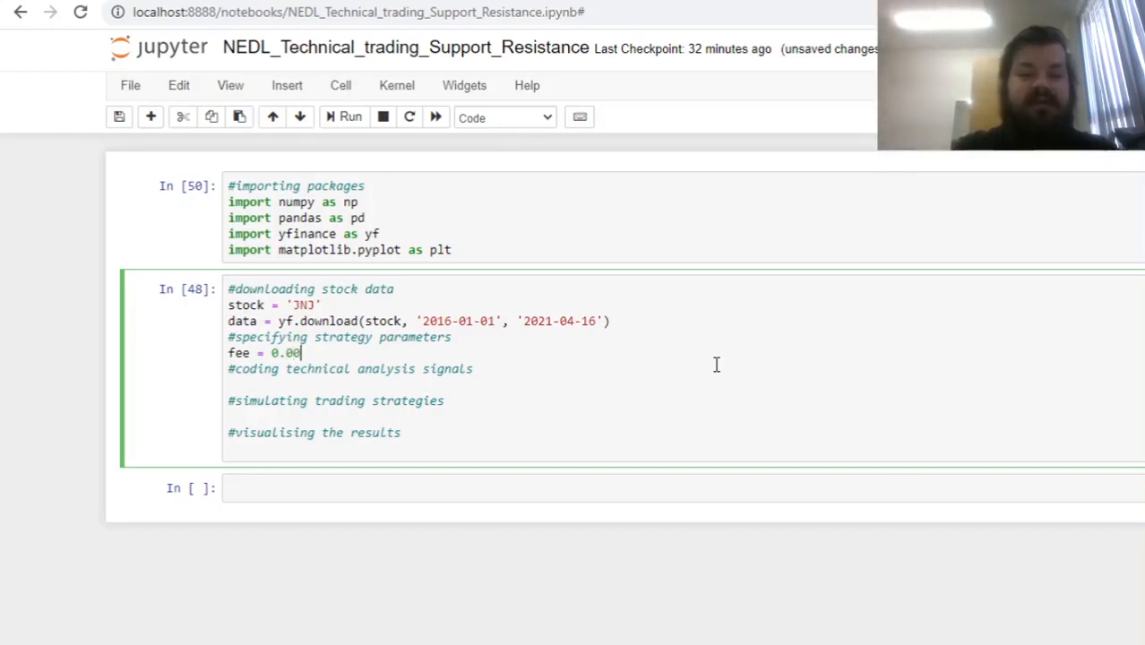
text(05)
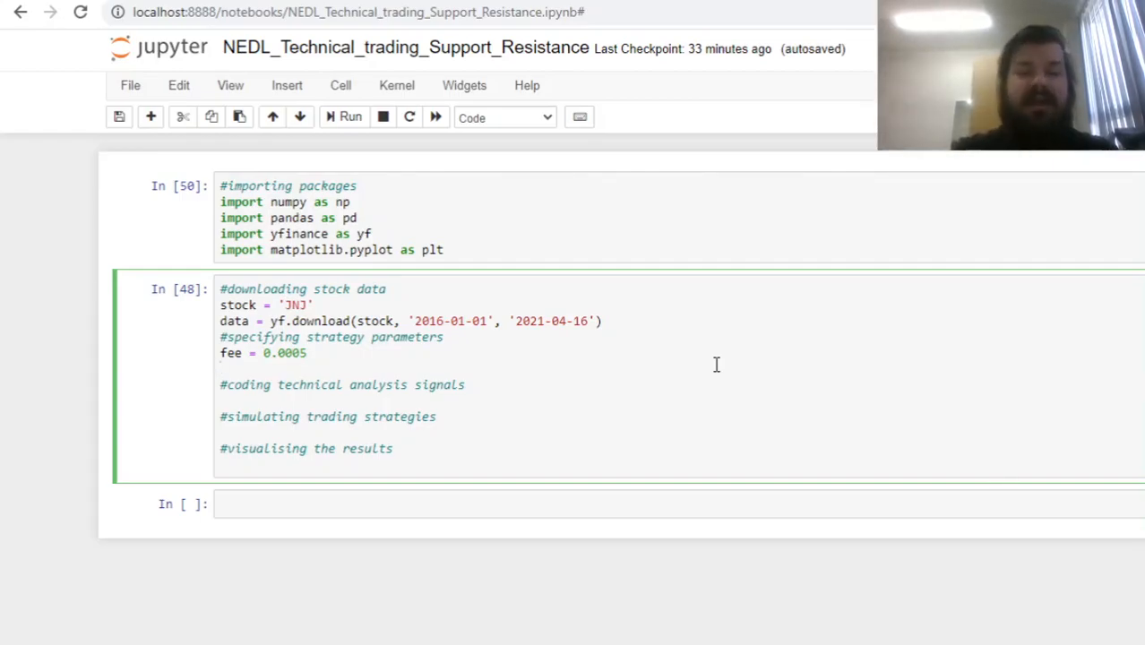
click(220, 369)
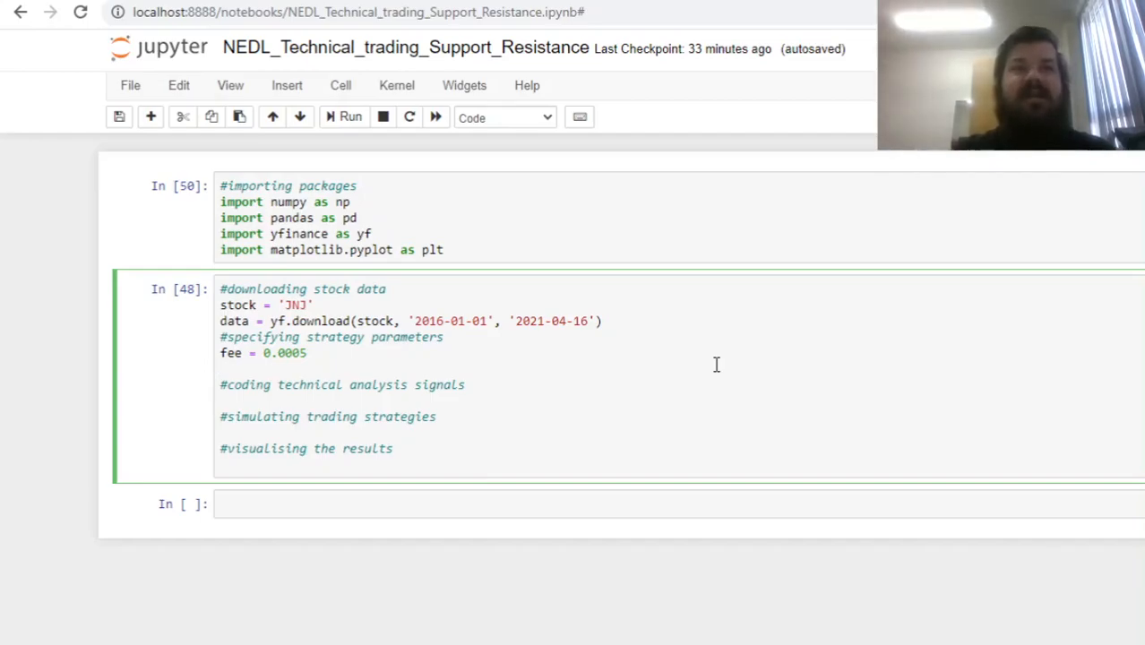
Step: Define the thresholds sr_sell = 0.7 and sr_buy = 0.3
text(sr_sel)
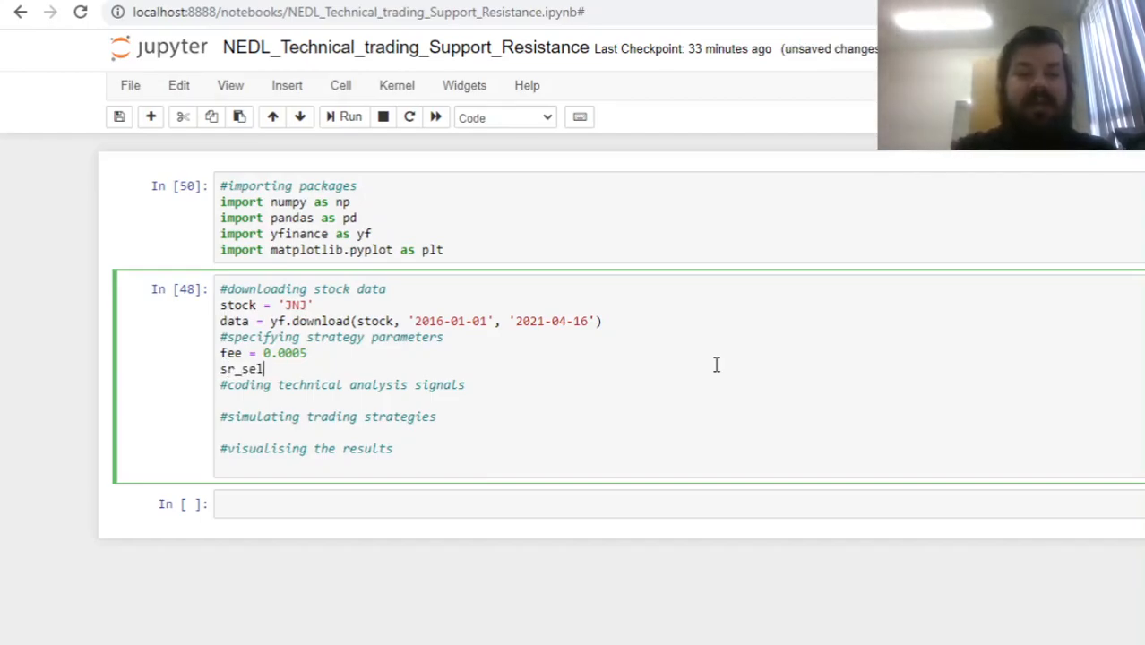
text(l =)
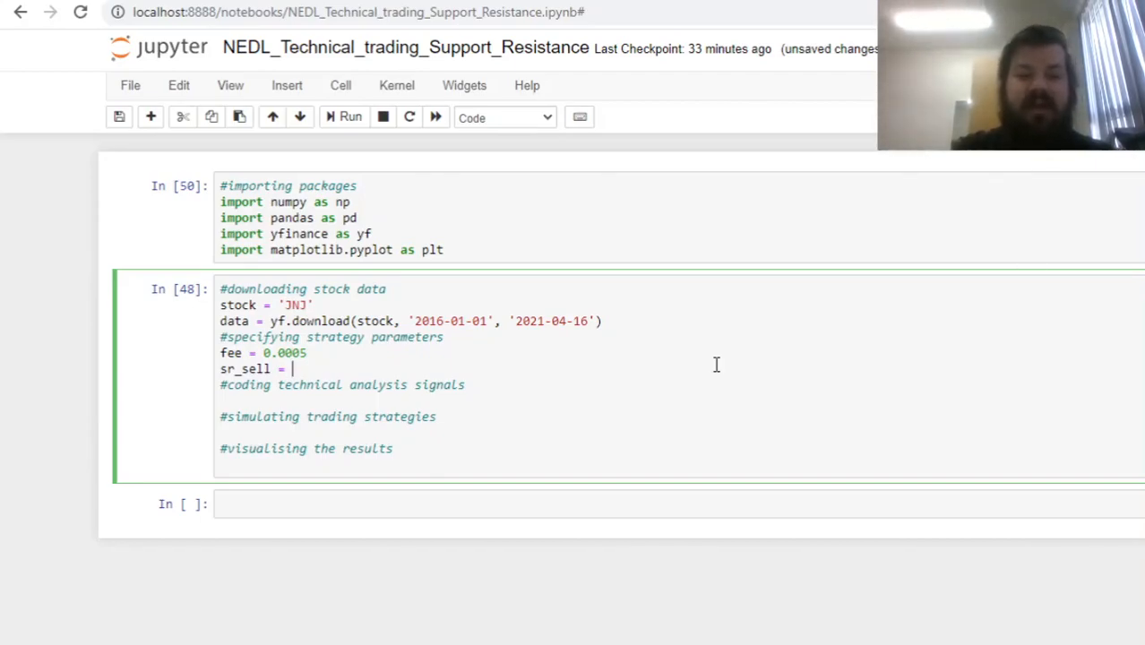
text(0.7)
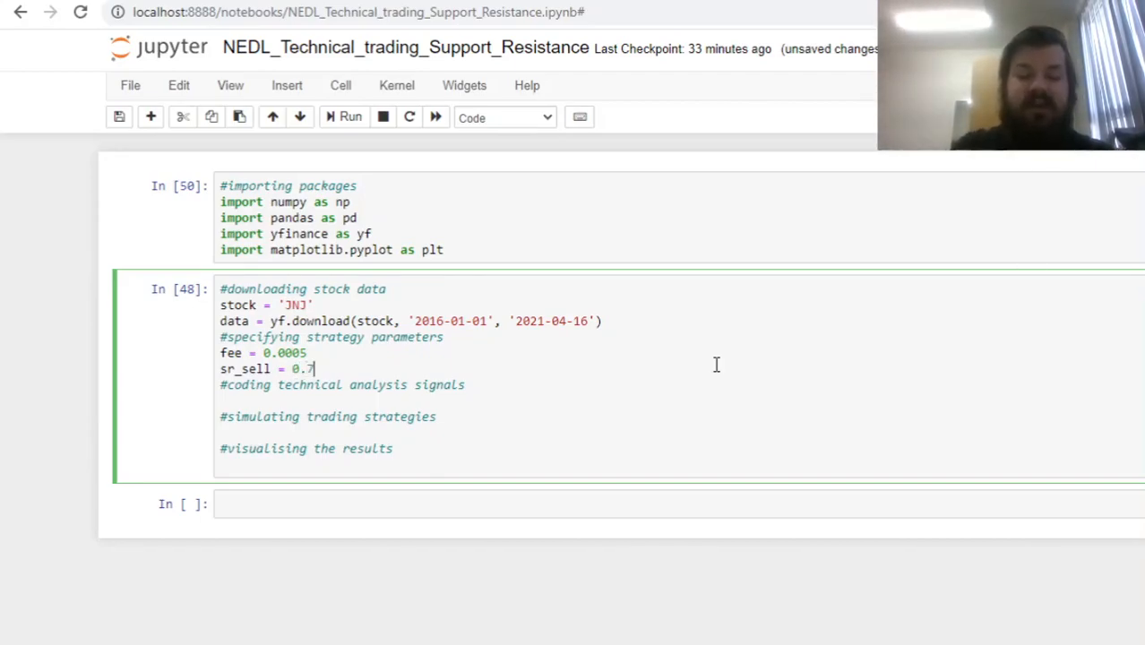
text(sr_bu)
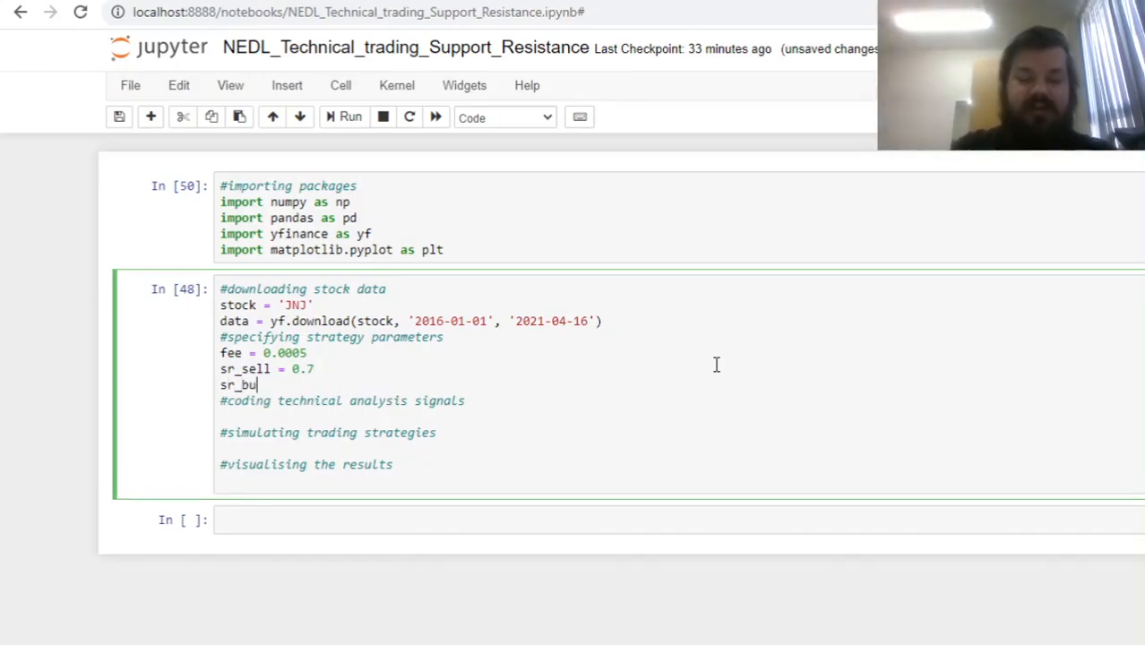
text(y =)
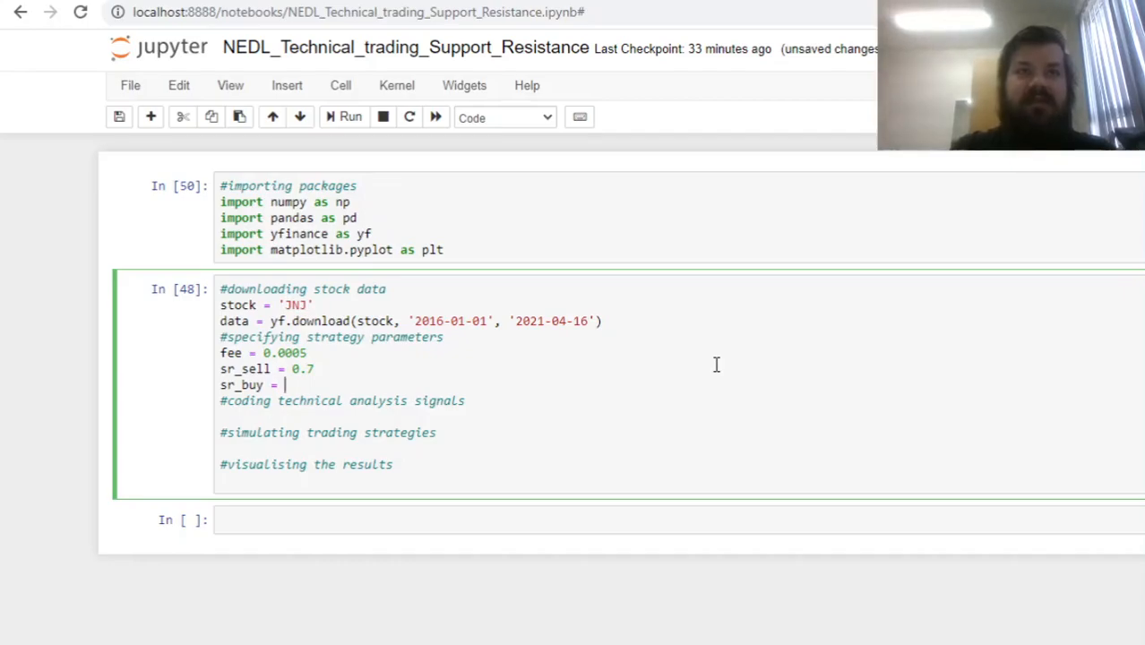
text(0.3)
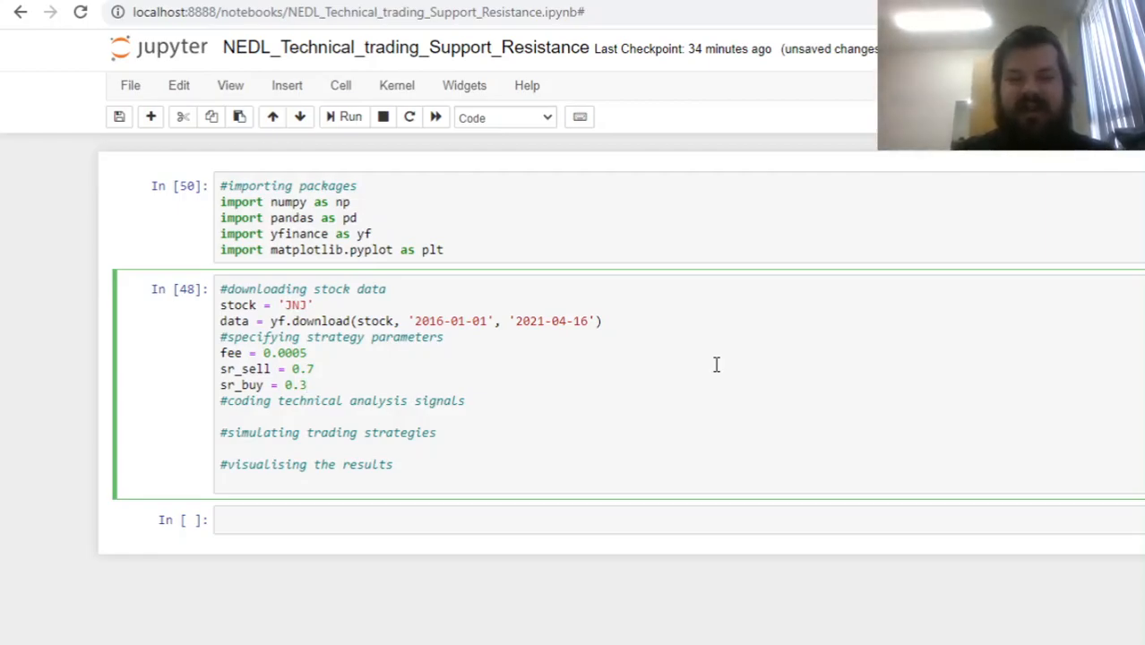
click(308, 384)
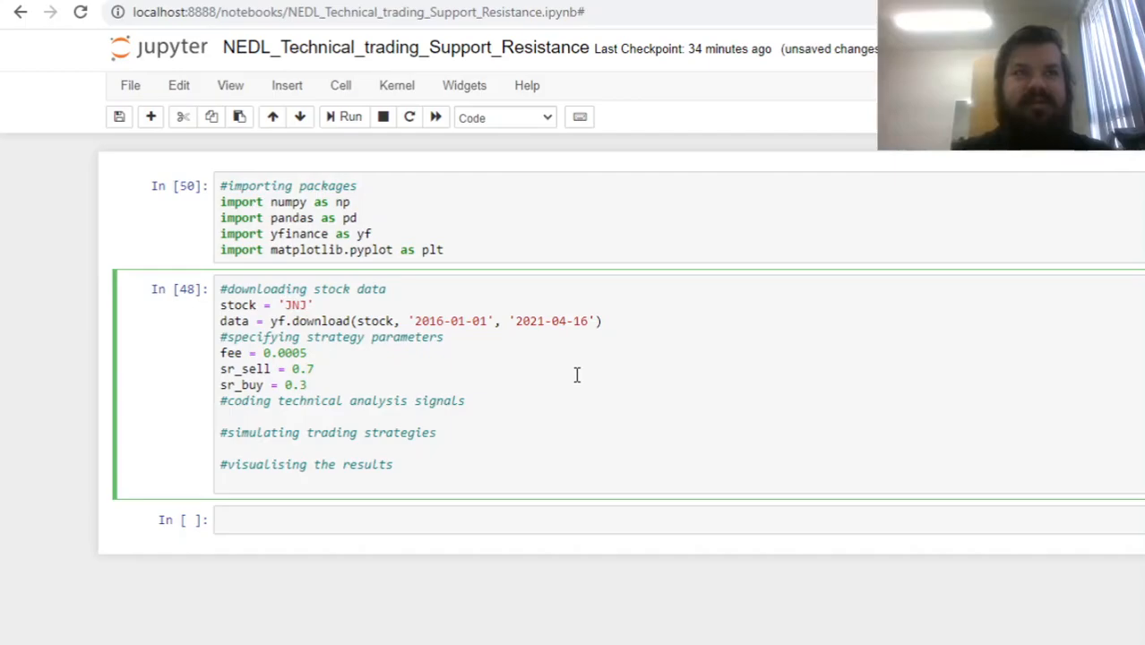
Step: Define data['returns'] = data['Close'].pct_change() for daily percentage returns
text(da)
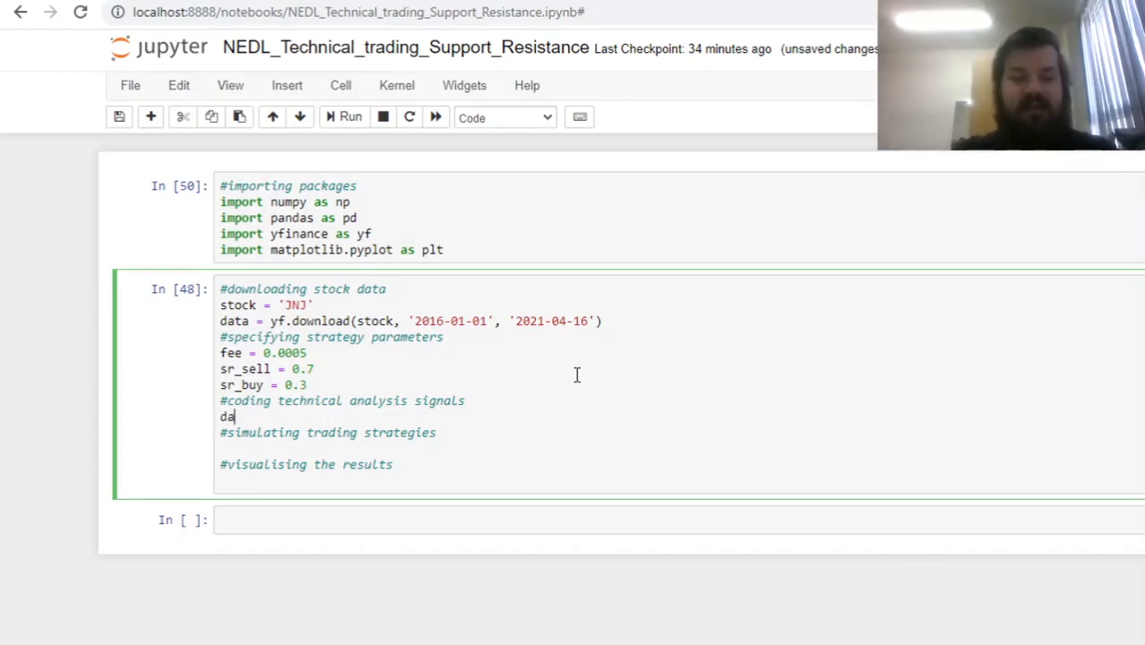
text(['retru'])
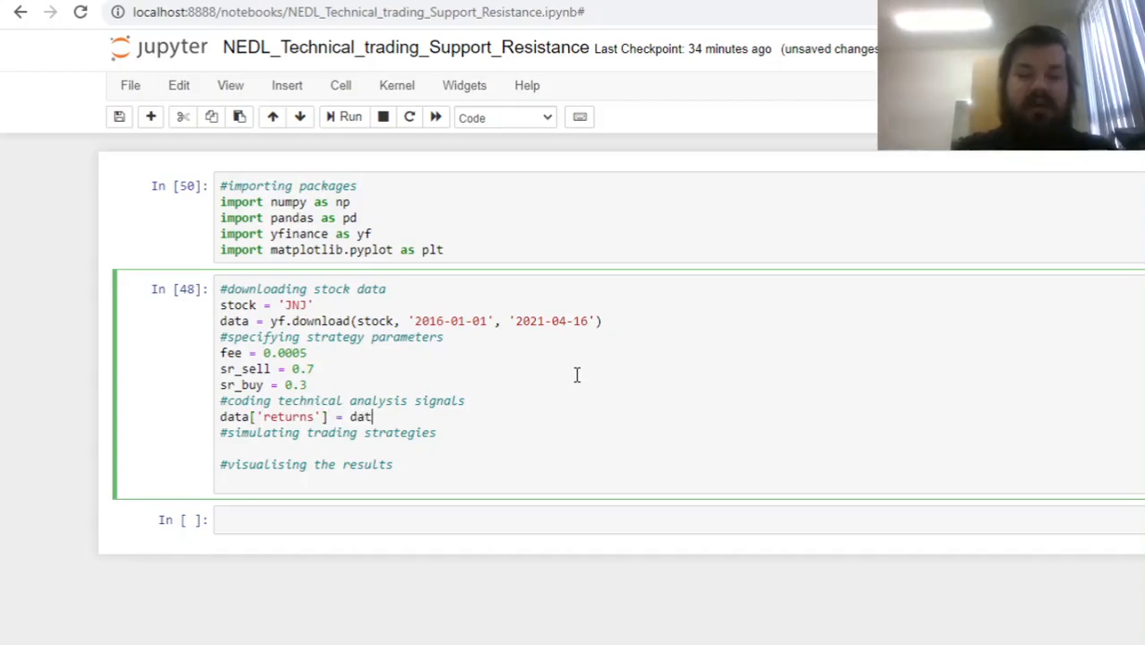
text(a['Close'])
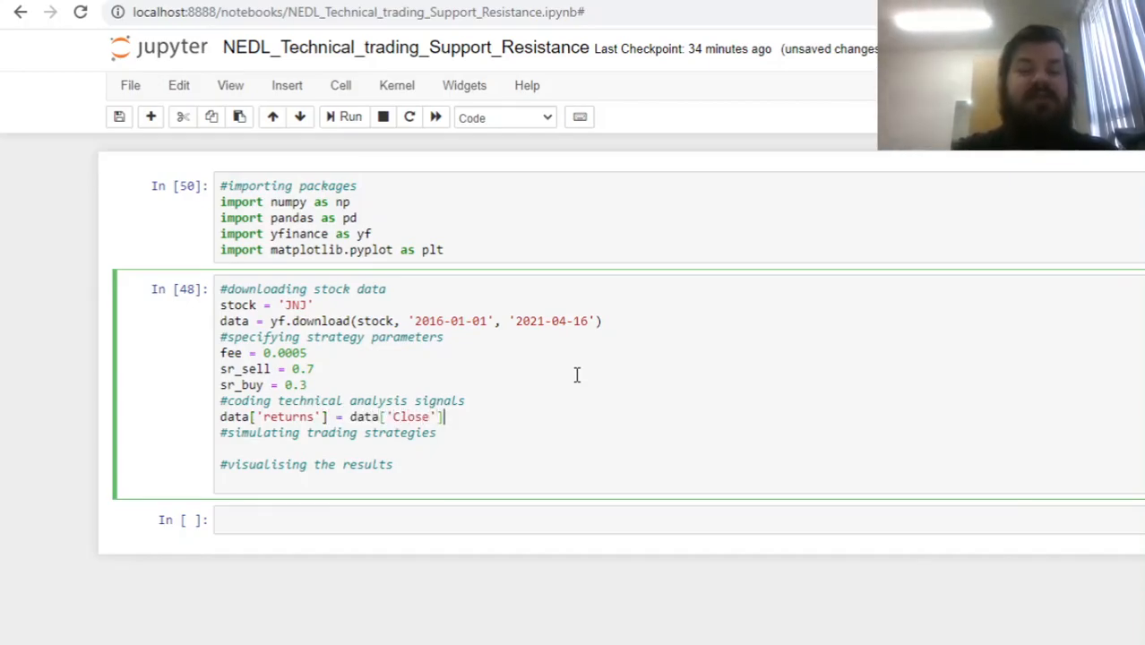
text(.)
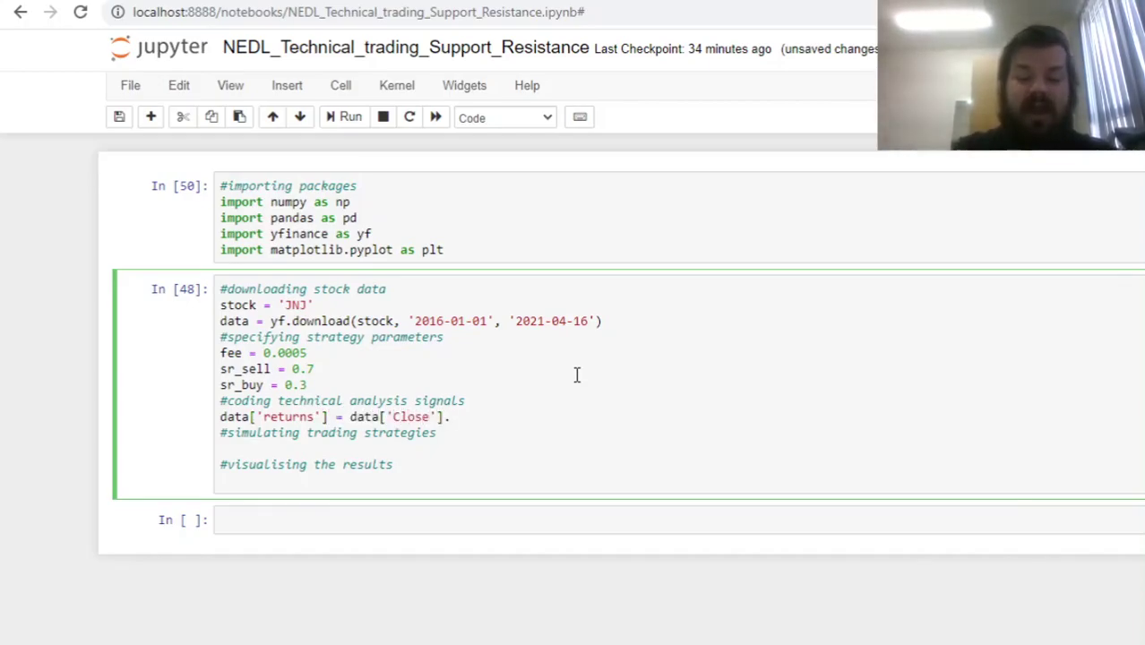
text(pct_)
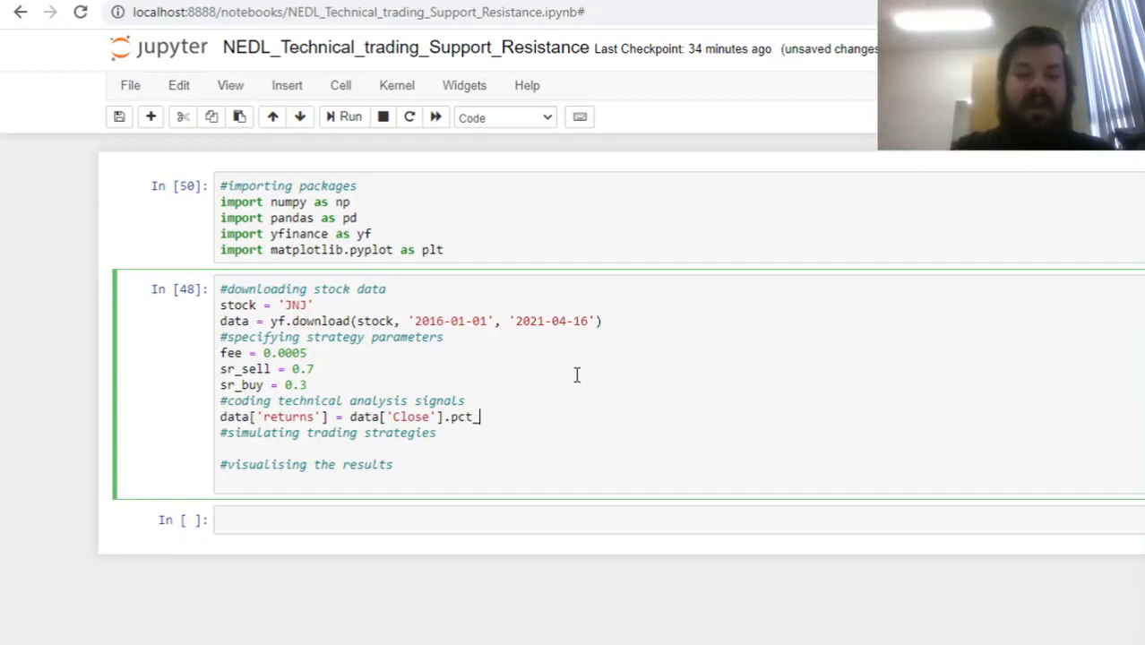
text(change())
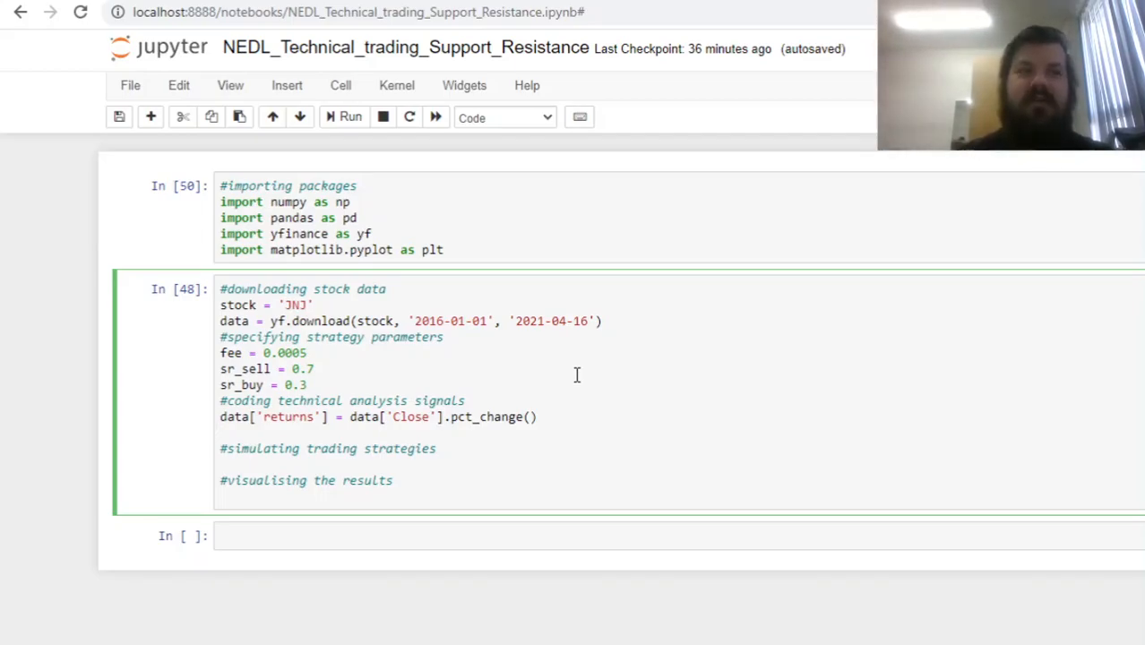
Step: Define data['scaled price'] = data['Close']/10**np.floor(np.log10(data['Close']))
click(218, 432)
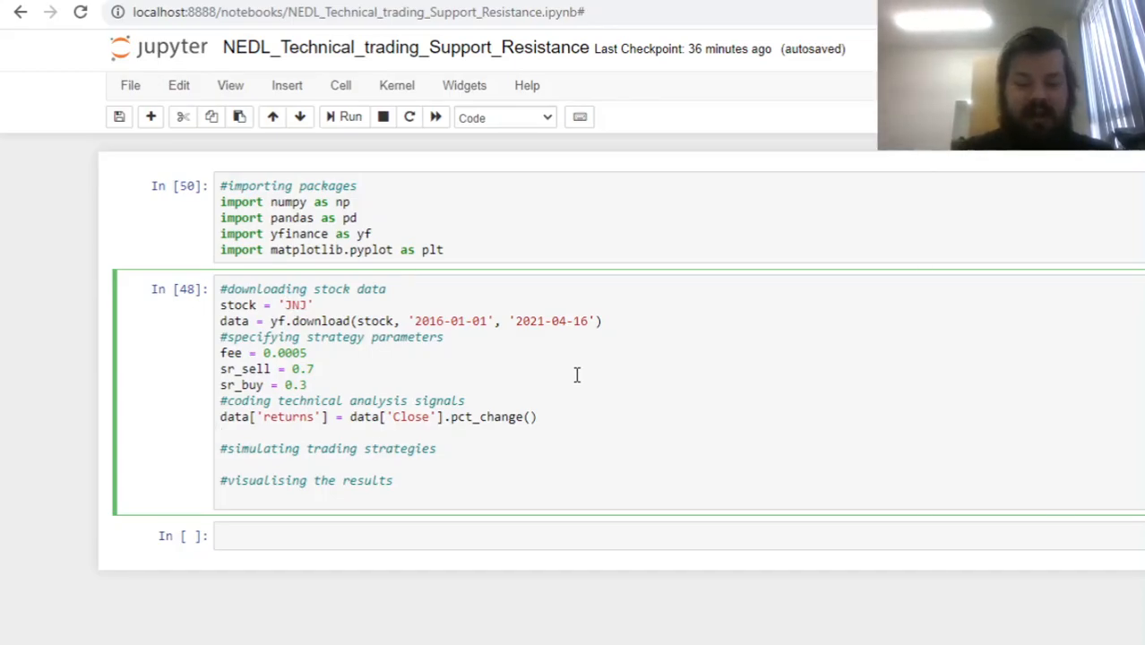
text(data[])
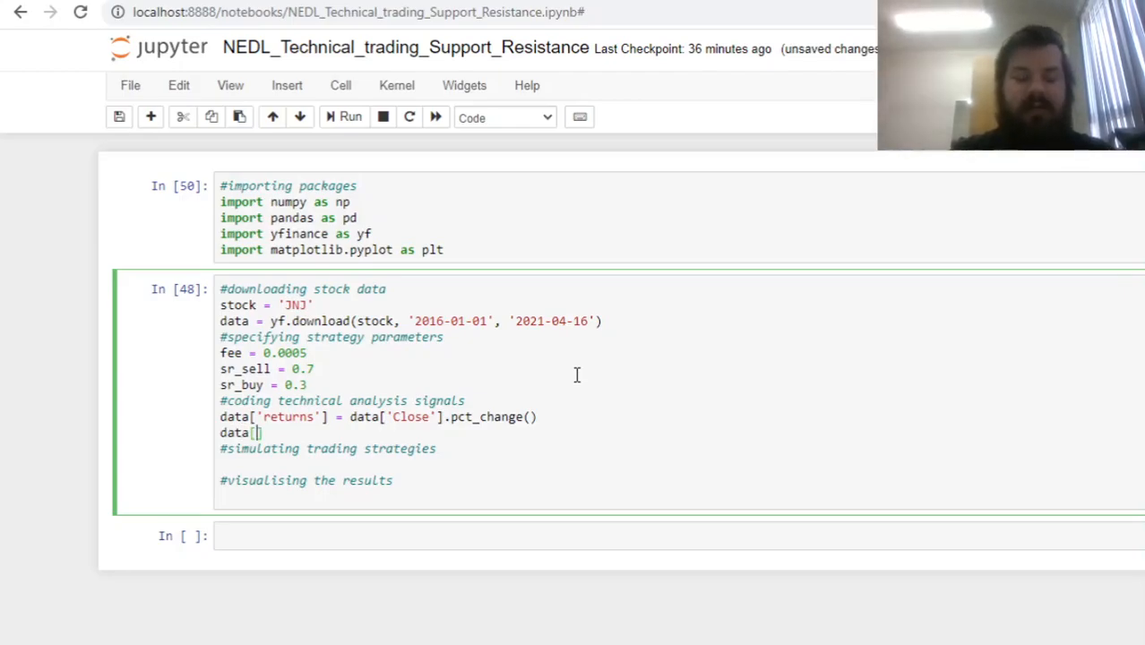
text('scaled)
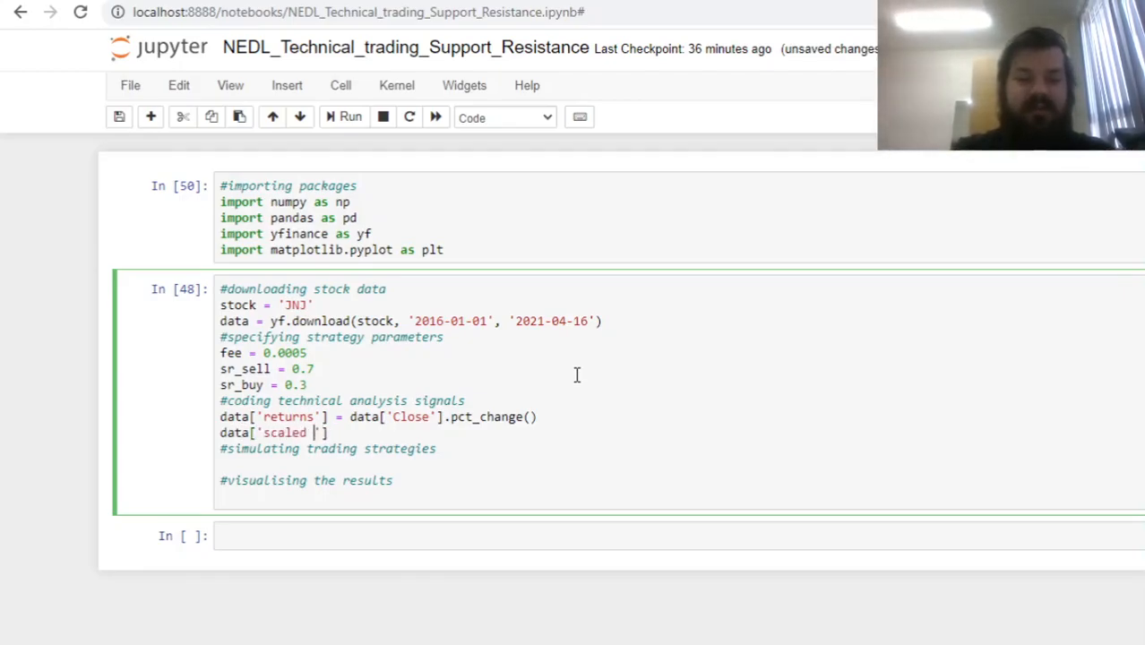
text(price'] =)
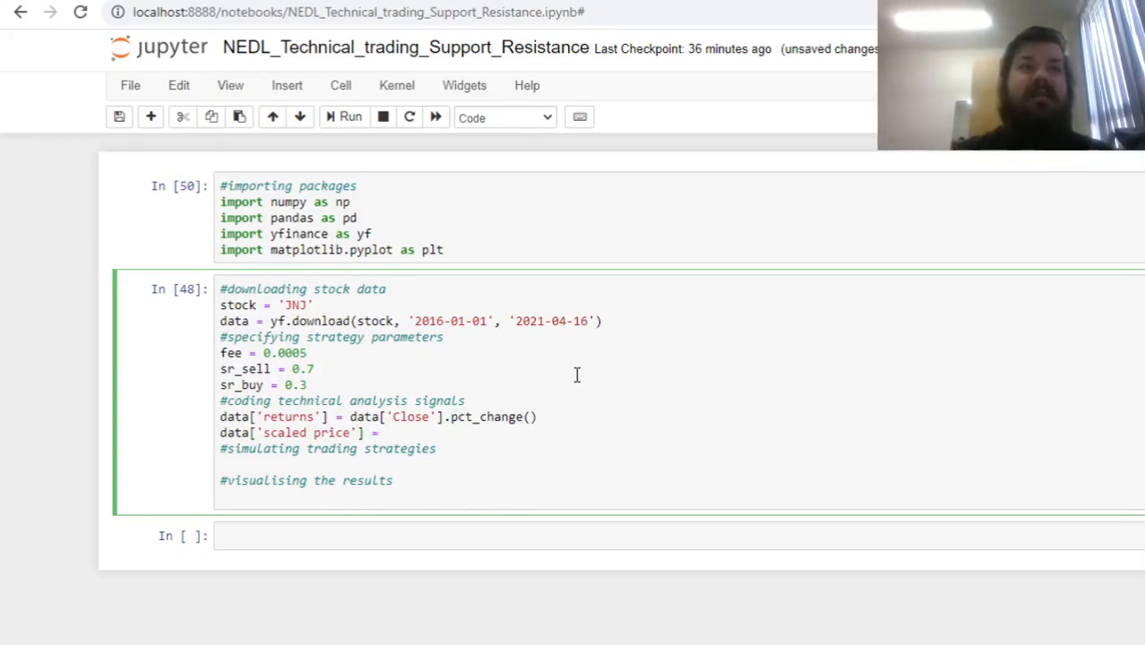
text(data[])
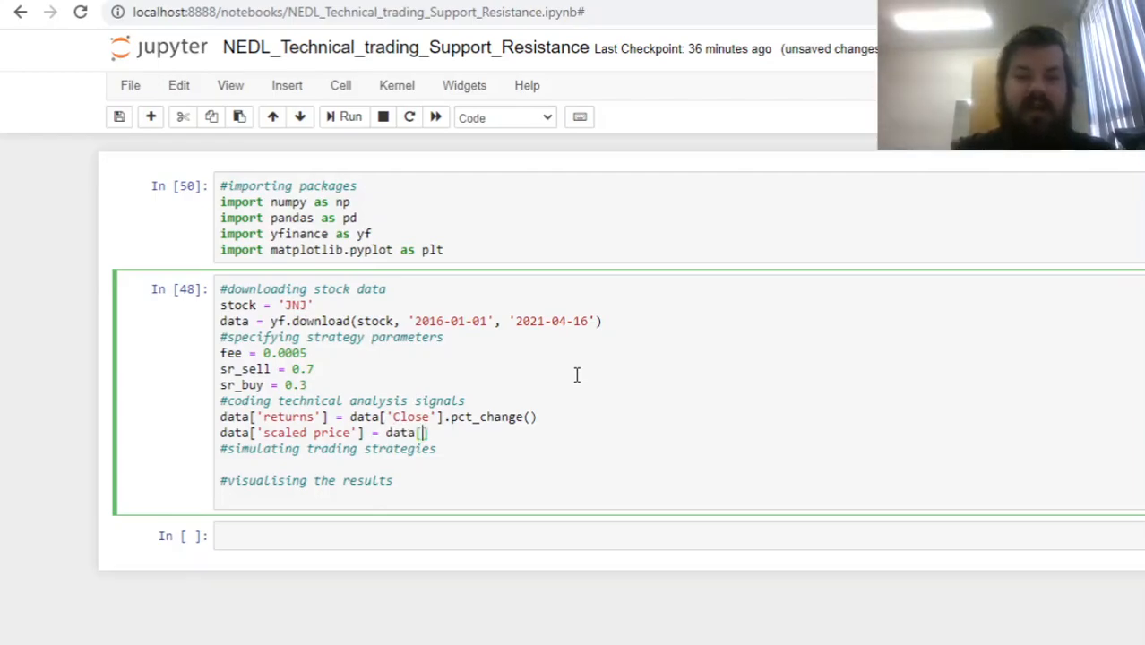
text('Close']/)
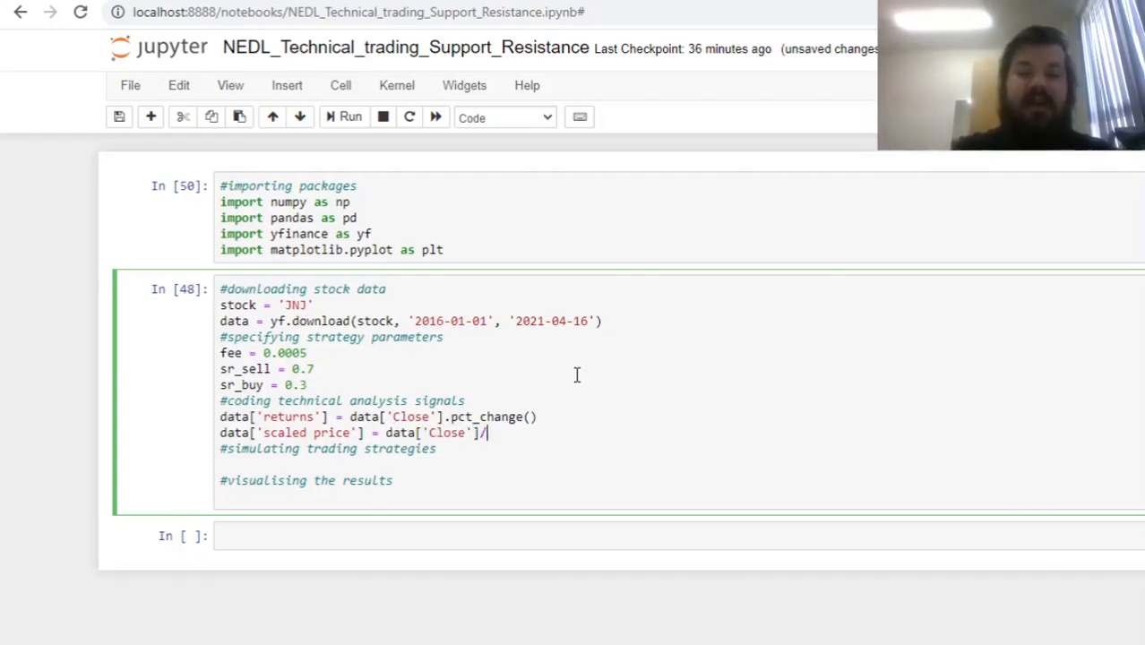
text(10*)
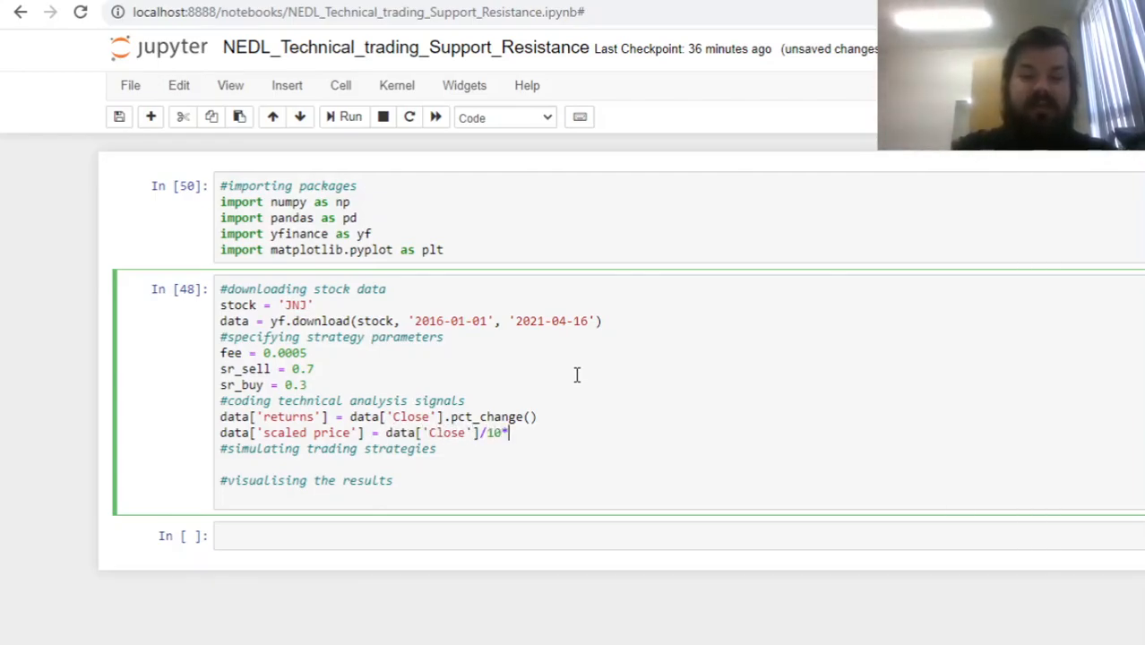
text(*np.floor)
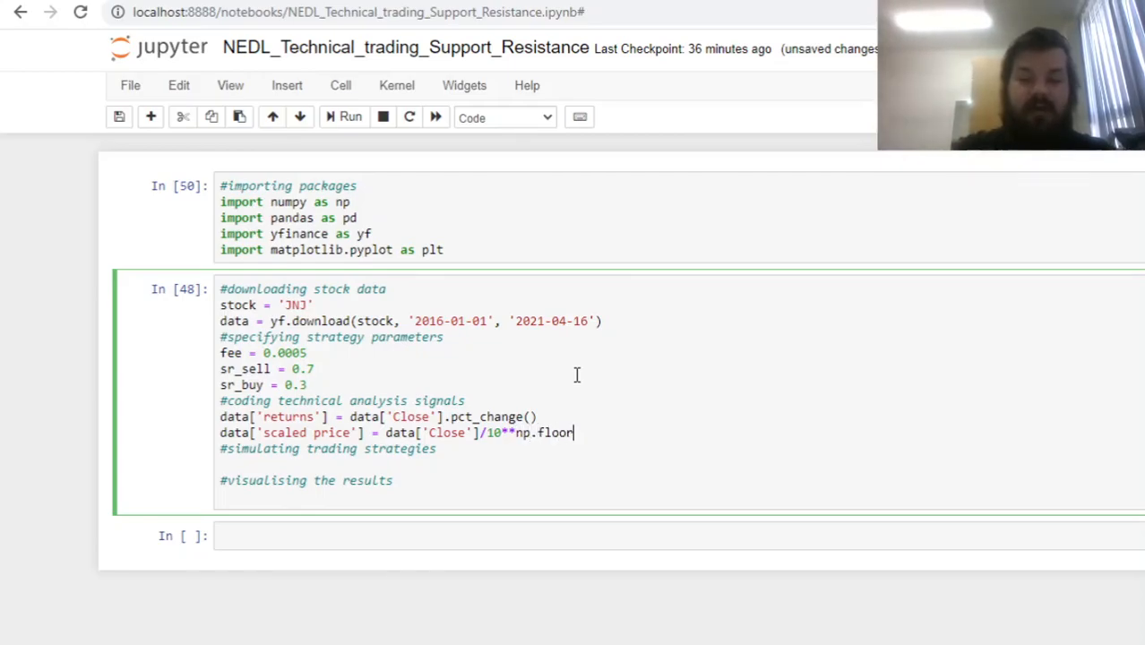
text(())
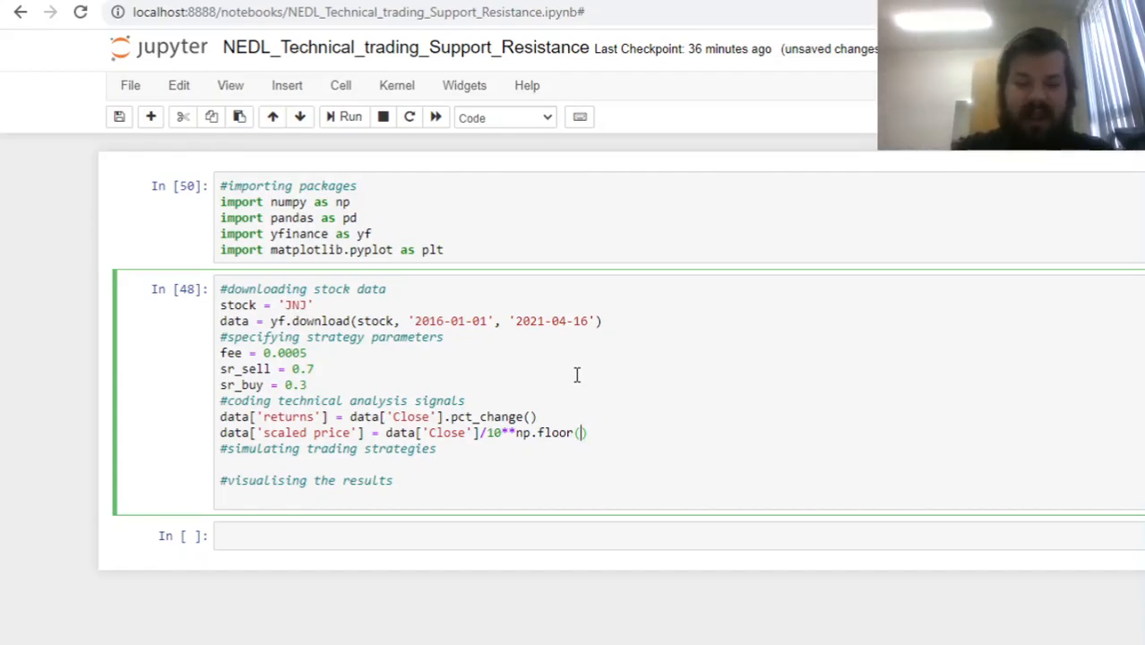
text(n)
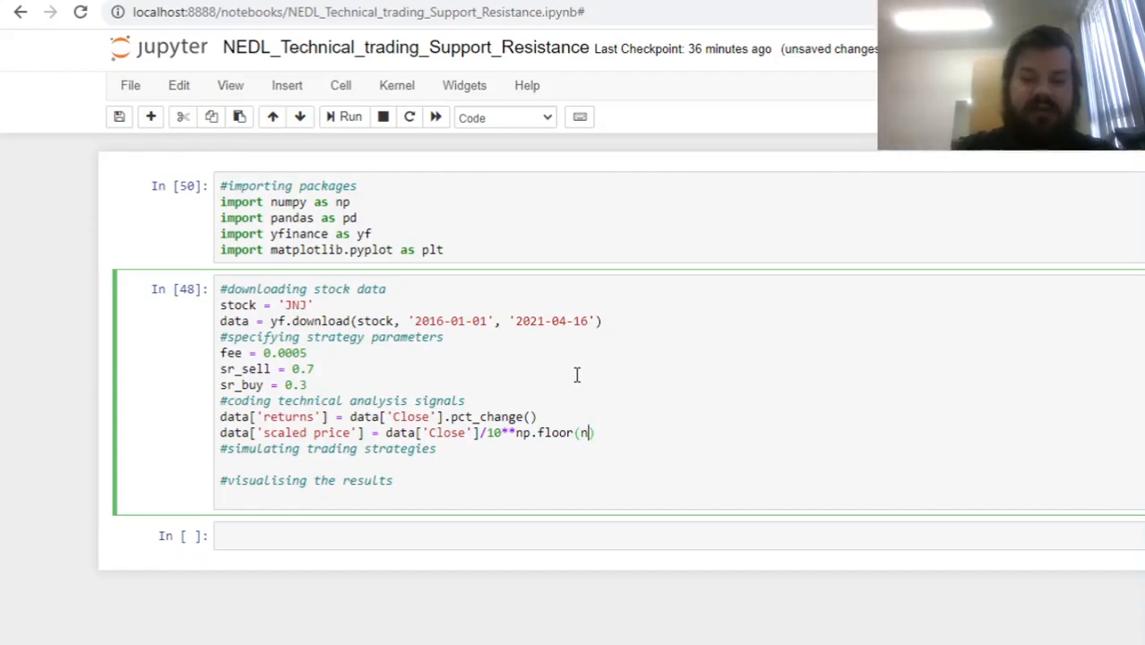
text(p.log10(data['Close'])
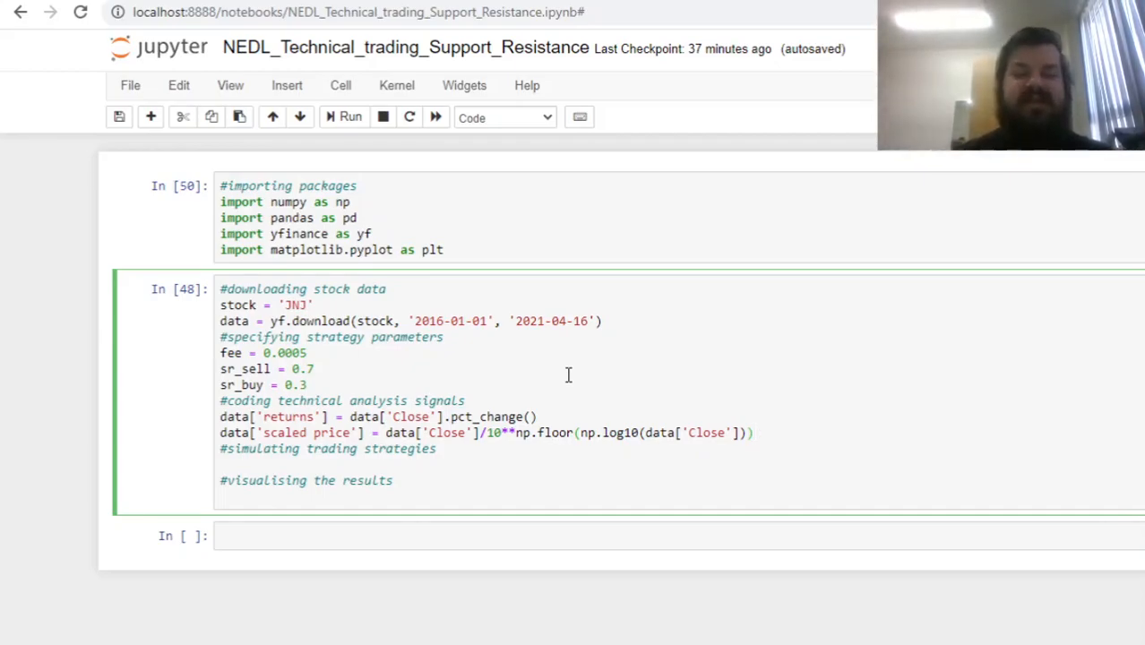
mouse_move(378, 437)
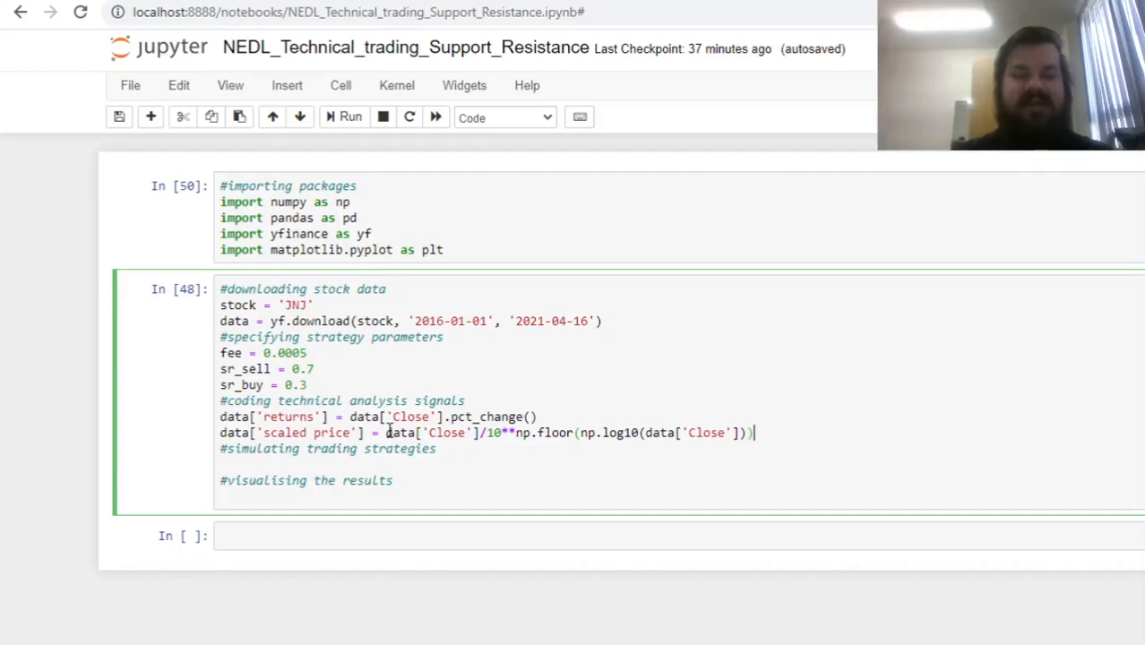
mouse_move(584, 427)
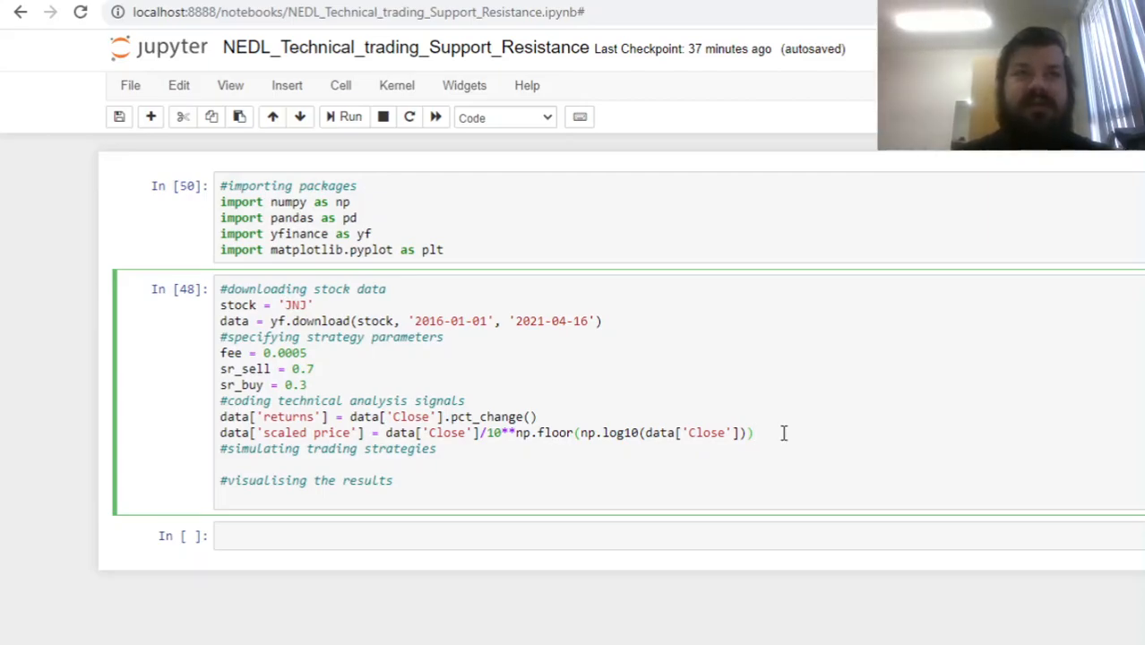
click(753, 432)
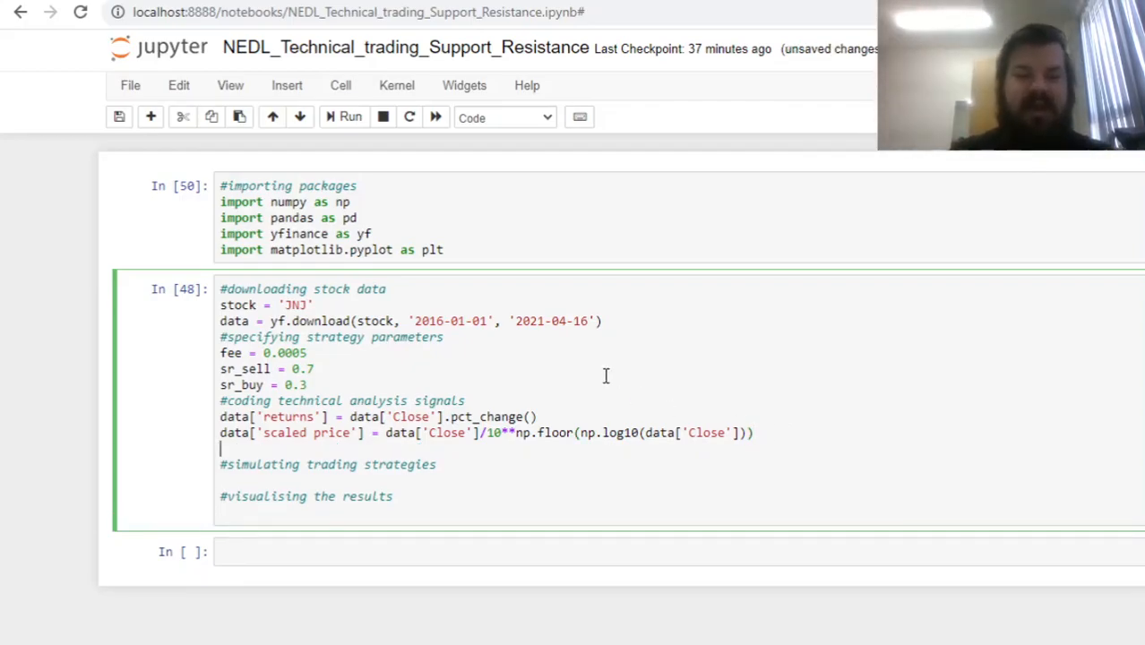
Step: Define data['S&R'] = data['scaled price']%1, the fractional part of the scaled price
text(data[''])
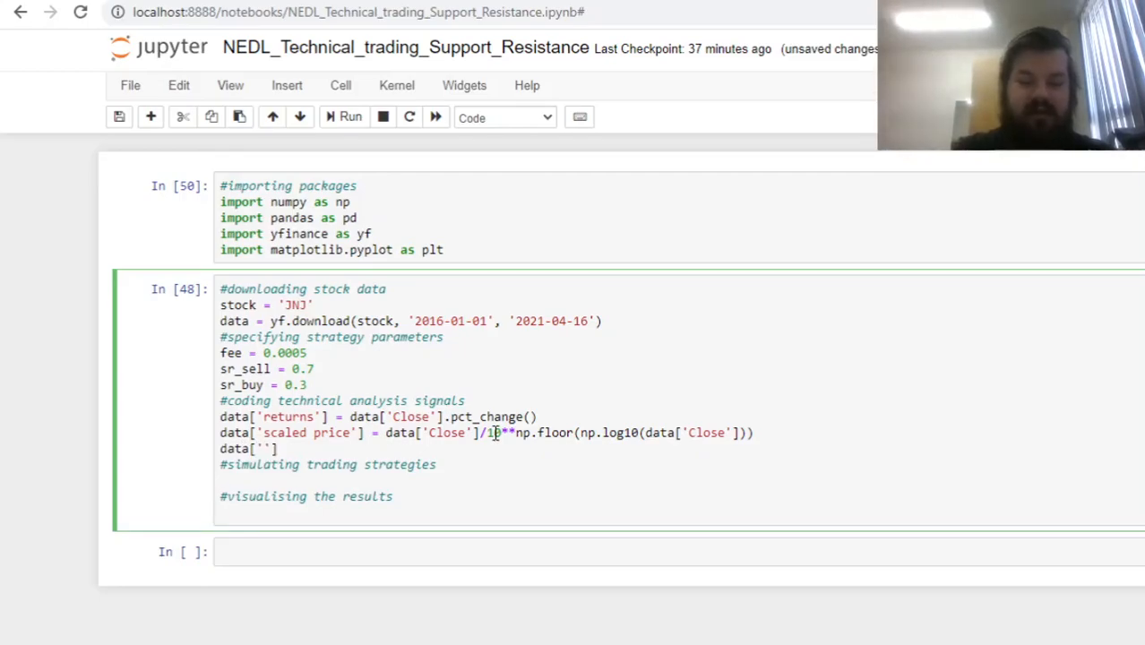
text(SR'] = data['scaled price'])
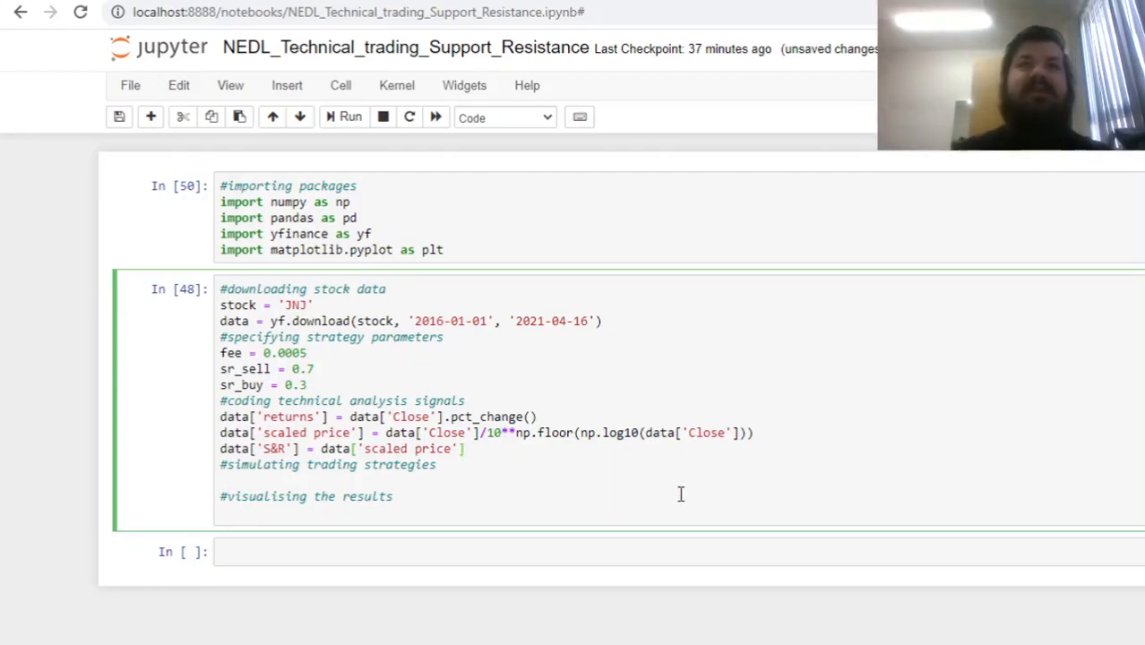
text(%1)
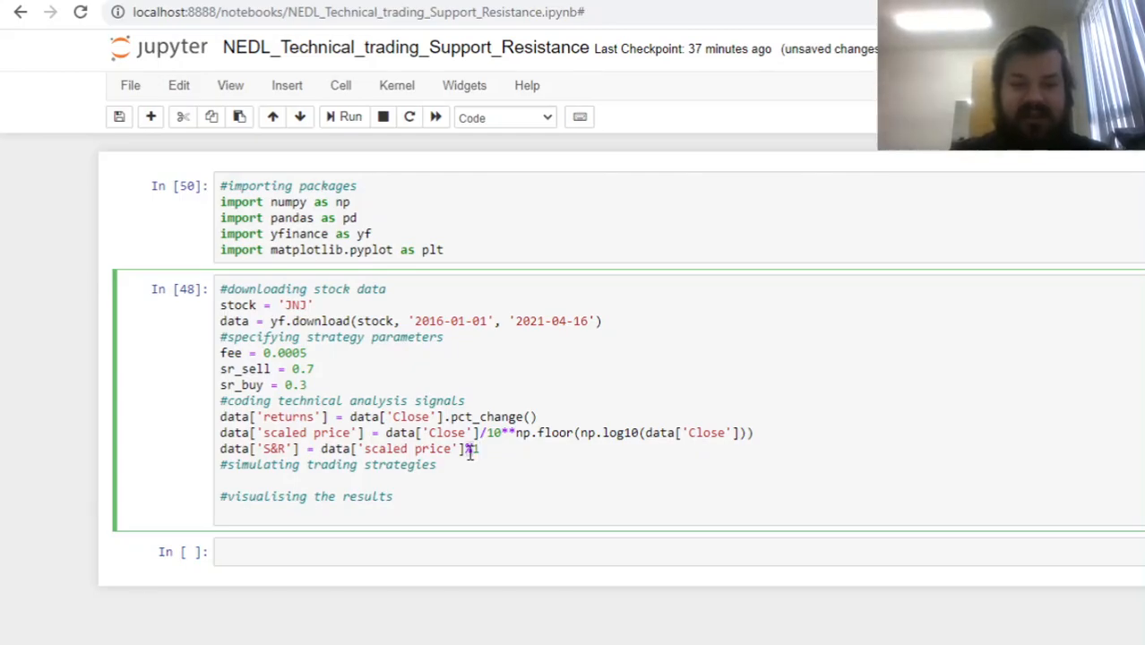
mouse_move(466, 387)
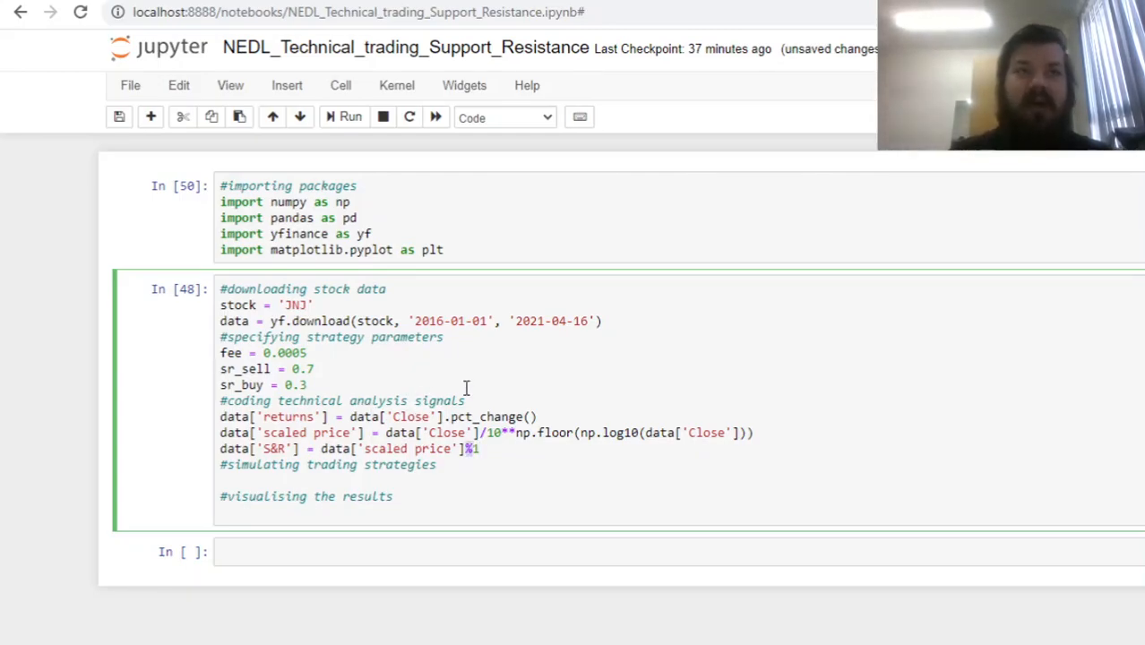
mouse_move(498, 451)
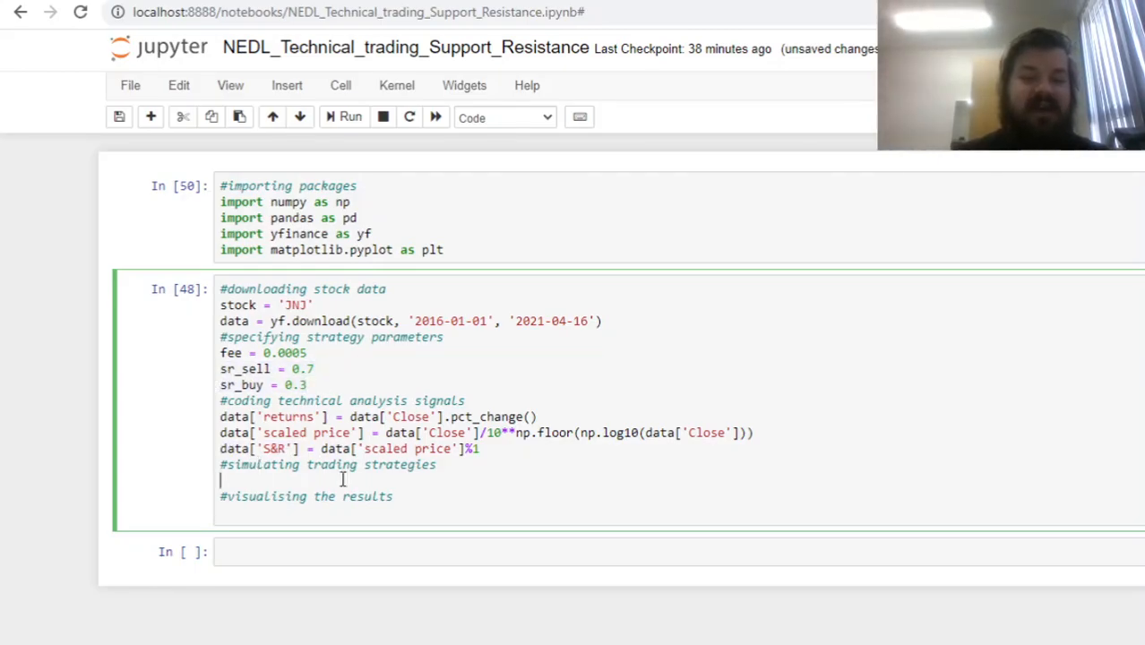
Step: Start the signal column as 1*(data['S&R'] < sr_buy) for the buy condition
text(data['sol'])
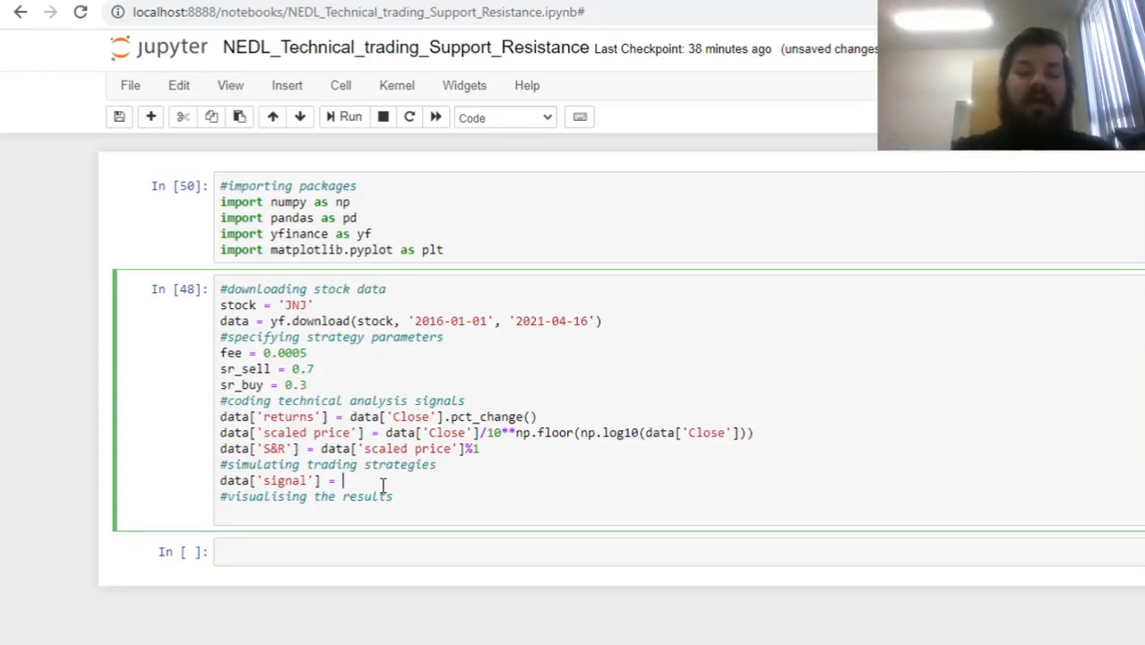
text(1*)
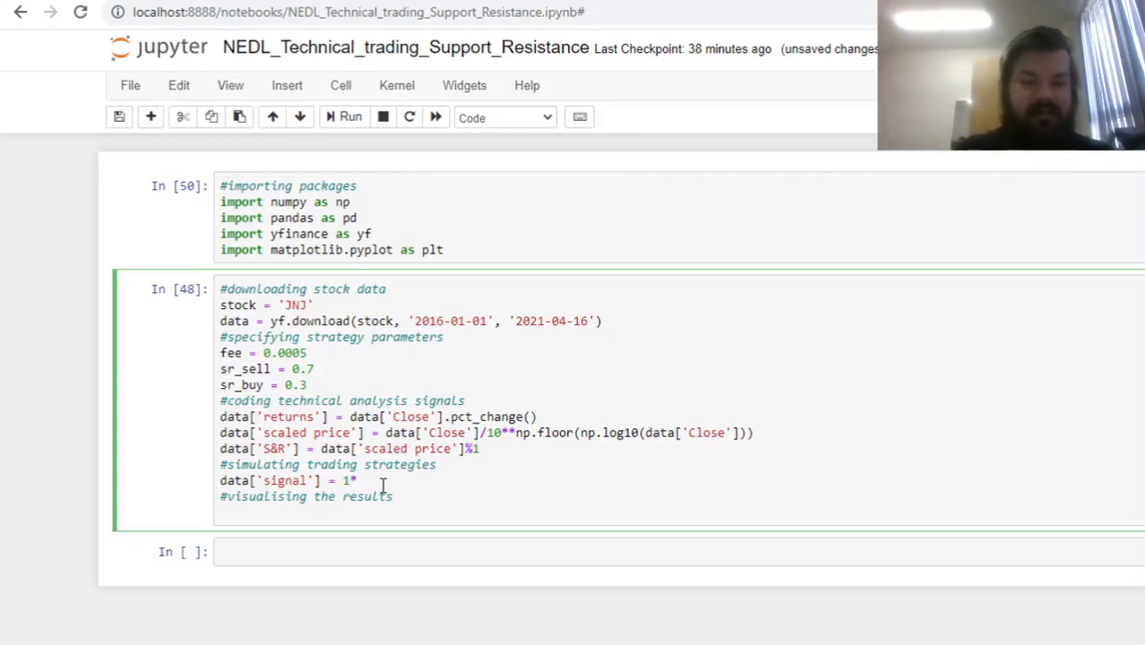
text((data)
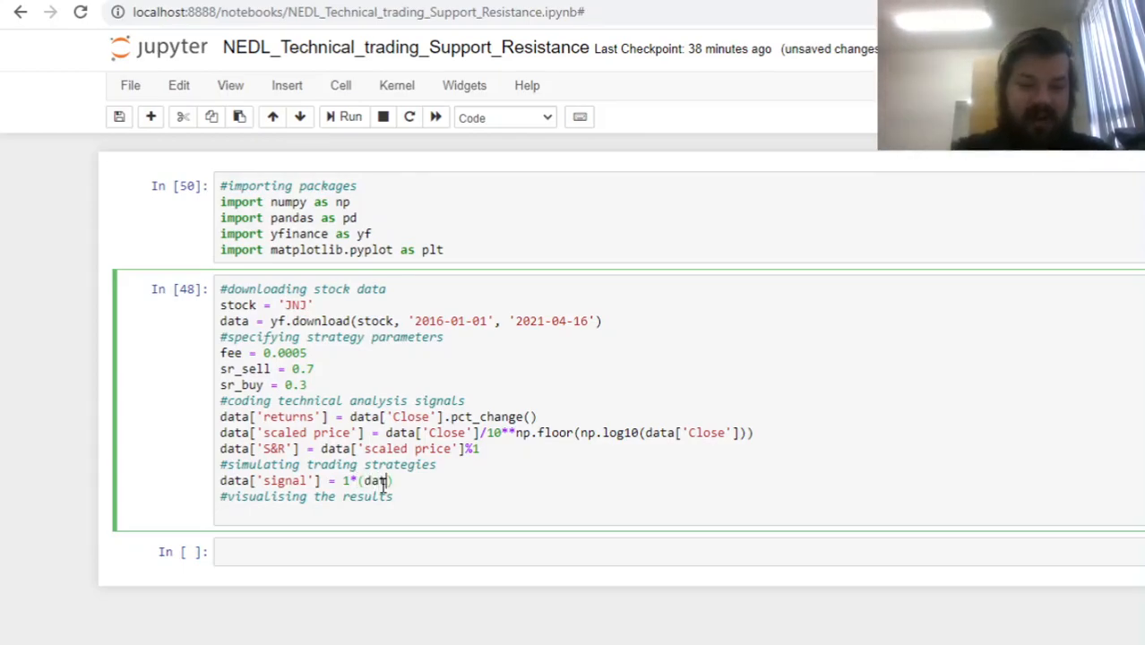
text(['S&R'] <)
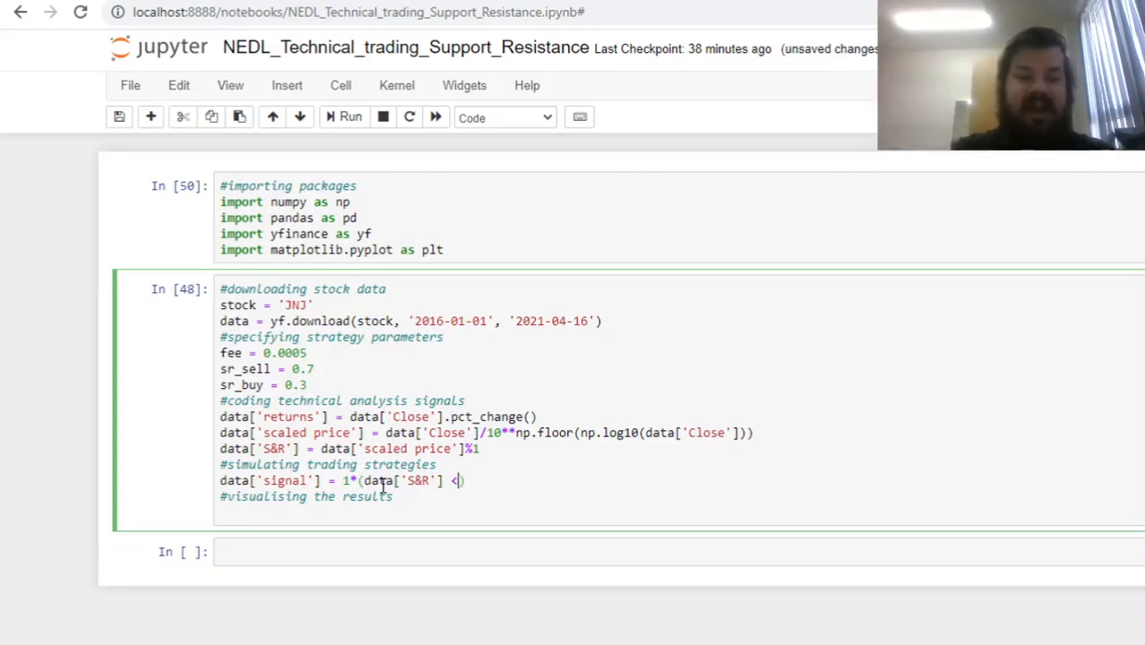
text(sr_bu)
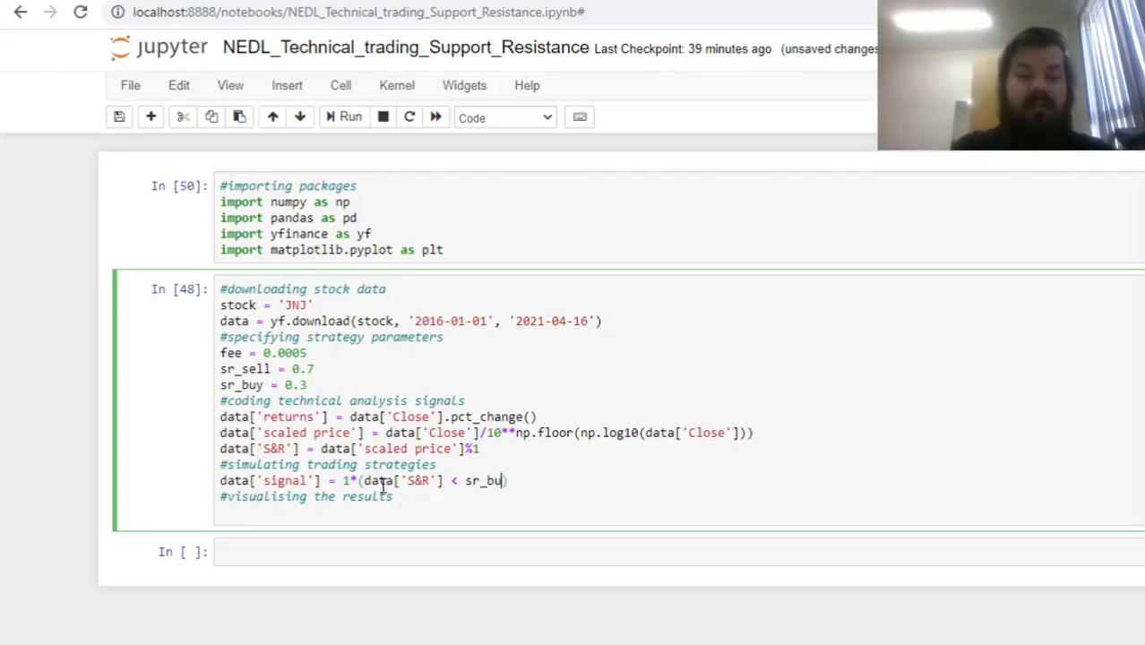
text(y))
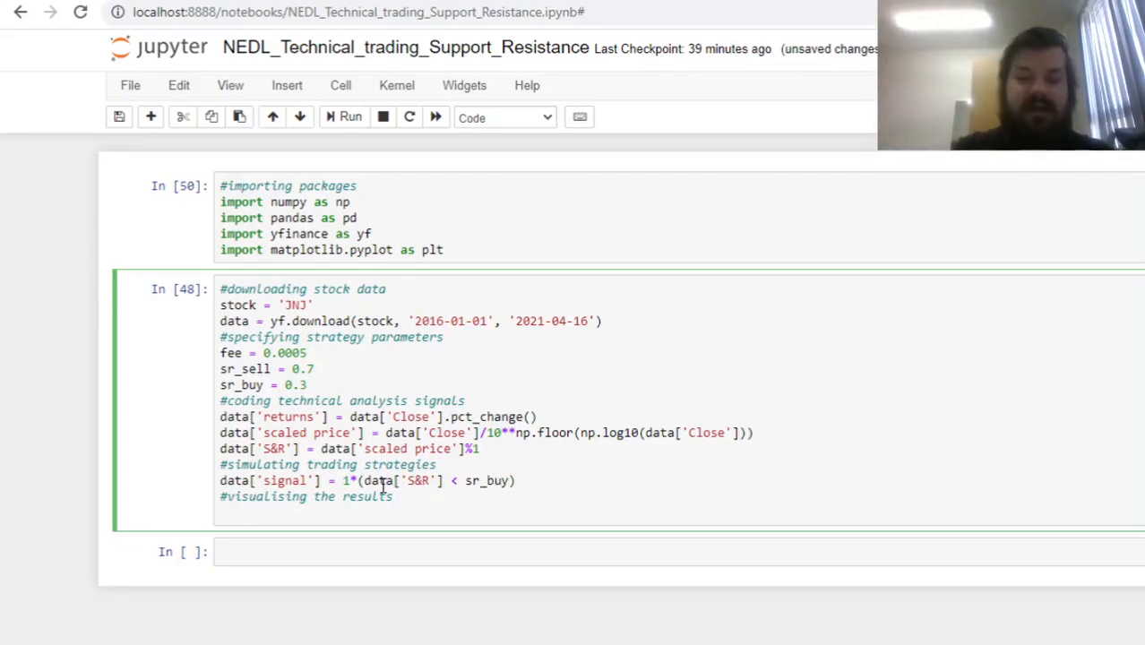
Step: Subtract 1*(data['S&R'] > sr_sell) for the sell condition and move to a new line
text(- 1*)
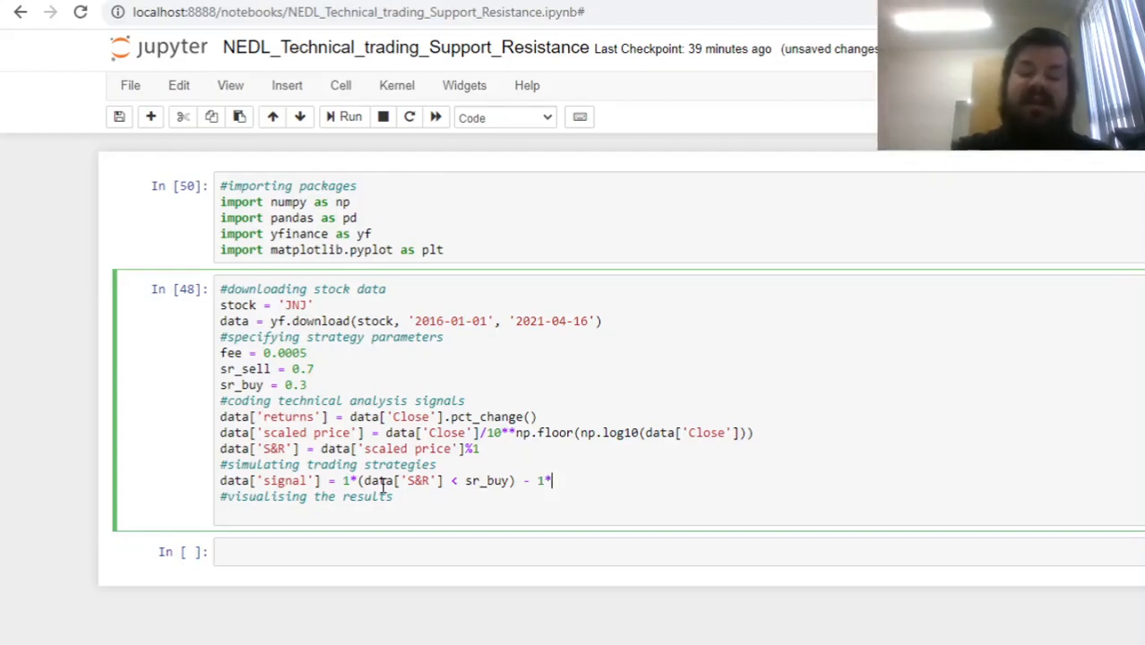
text((data['']))
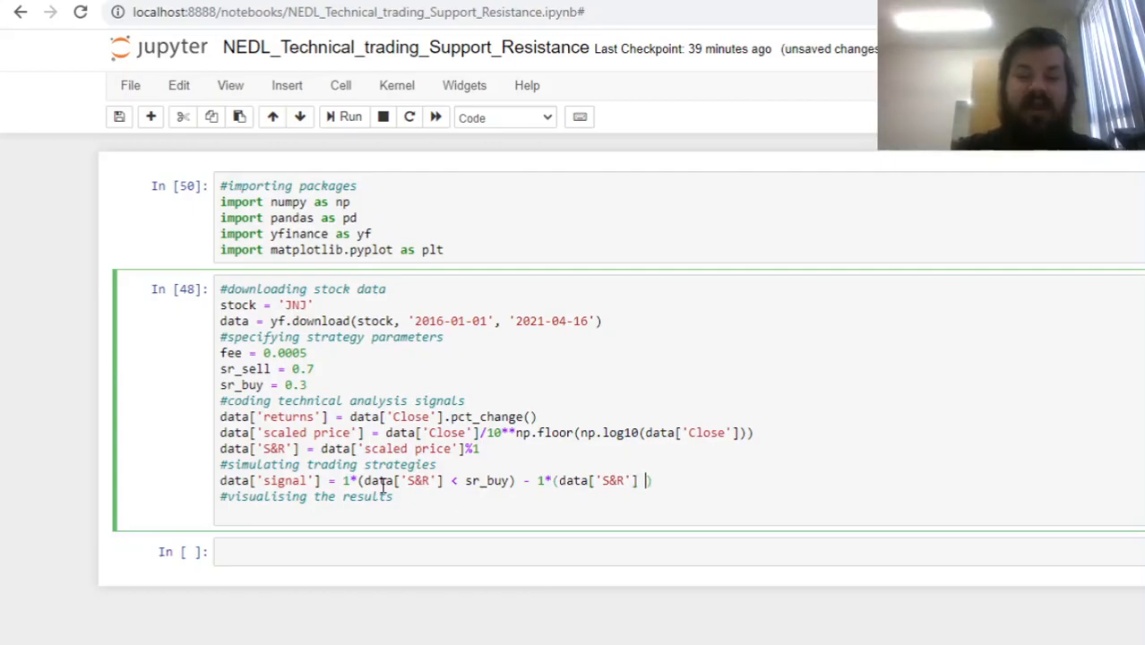
text(> sr_s)
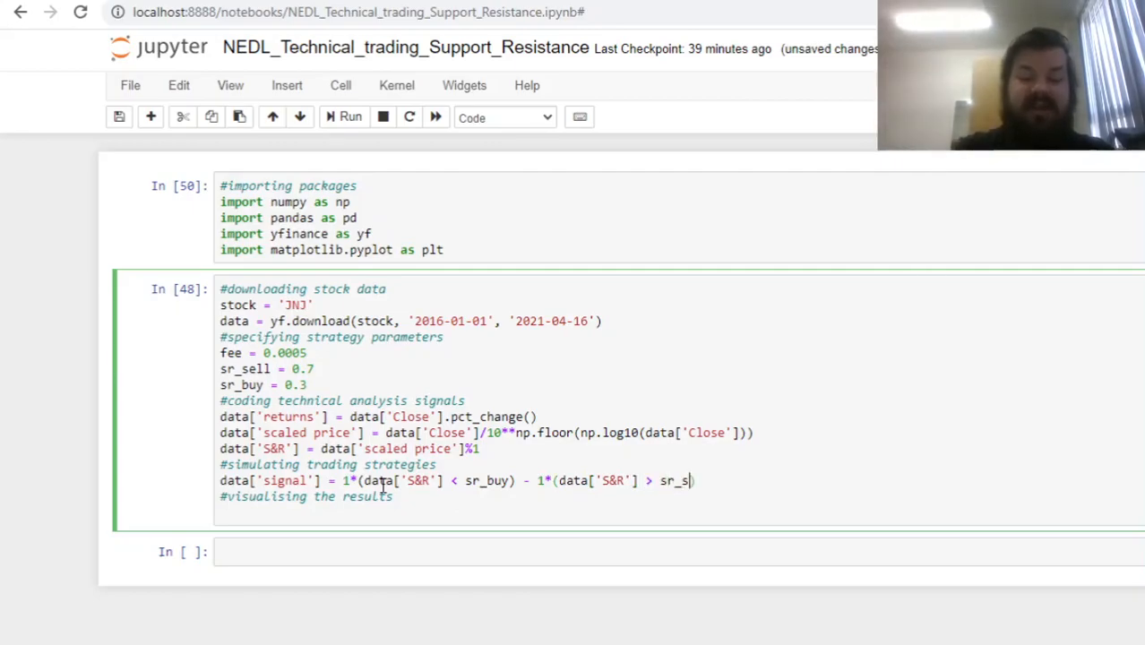
text(ell))
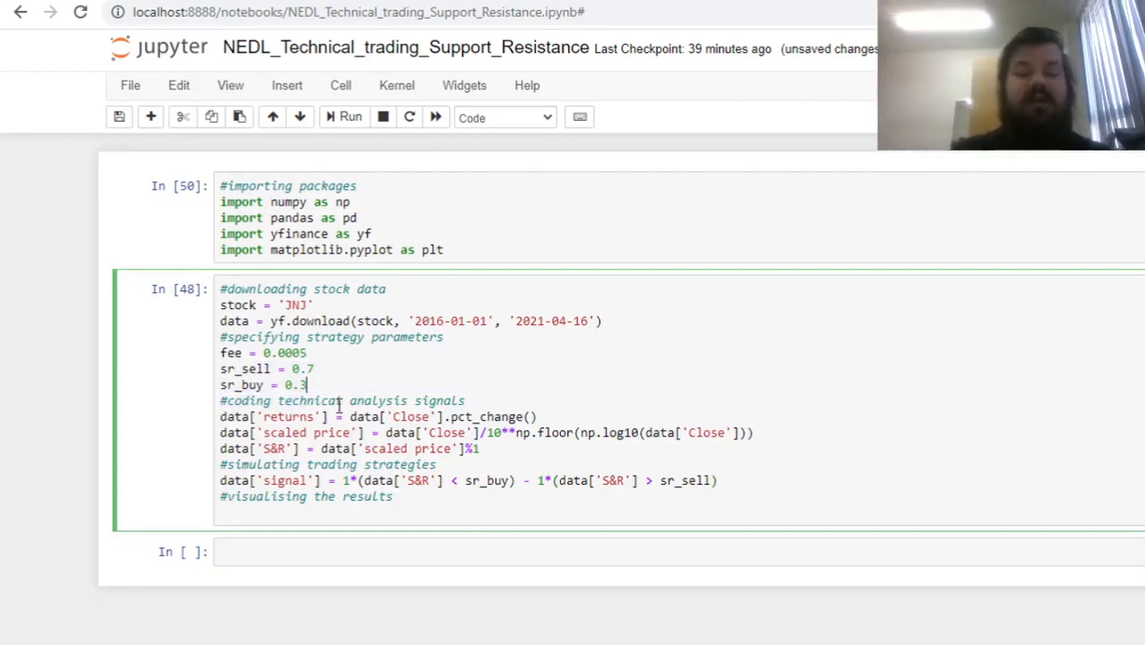
click(716, 480)
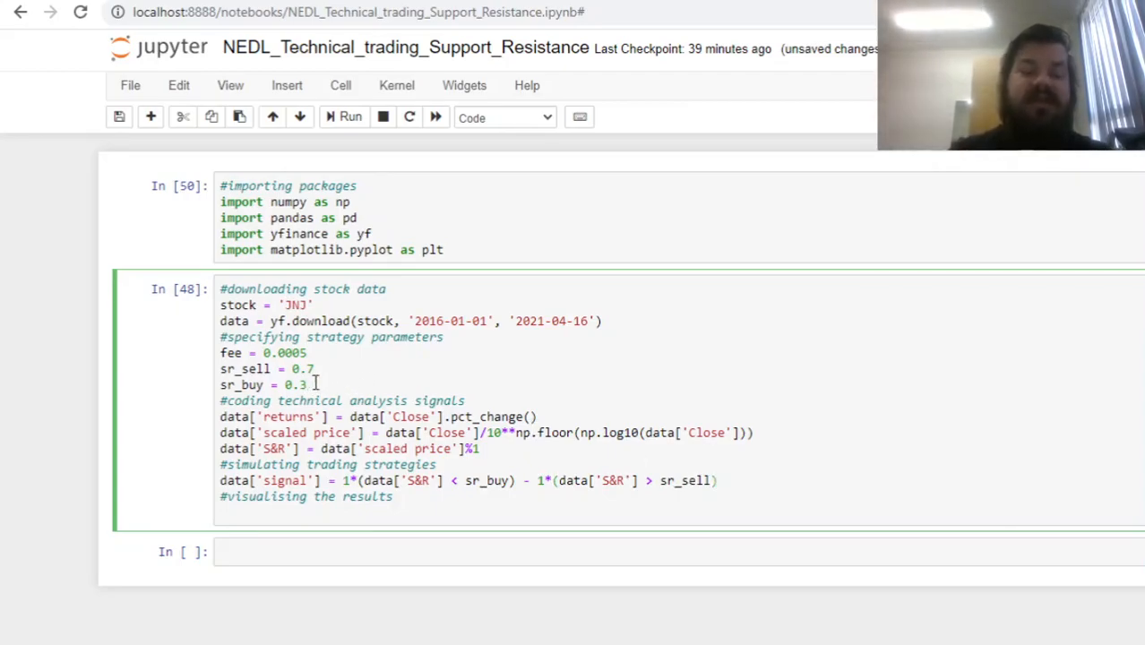
mouse_move(316, 398)
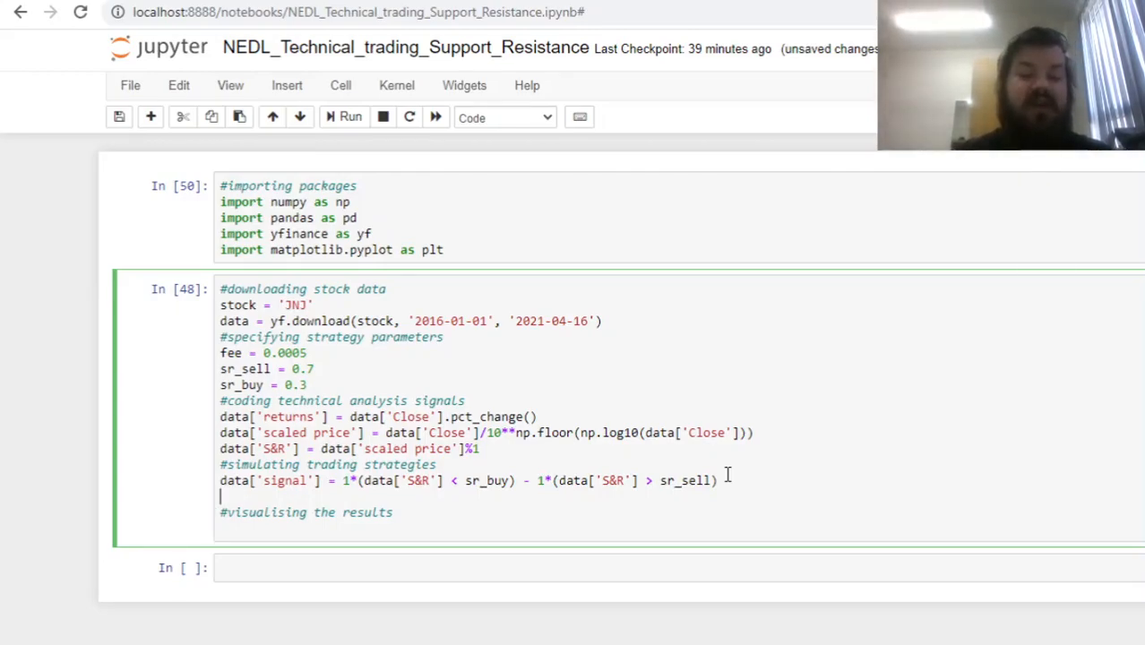
Step: Define BnH_return = np.array(data['returns'][1:]) as the buy-and-hold return
text(Bn)
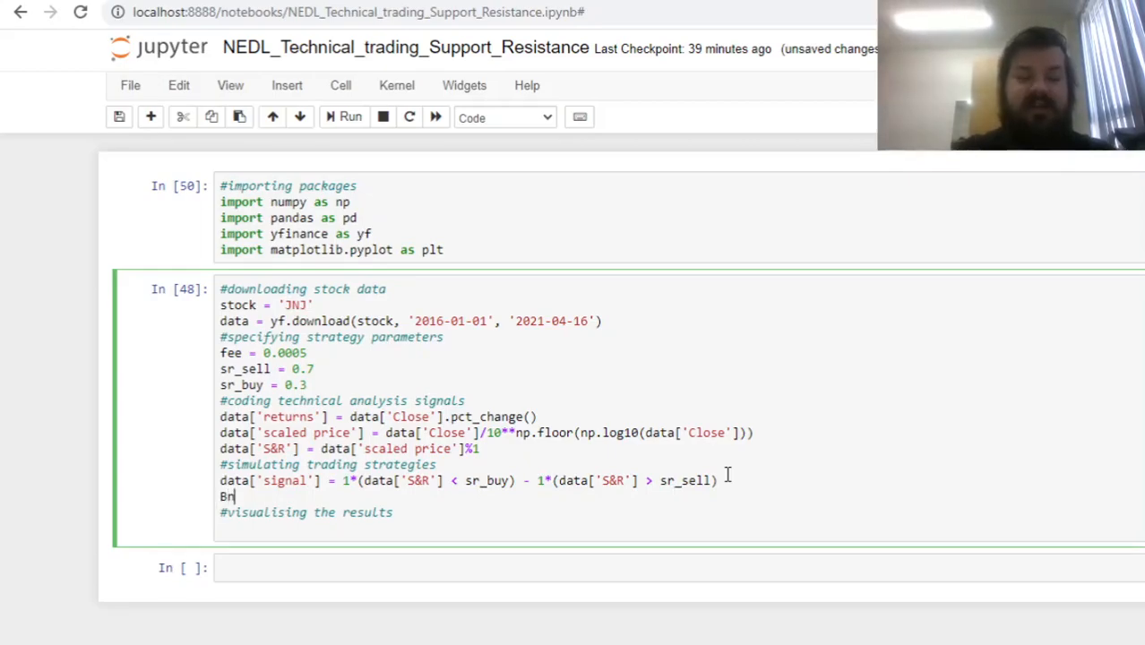
text(H_return)
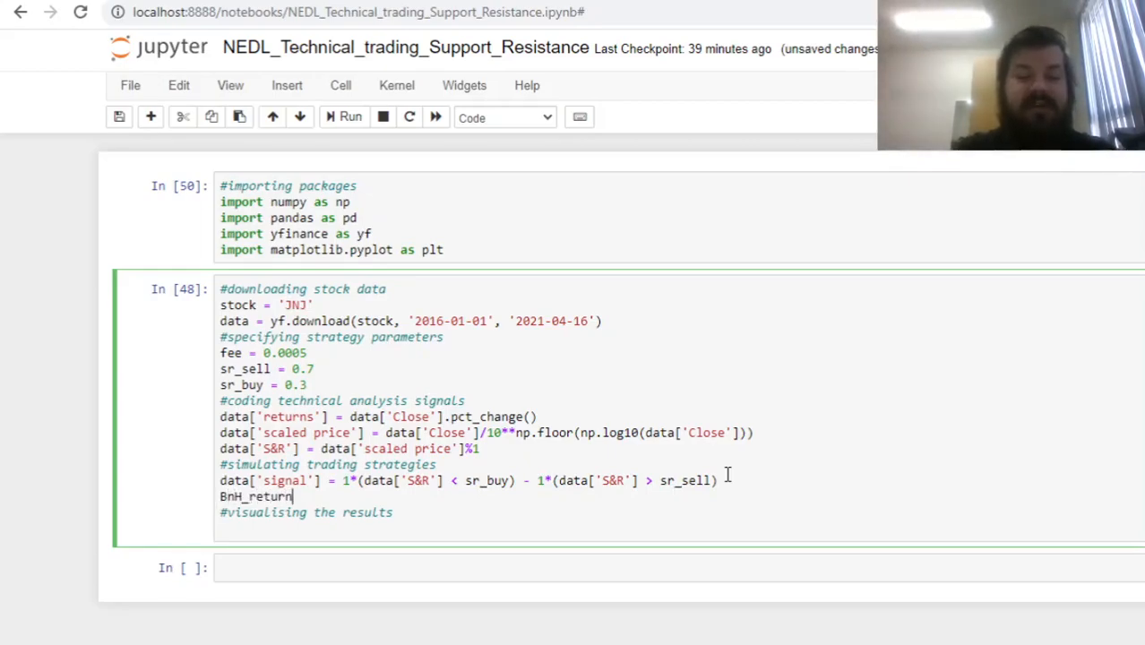
text(= n)
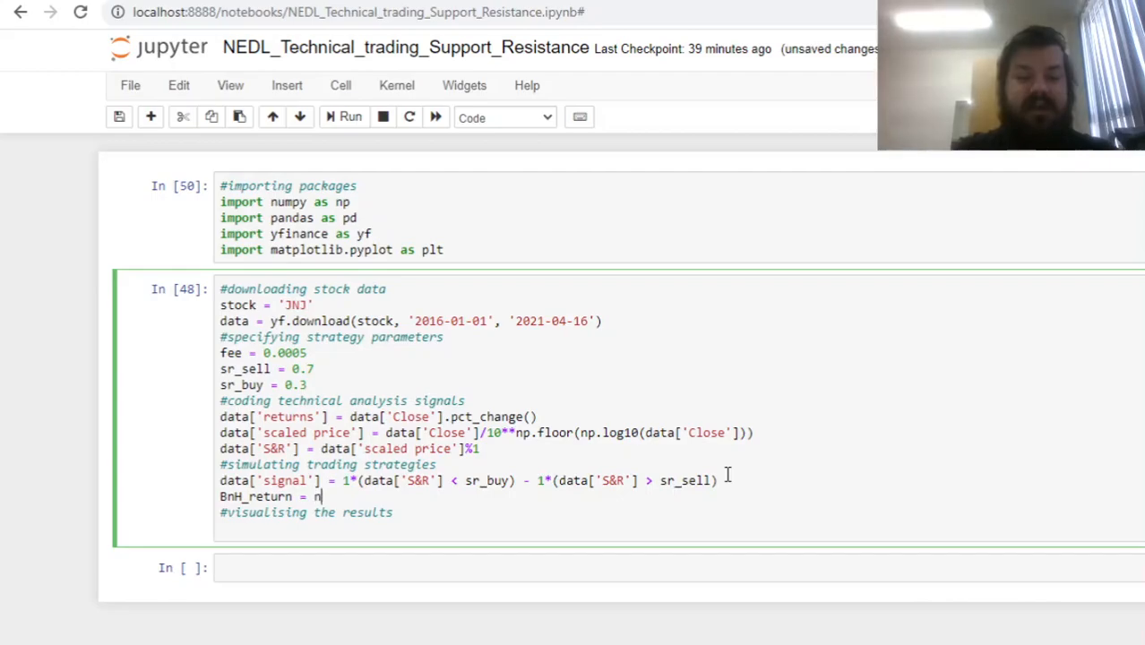
text(p.array(data[)
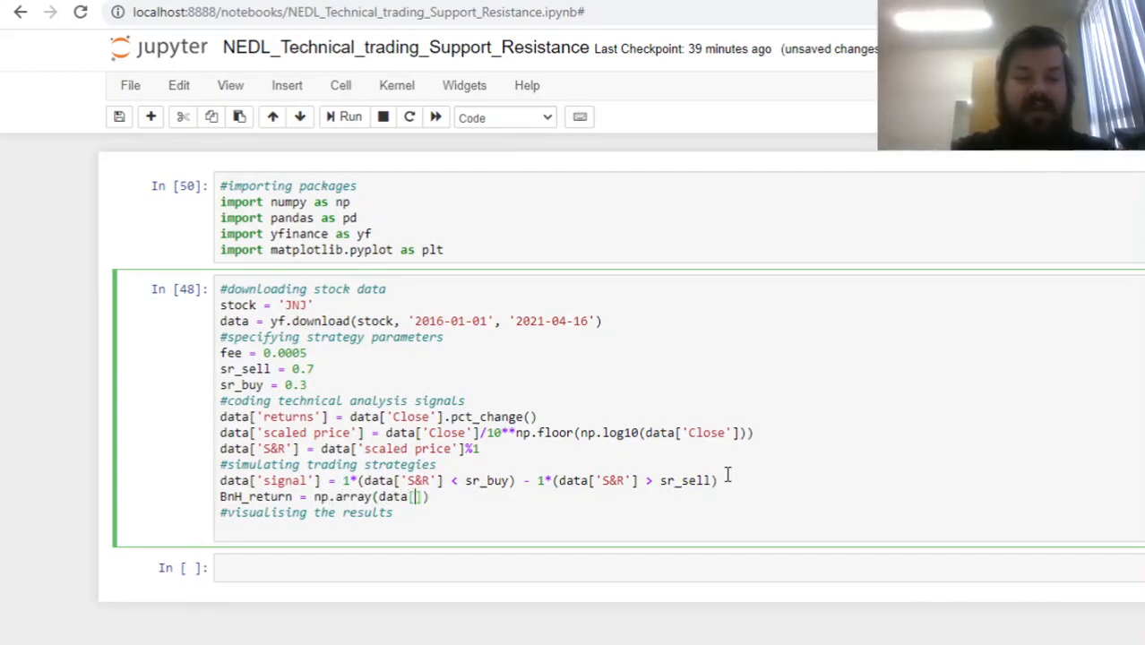
text('returns')
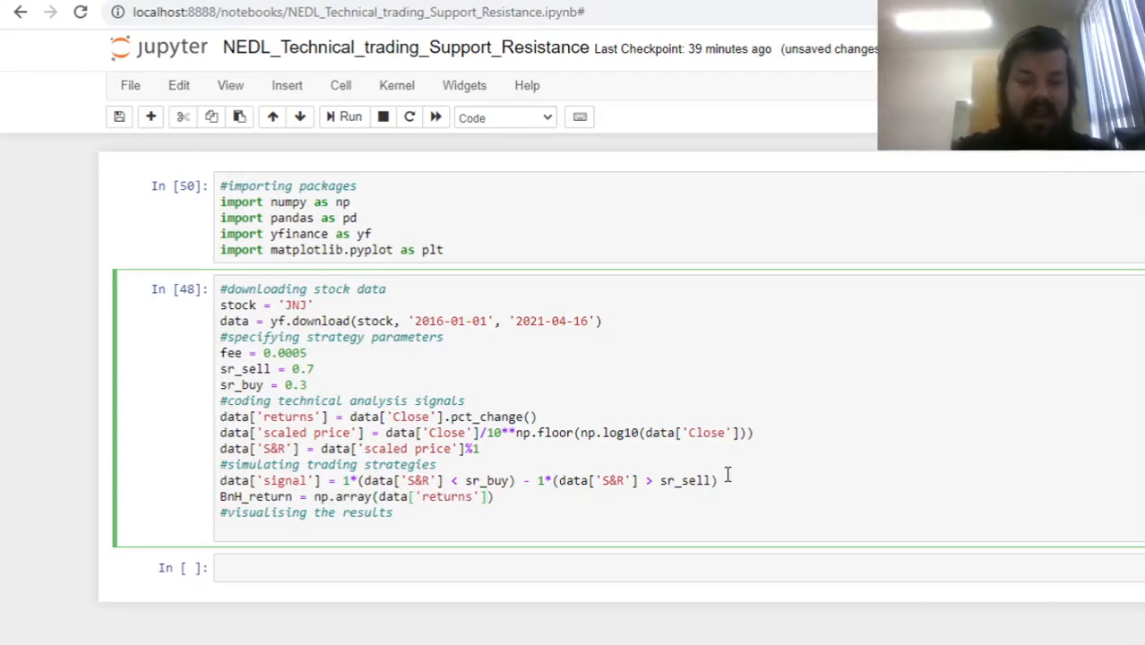
text([1])
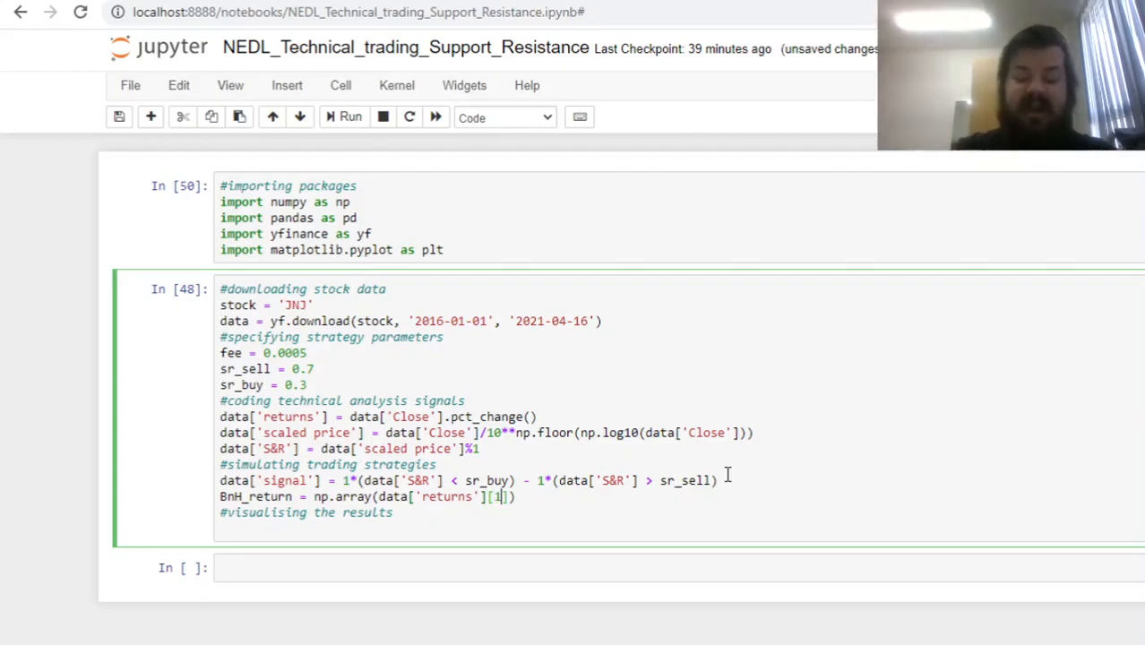
text(:)
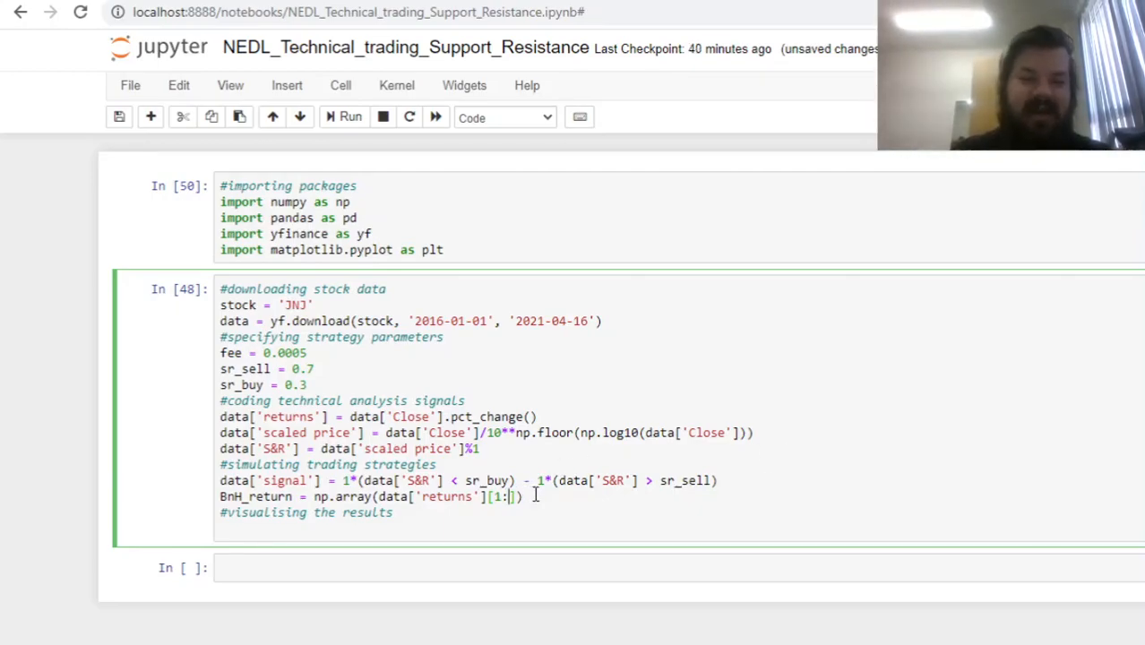
mouse_move(505, 425)
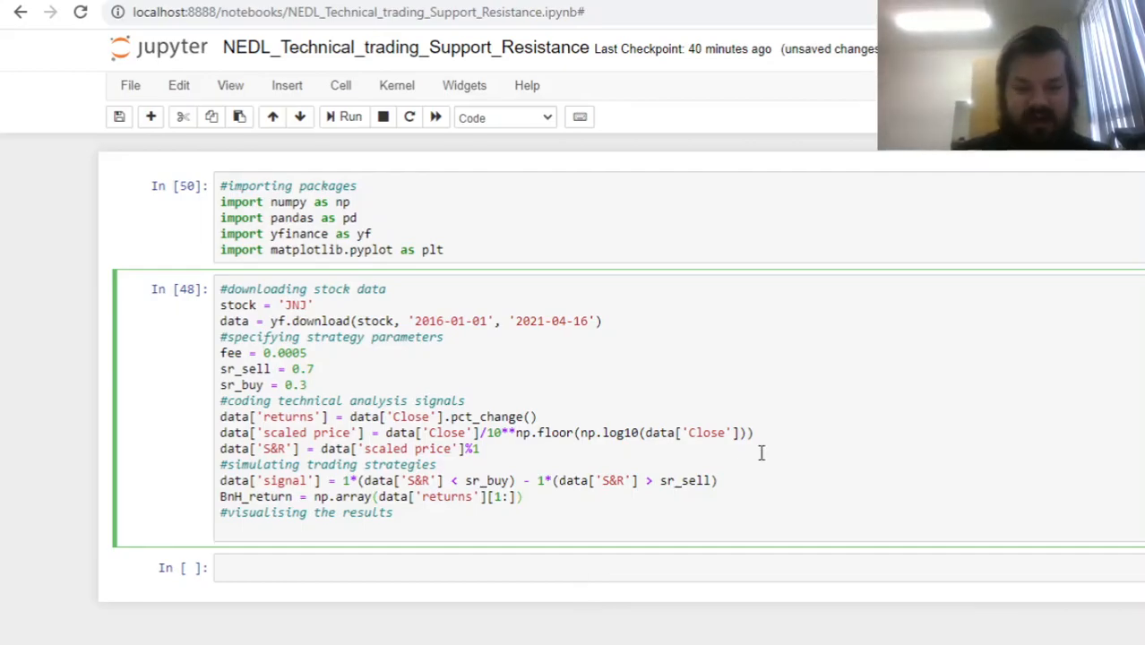
text(S)
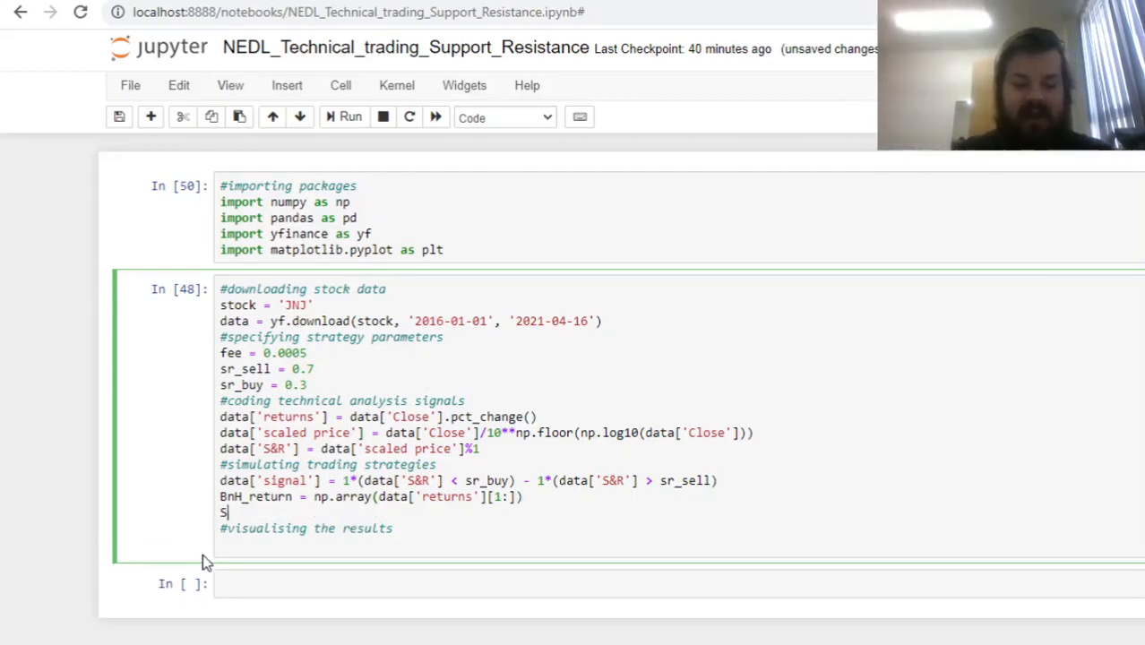
Step: Define SR_return = np.array(data['returns'][1:])*np.array(data['signal'][:-1])
text(R_ret)
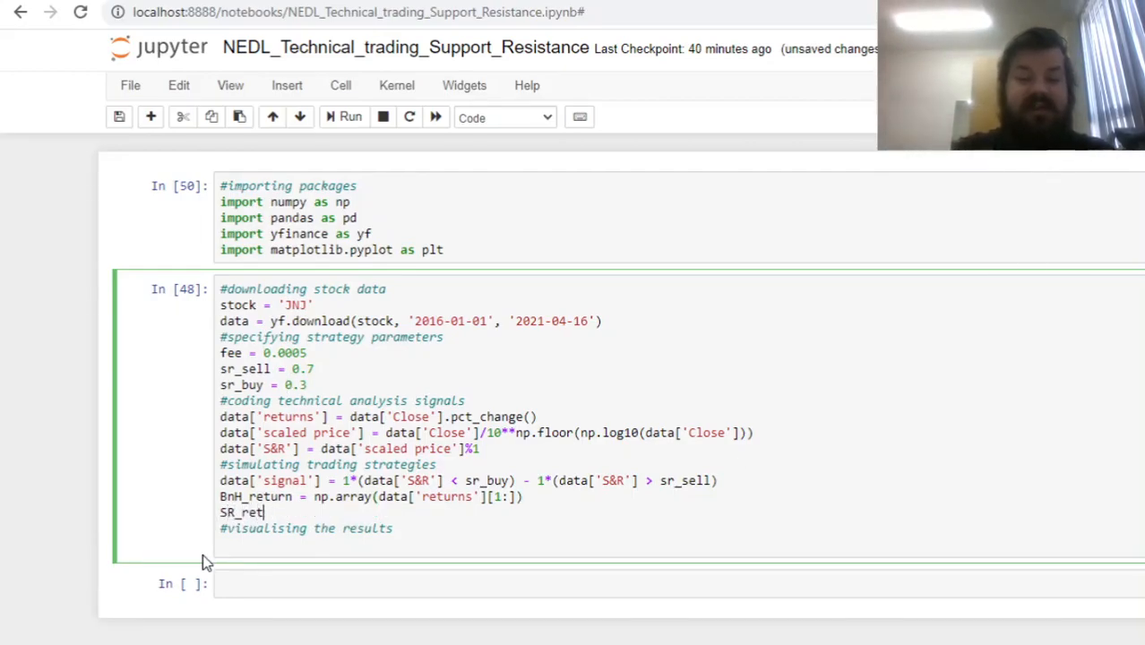
text(urn =)
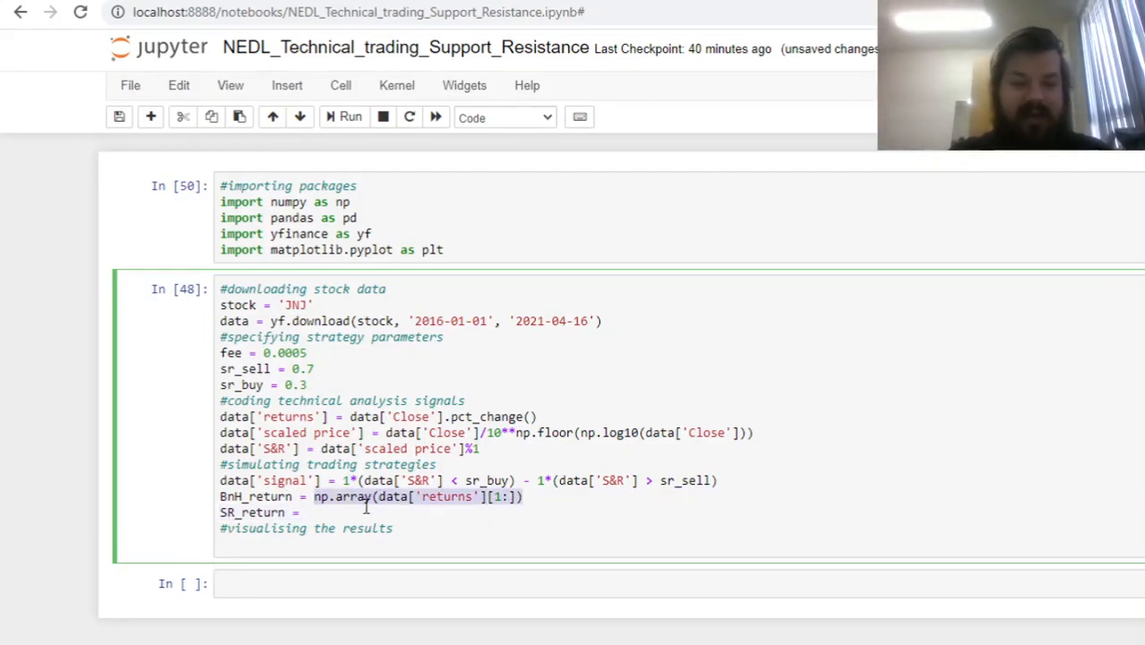
text(np.array(data['returns'][1:])*)
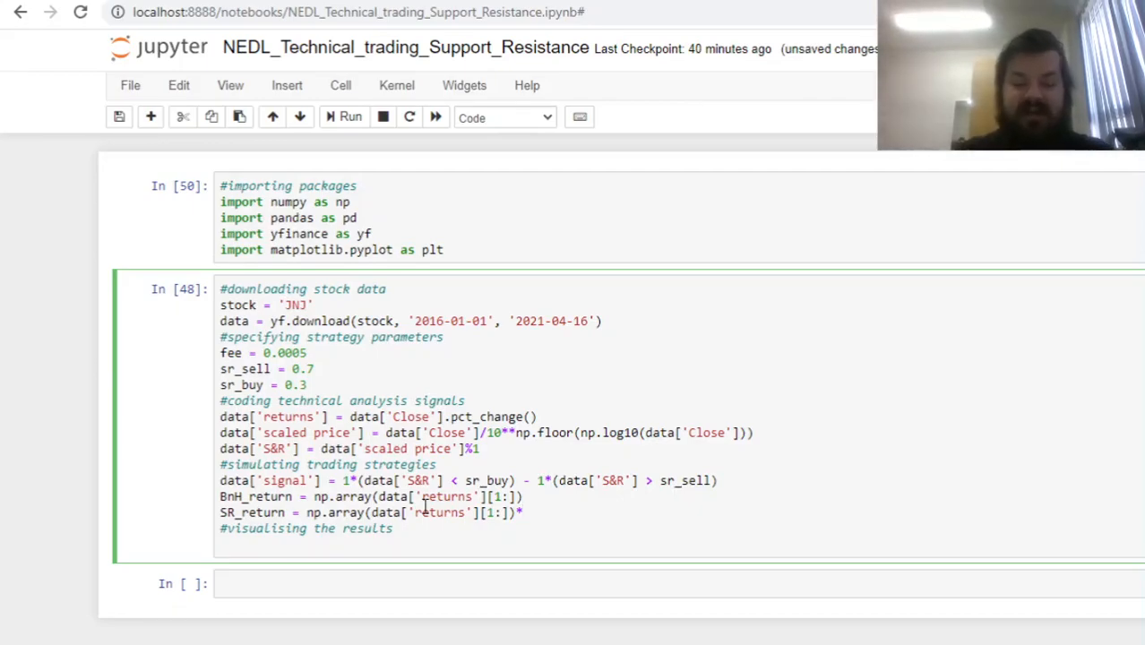
text(*np.array(dat)
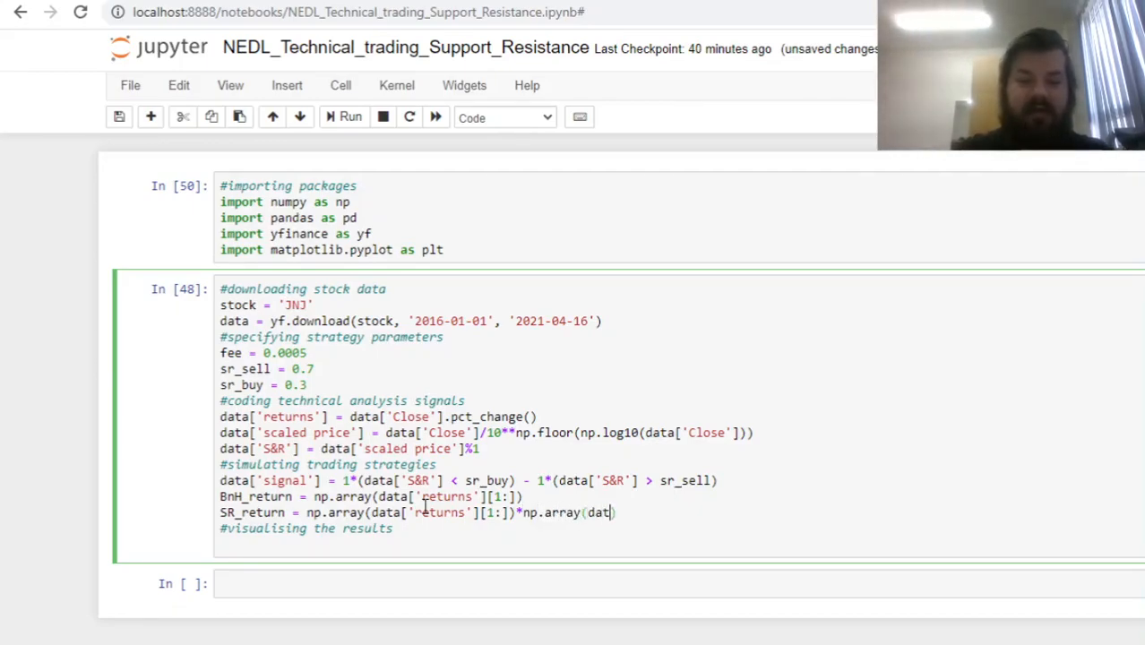
text(['signal'])
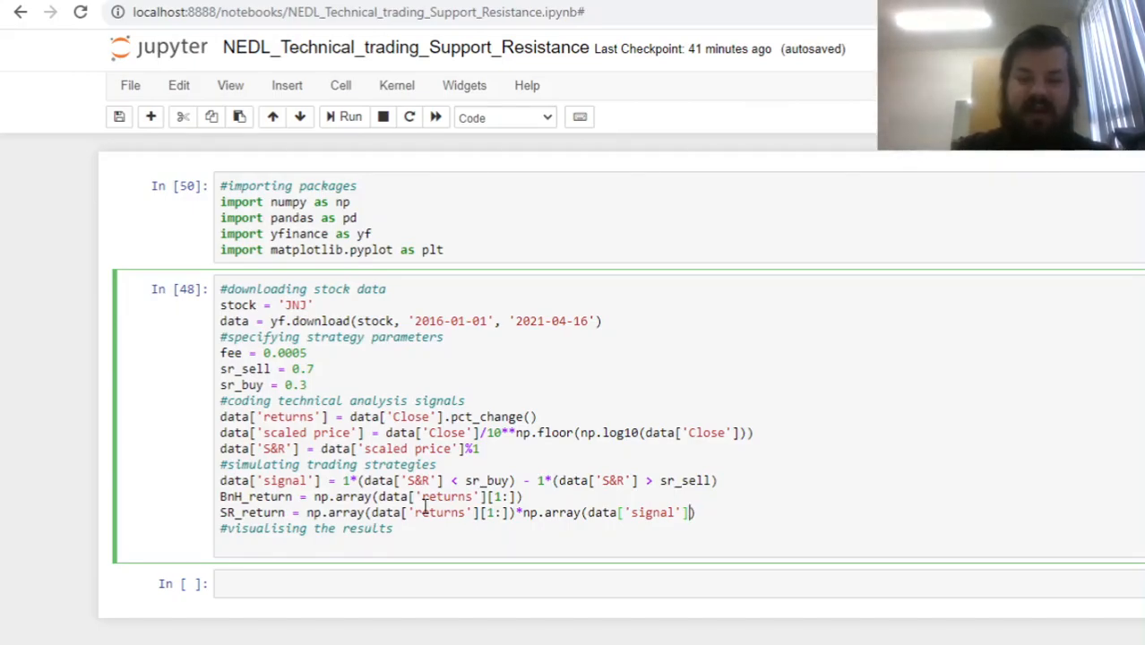
text([])
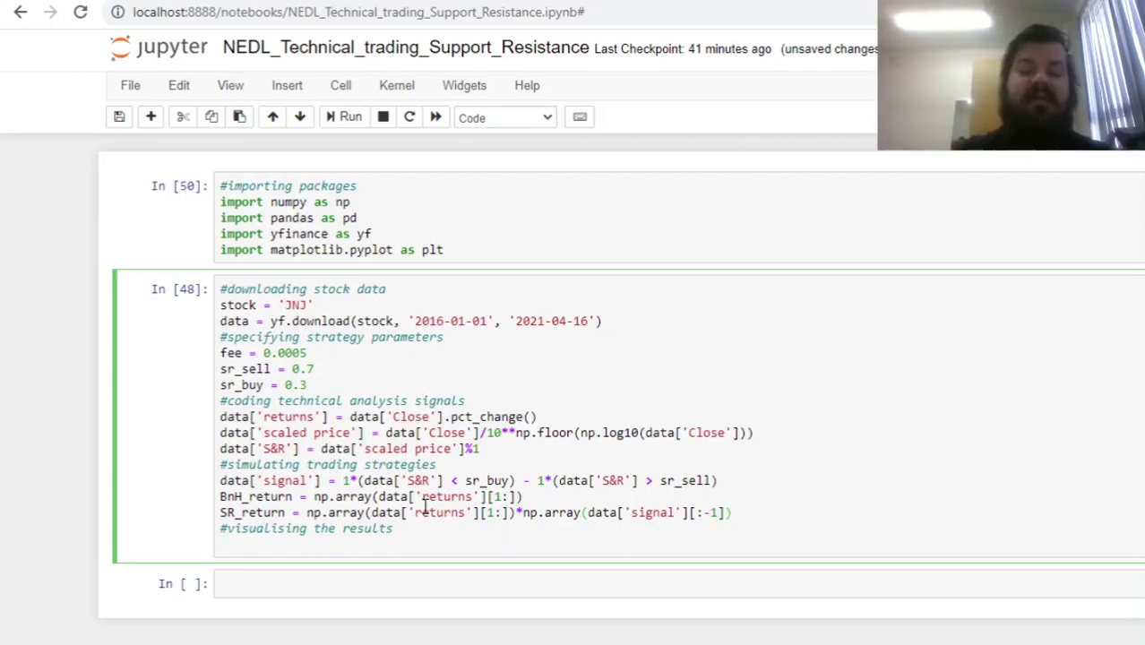
click(731, 513)
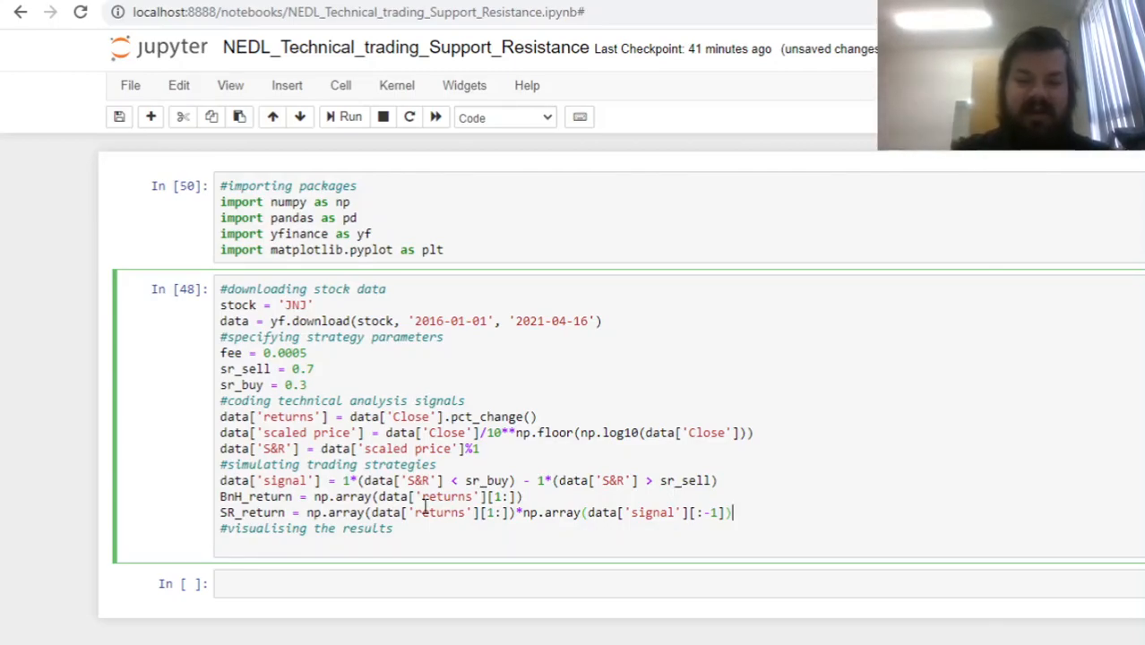
Step: Append the fee term - fee*abs(...) of the signal change to the SR_return line
text(-)
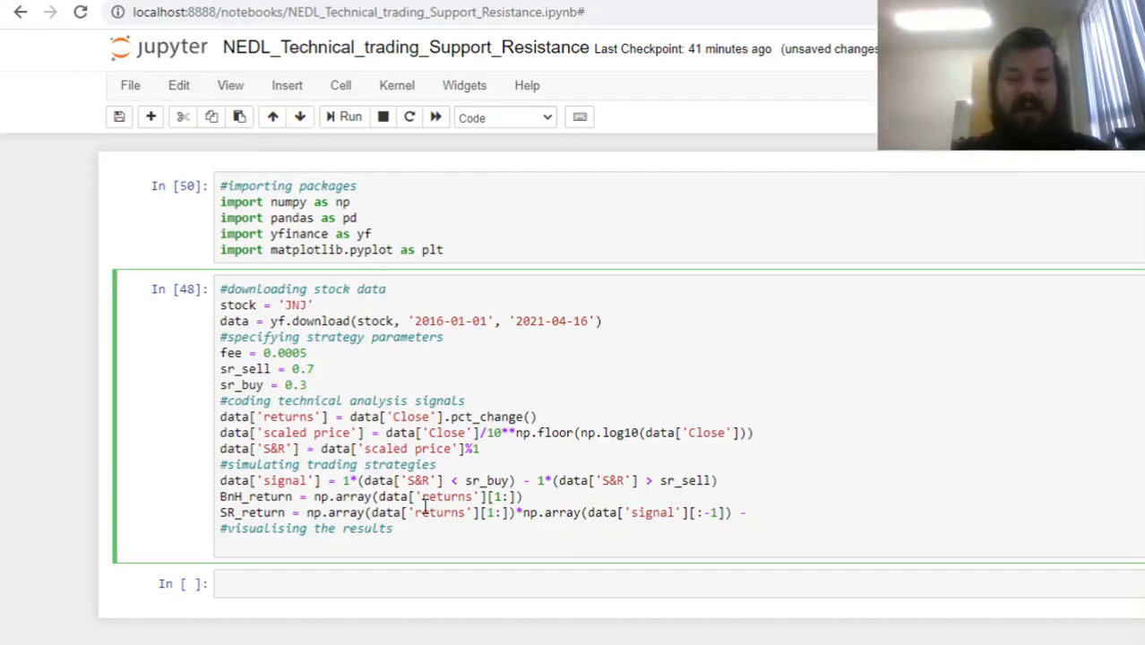
text(fee*)
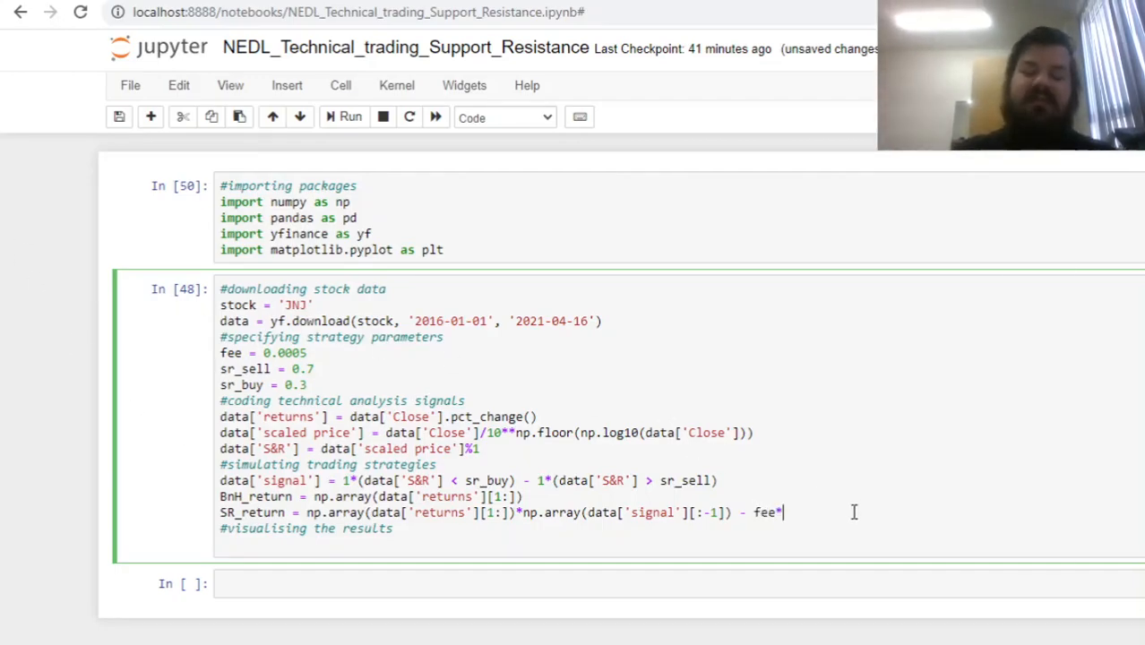
text(a)
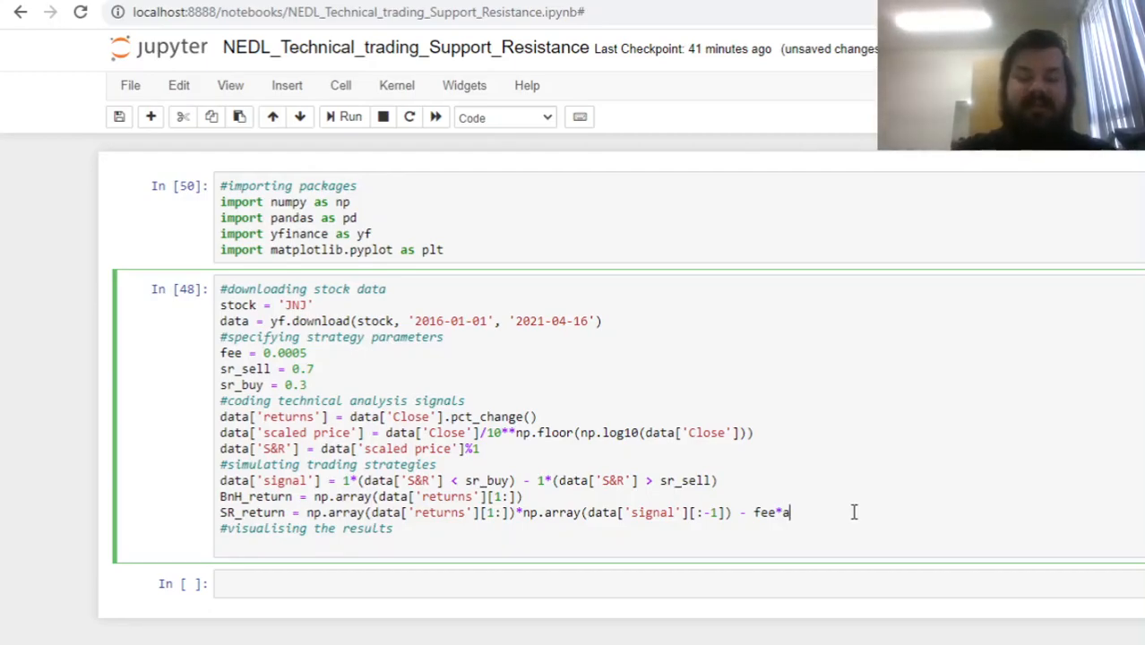
text(bs())
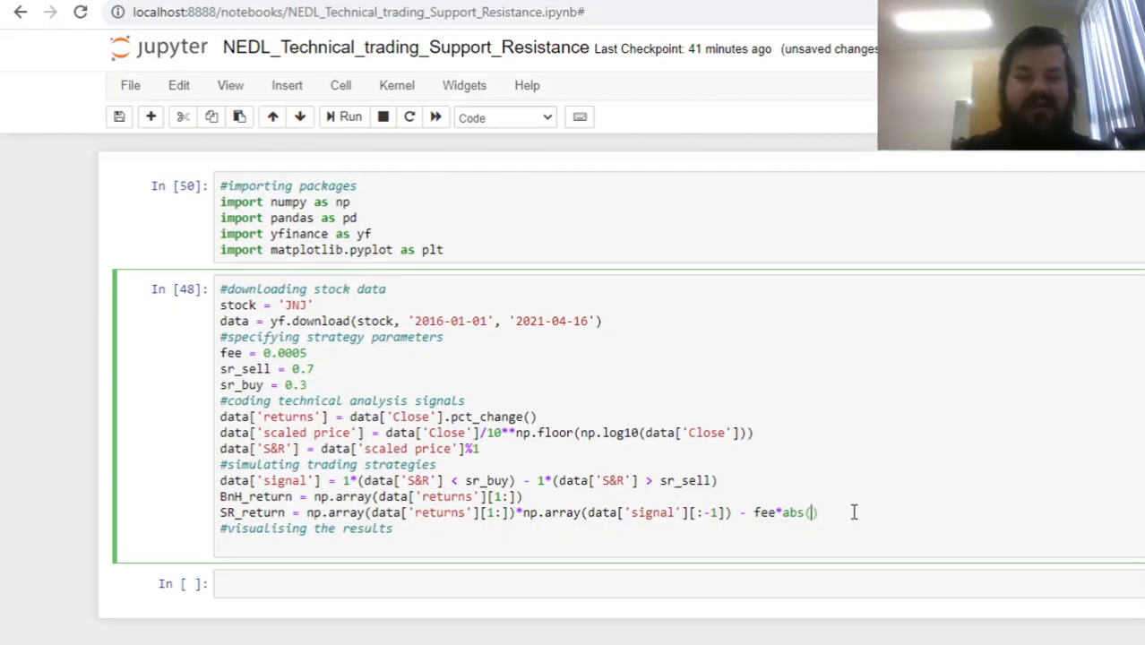
mouse_move(534, 512)
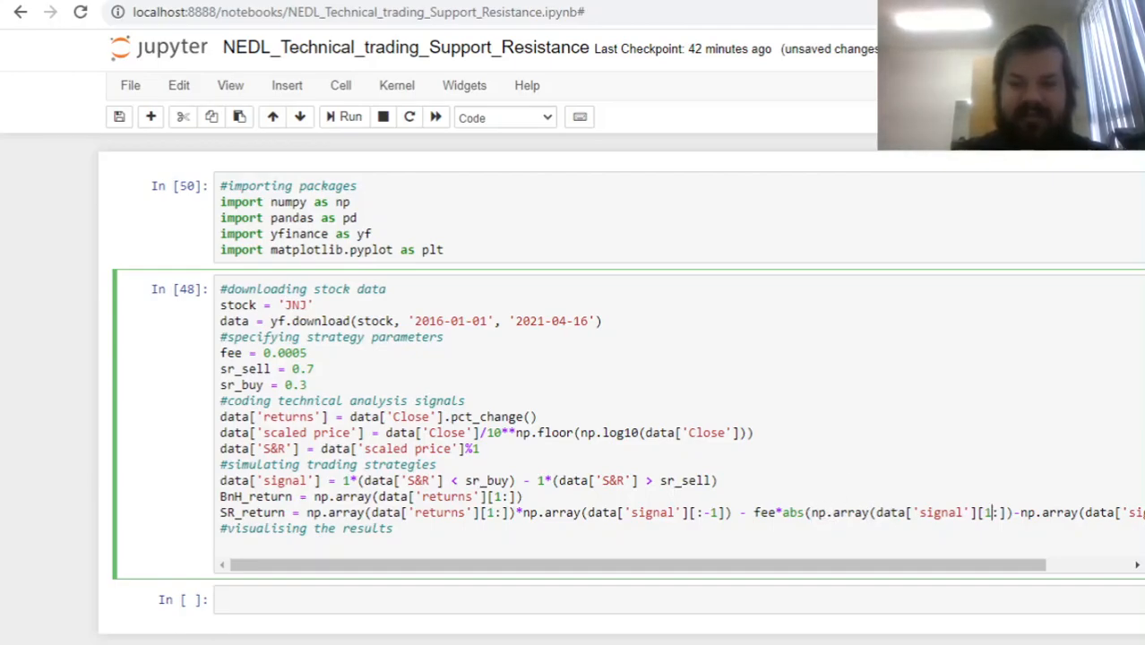
Step: Write BnH = np.prod(1+BnH_return)**(252/len(BnH_return)) - 1 for the annualised buy-and-hold return
click(795, 494)
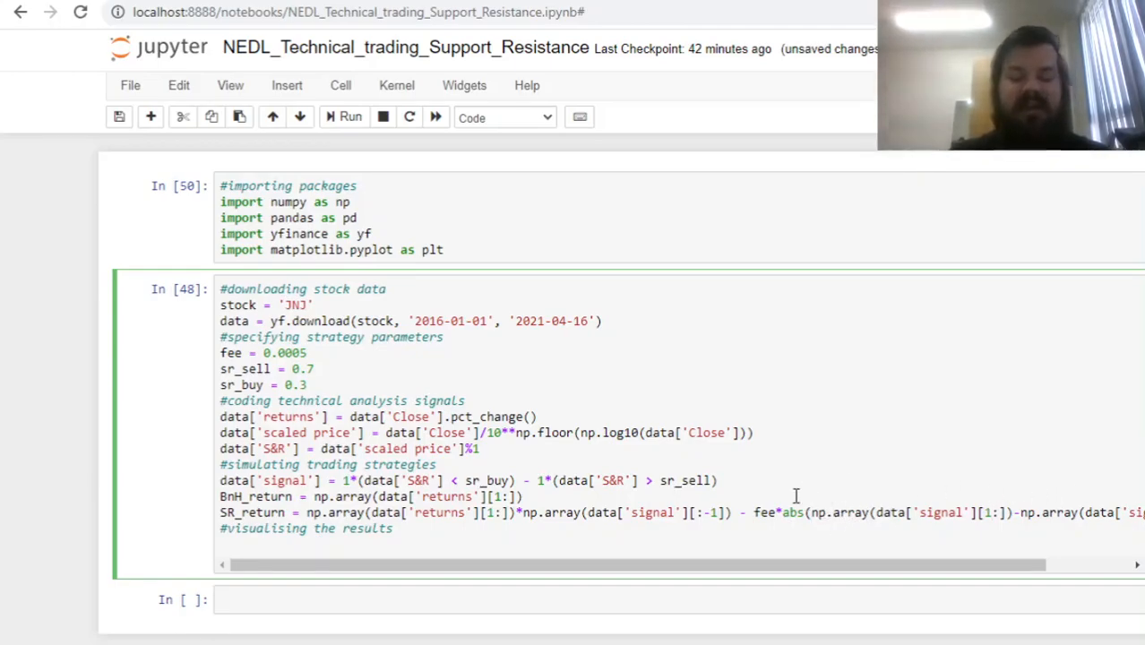
mouse_move(591, 530)
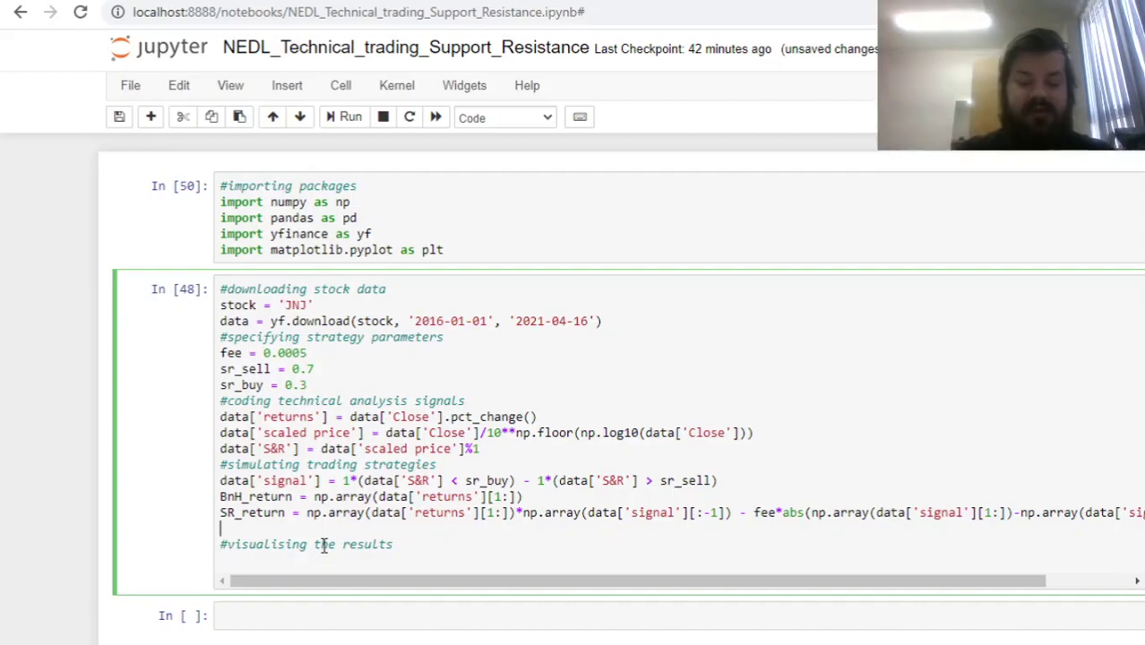
text(BnH =)
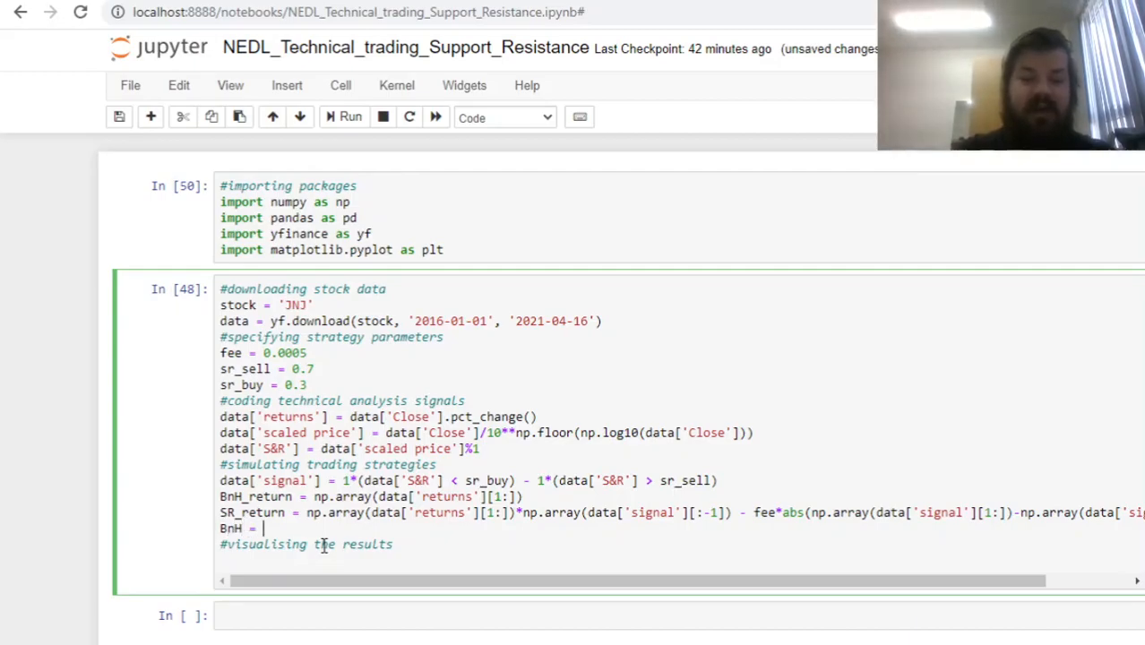
text(np.prod)
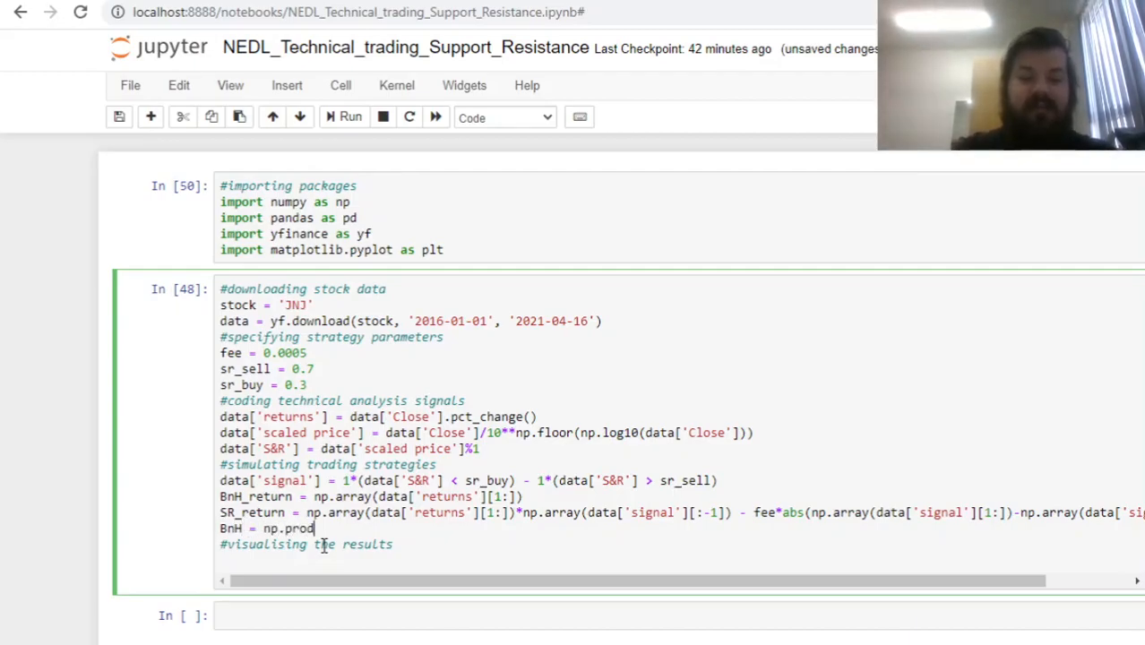
text((1+)
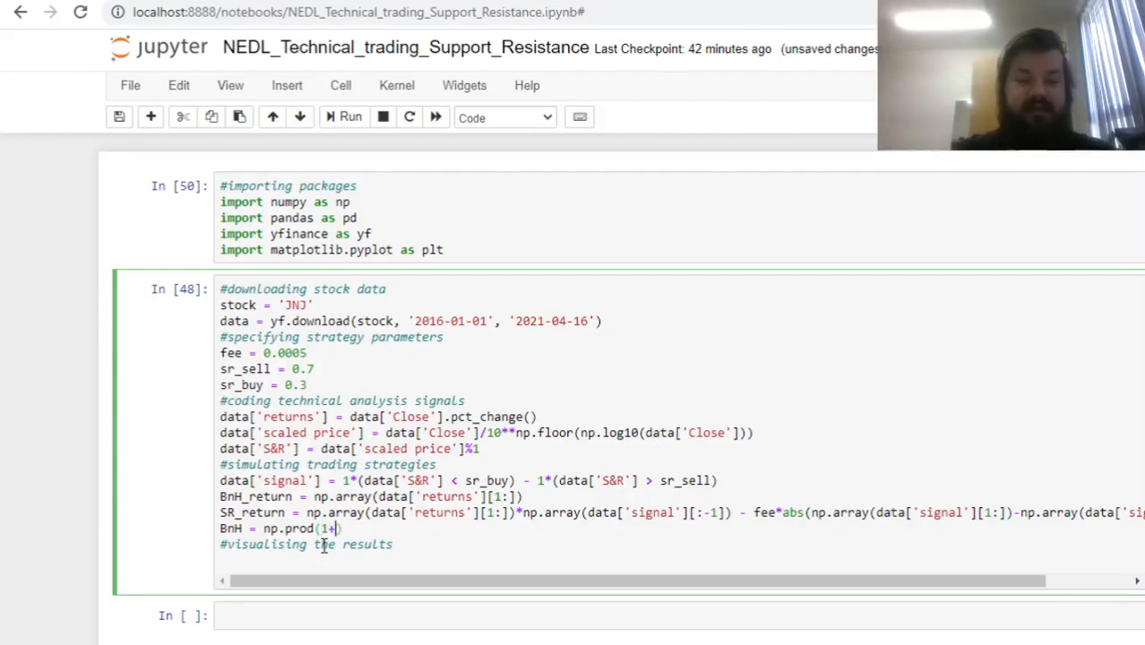
text(BnH_)
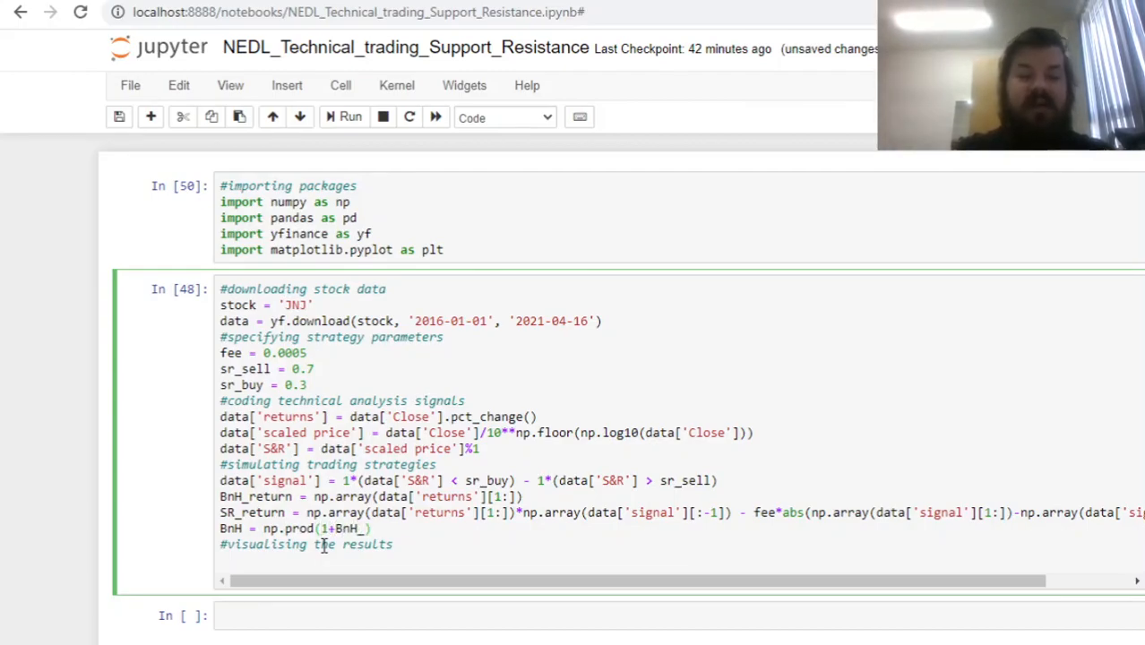
text(return))
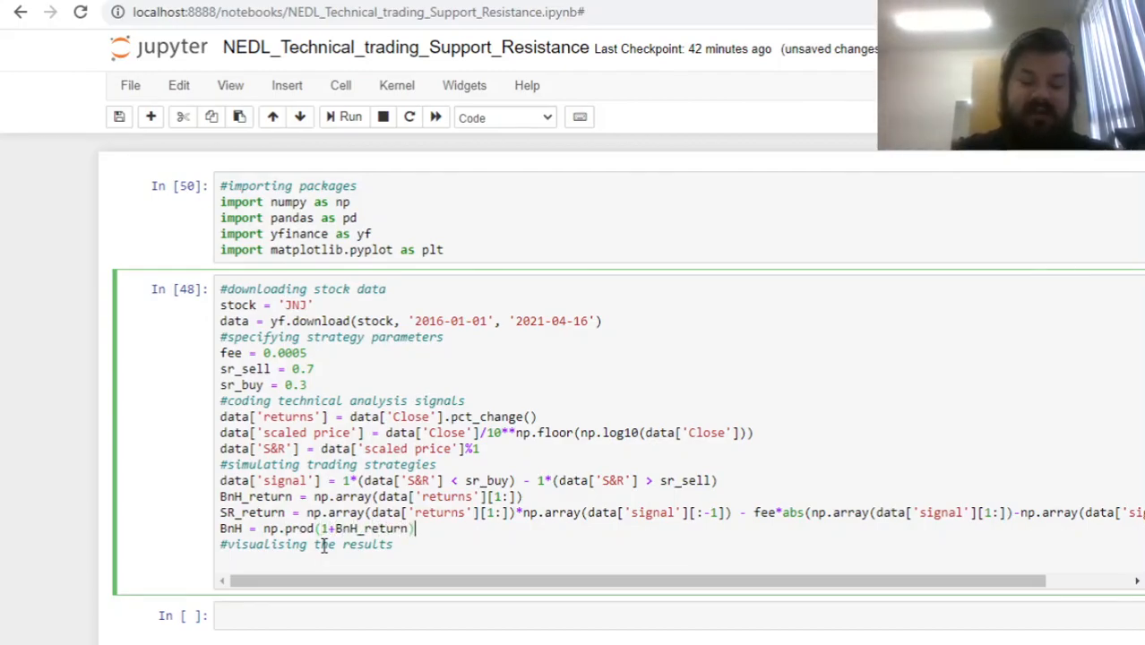
text(**())
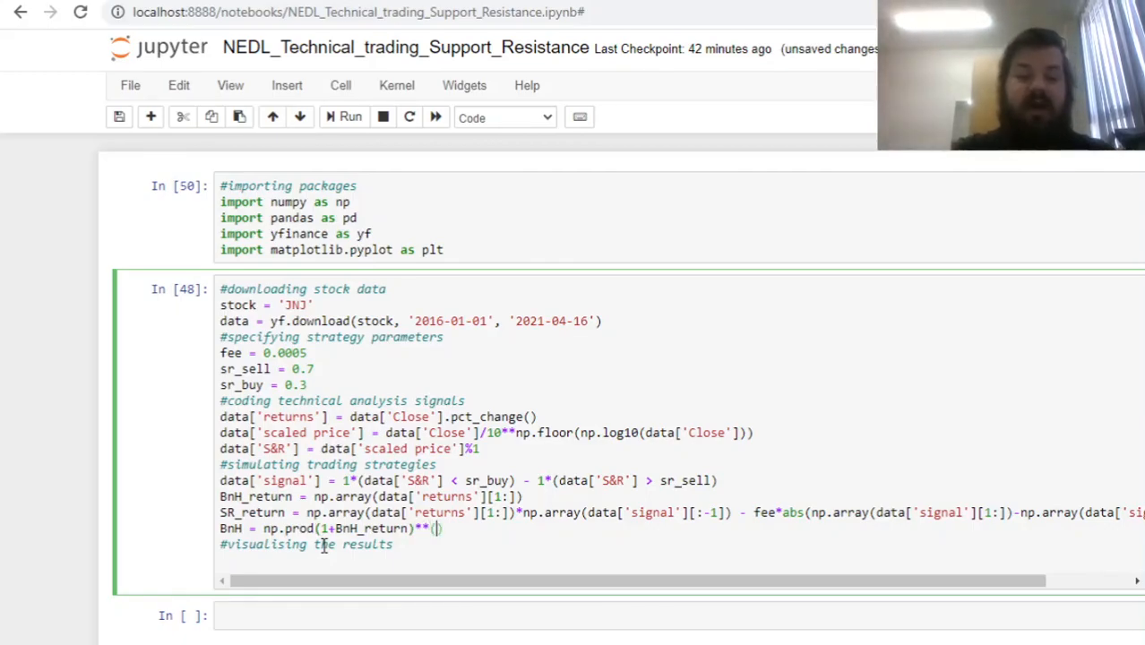
text(252/len()
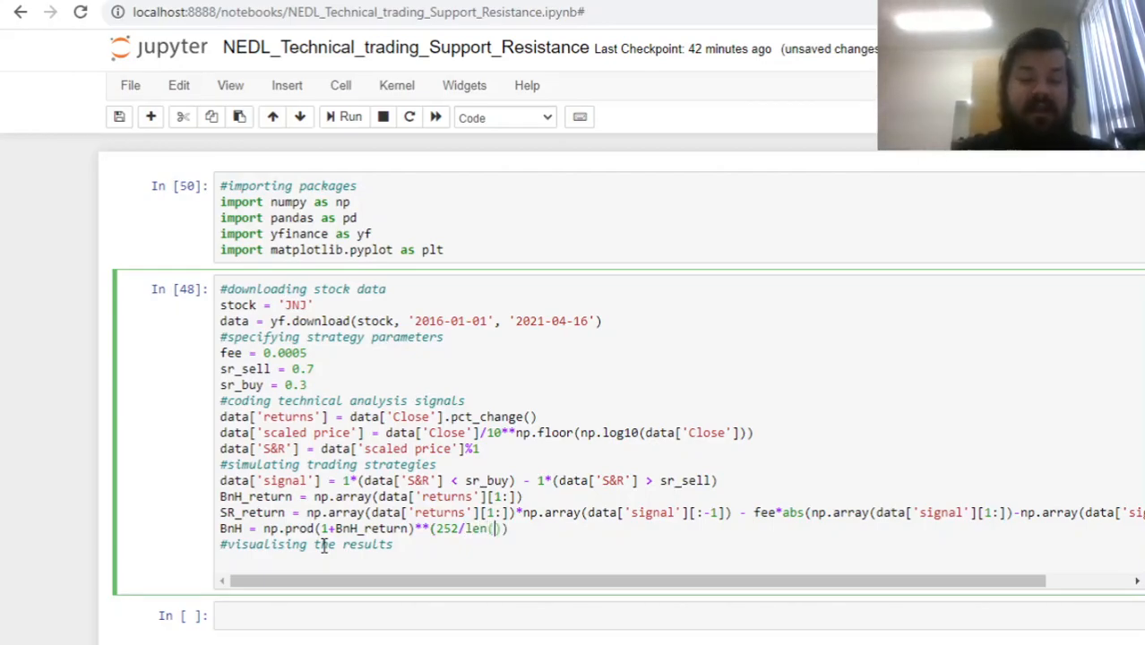
text(BnH_return)
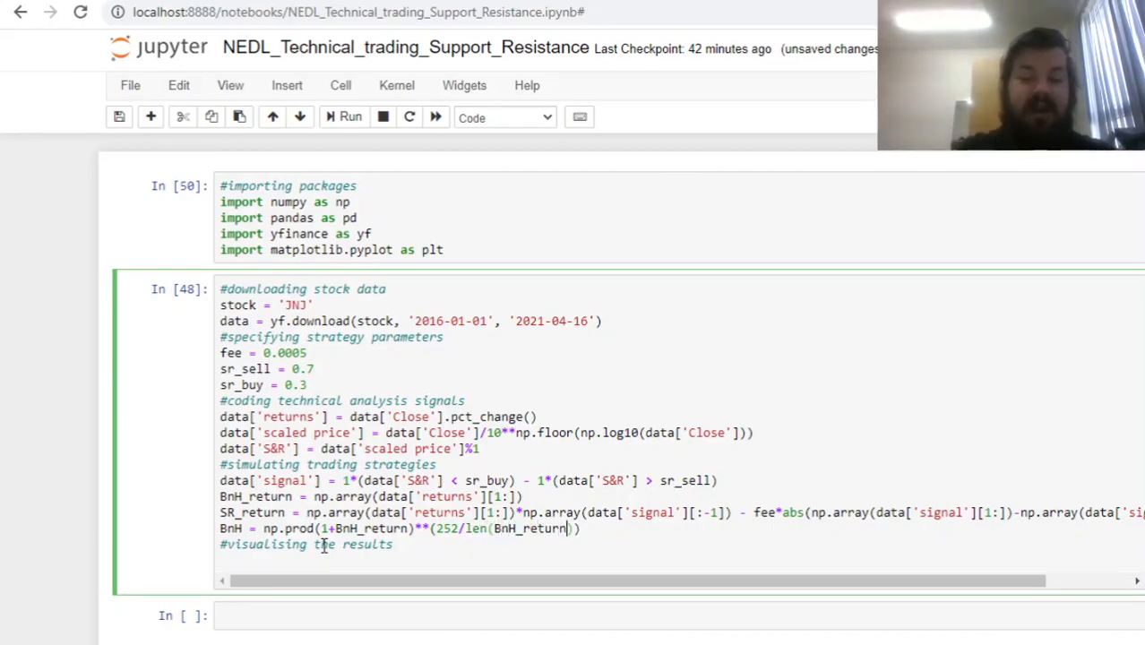
text(- 1)
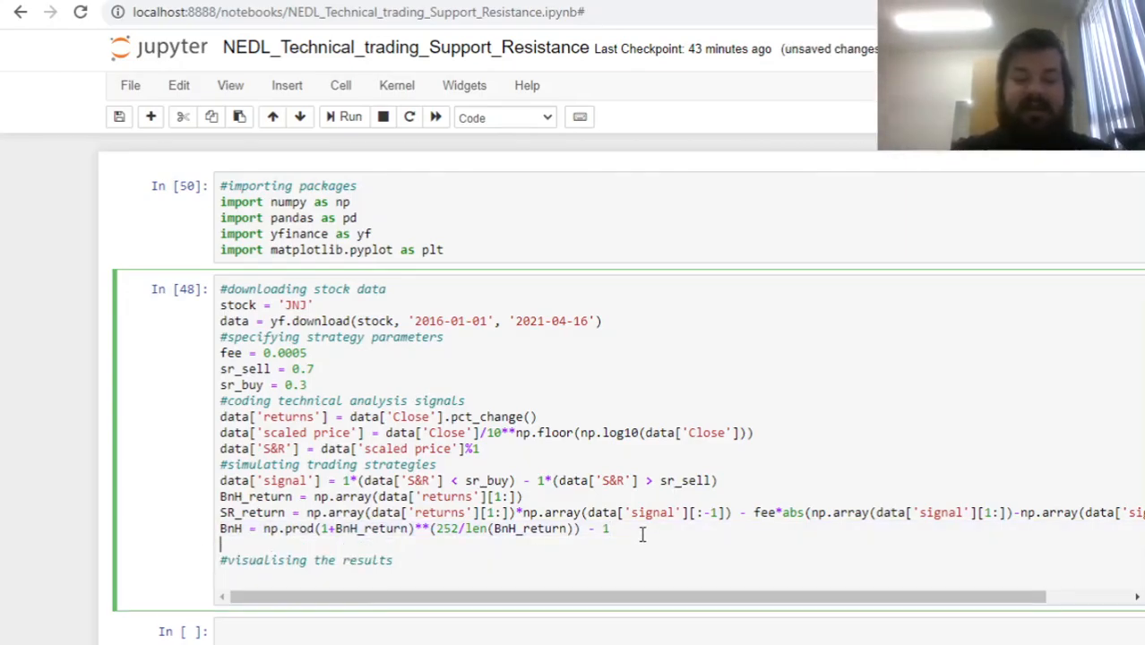
Step: Add the matching SR annualised-return line based on SR_return
text(BnH = np.prod(1+BnH_return)**(252/len(BnH_return)) - 1)
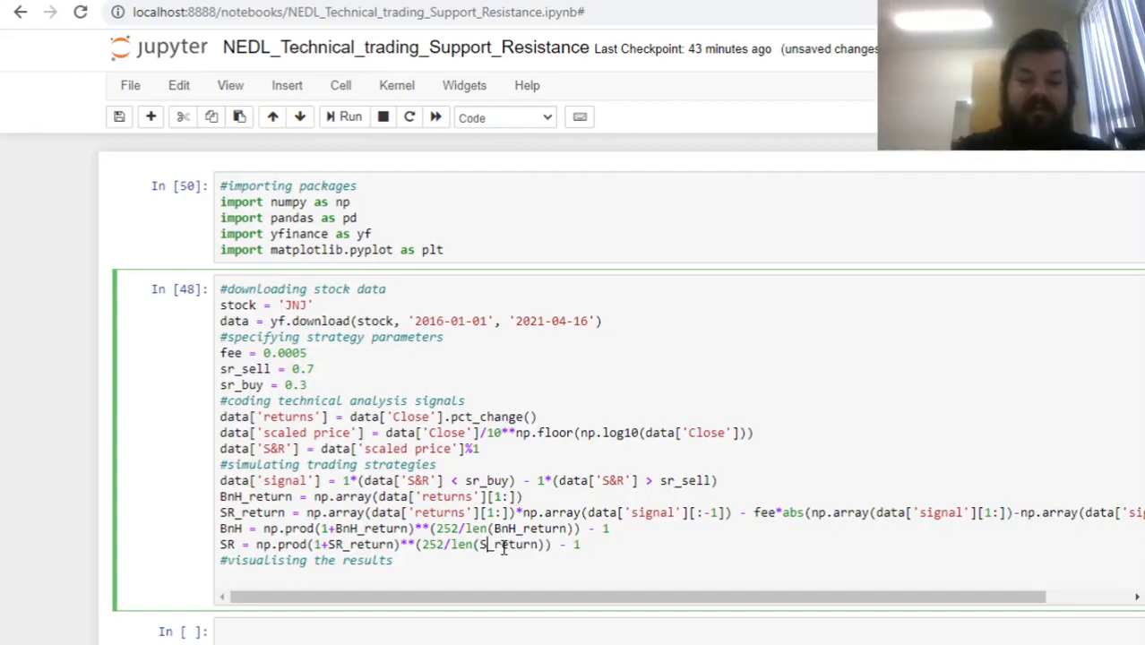
Step: Write BnH_risk = np.std(BnH_return)*(252)**(1/2) as the annualised buy-and-hold risk
text(B)
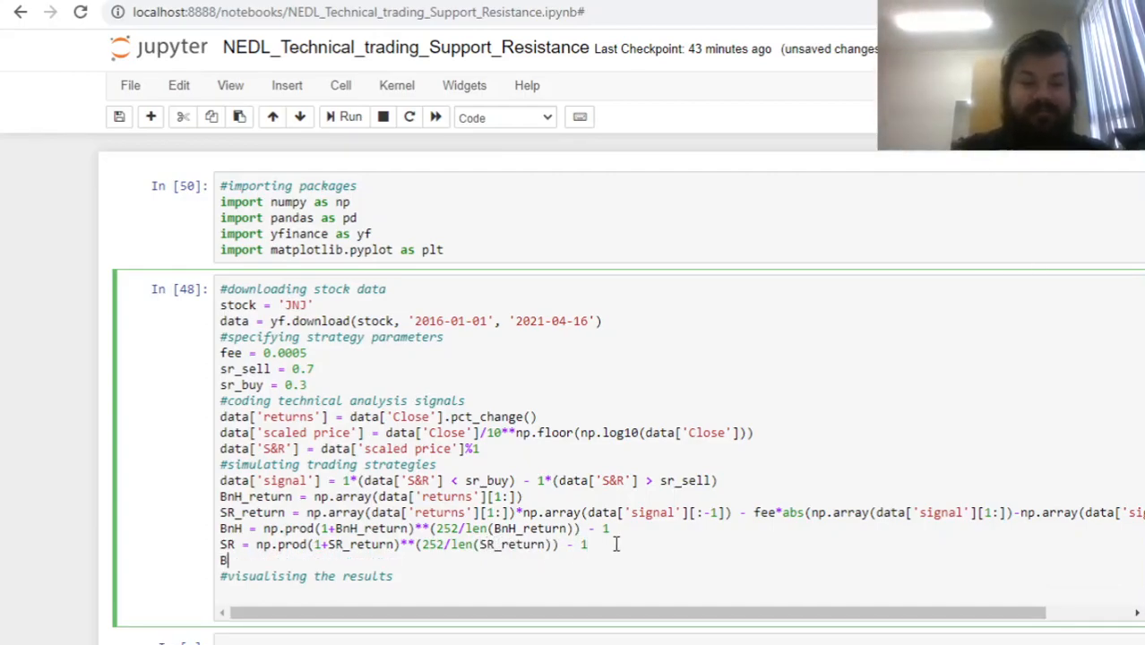
text(nH_risk = np.s)
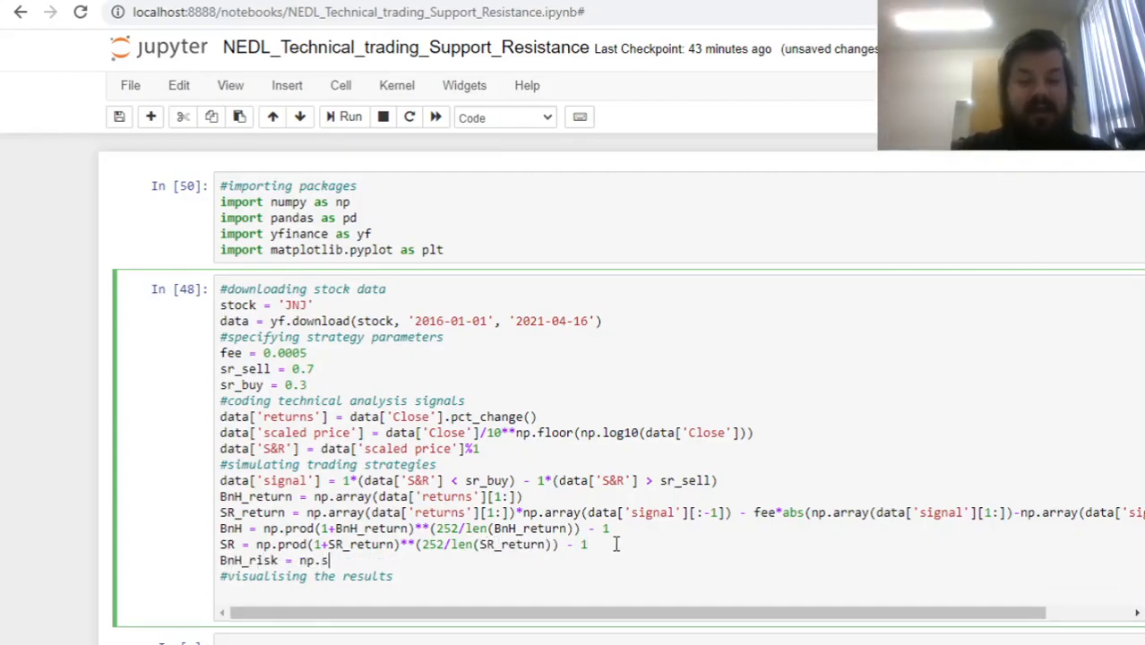
text(td())
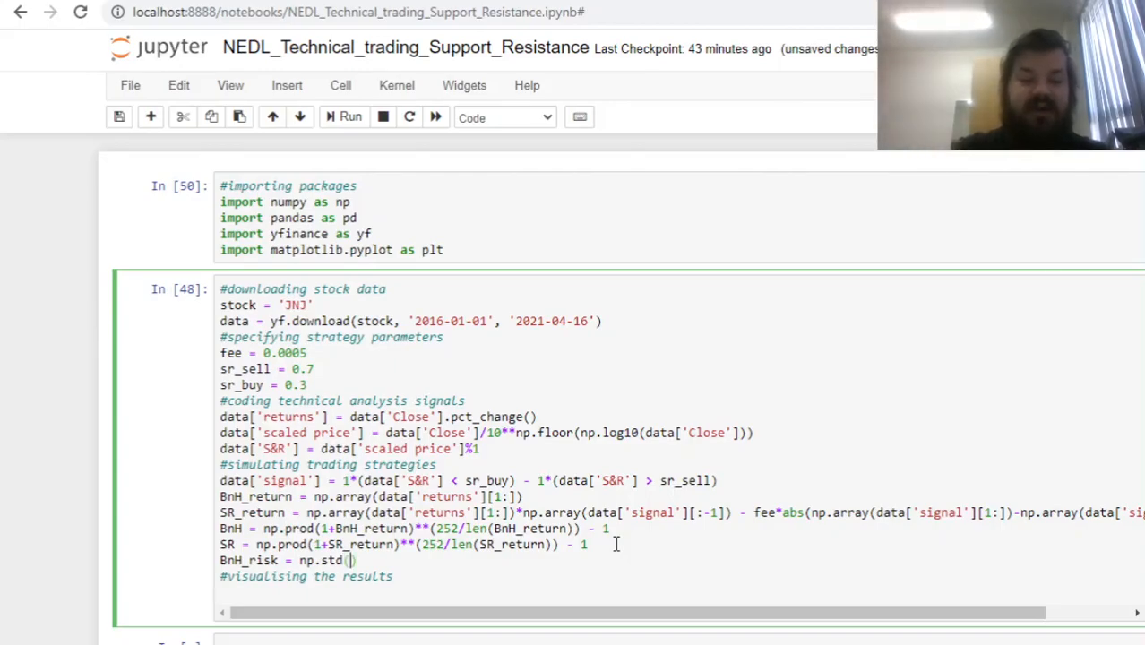
text(BnH_return)
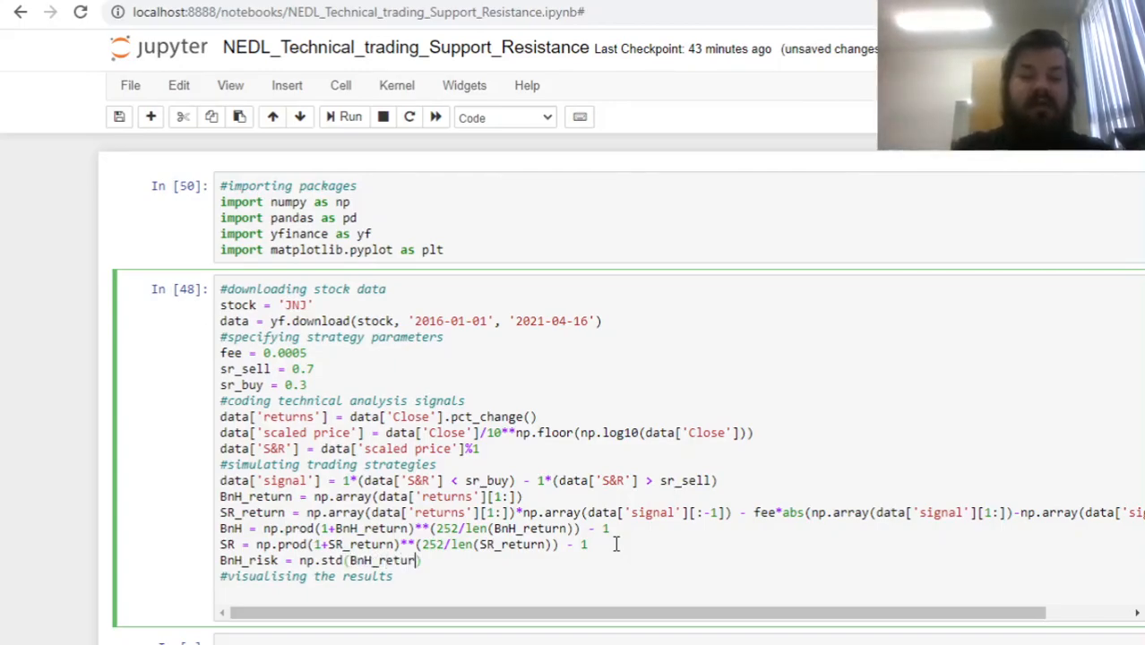
text())
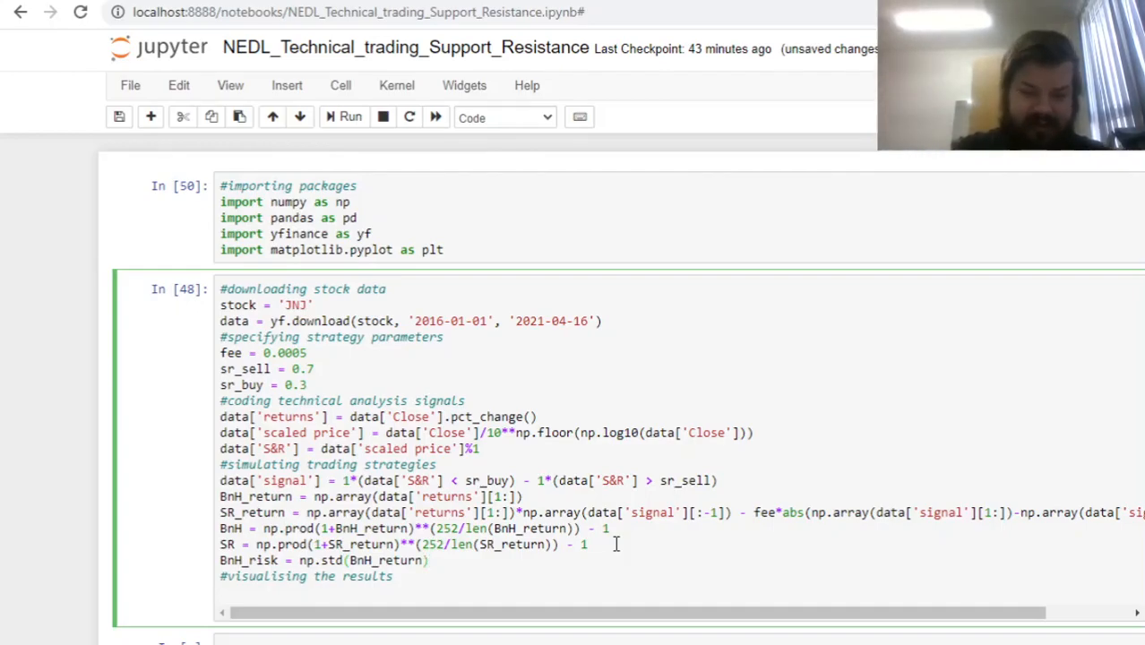
text(*)
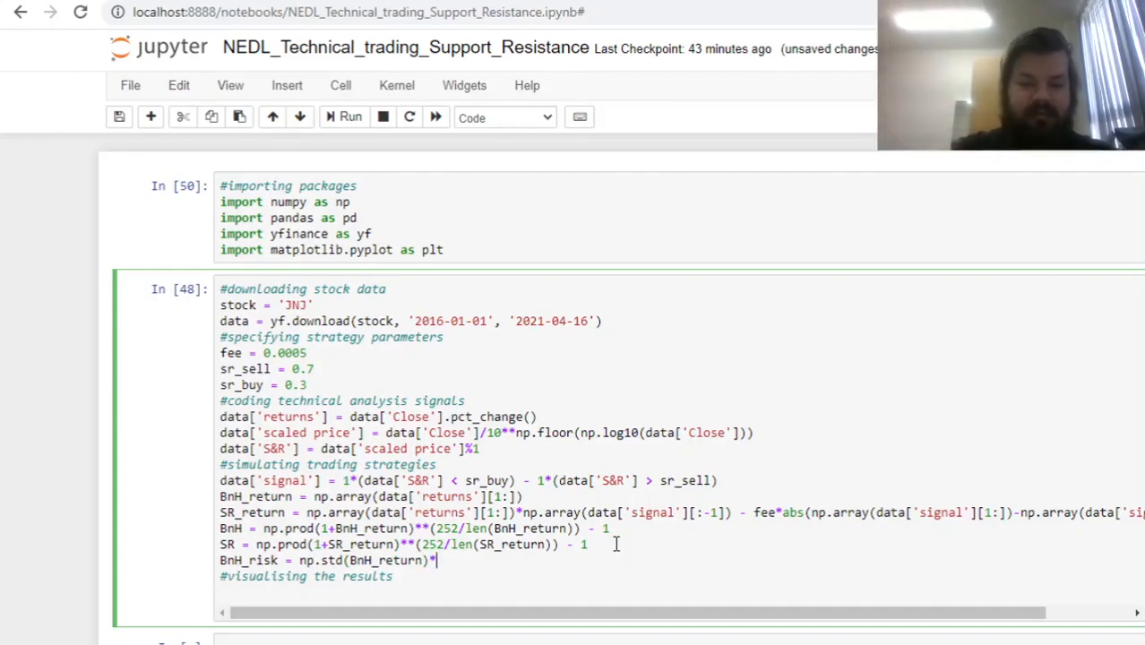
text((252)**)
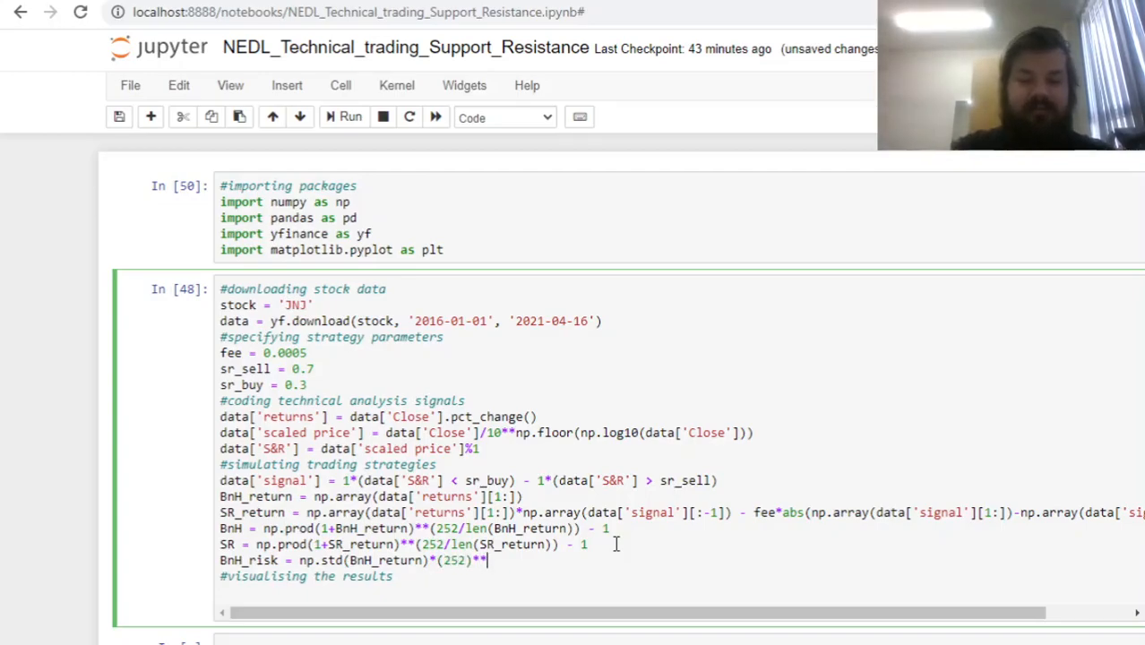
text((1/2))
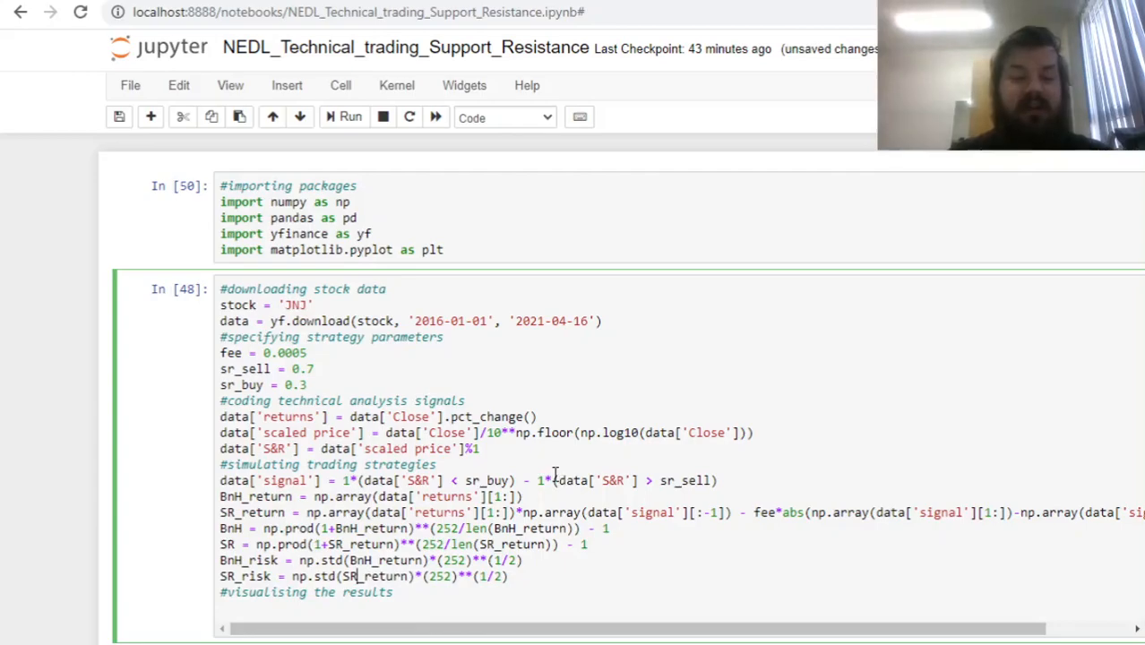
Step: Start a print line labelled 'buy-and-hold strategy return and risk:' with str(round()) appended
scroll(down, 3)
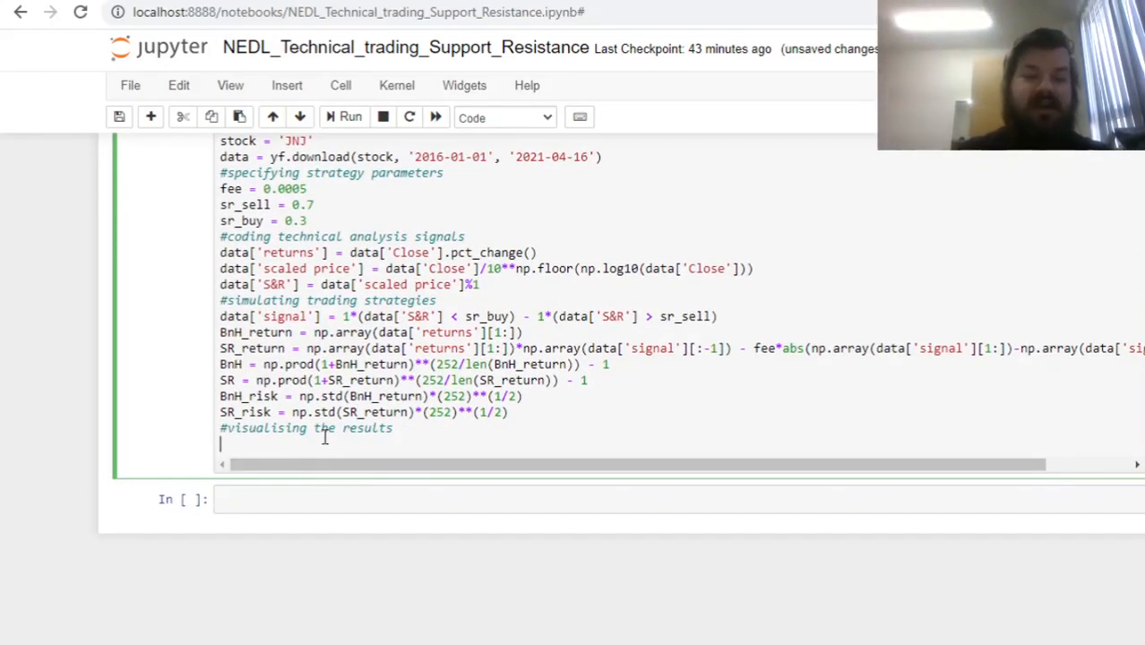
text(print('buy'))
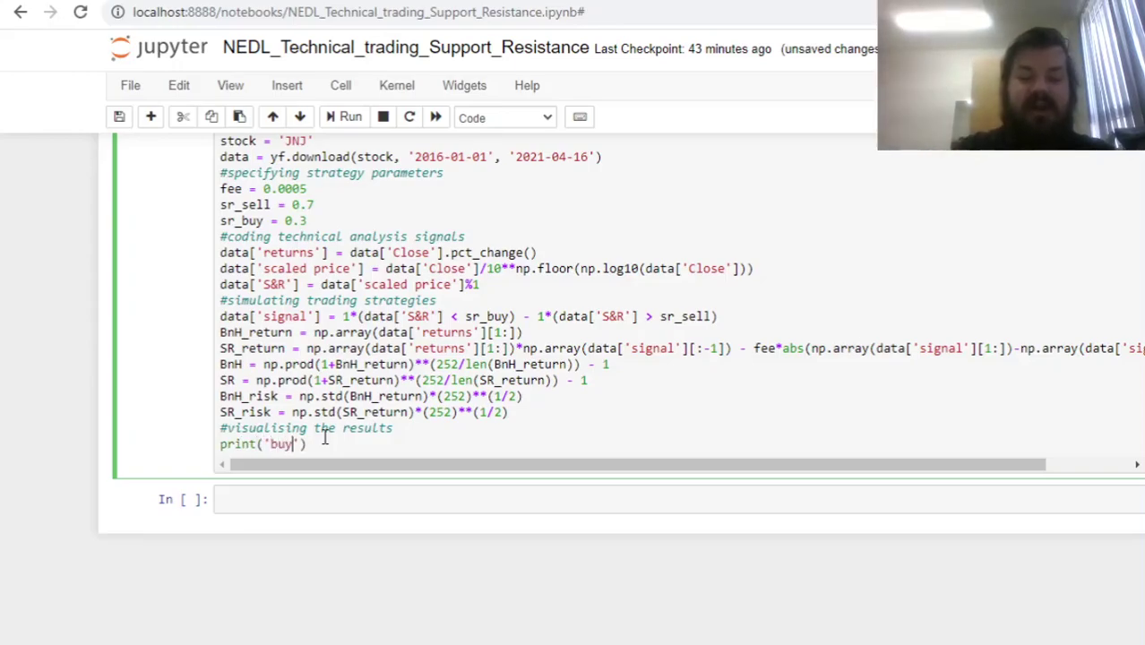
text(-and-hold str)
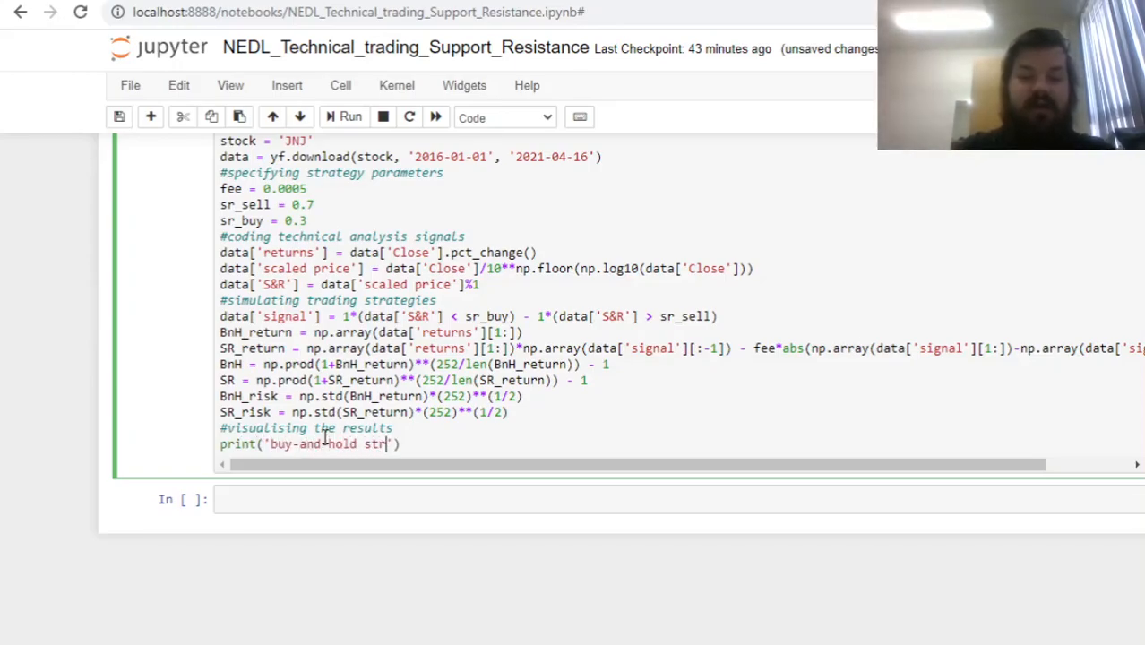
text(ategy returna)
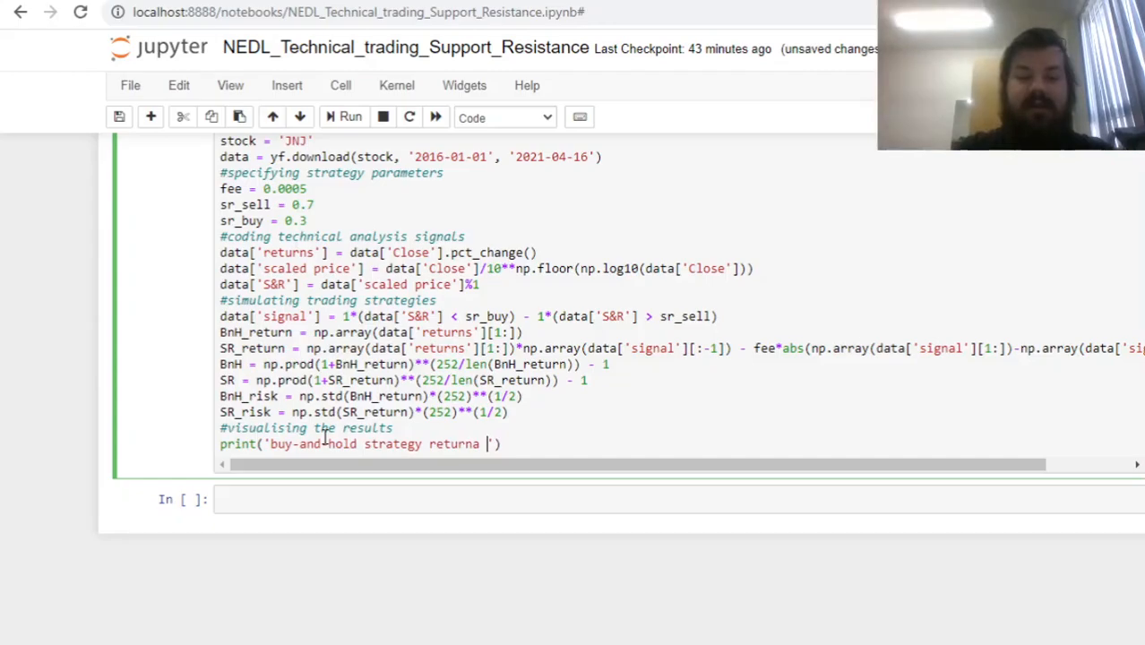
text(and risk:)
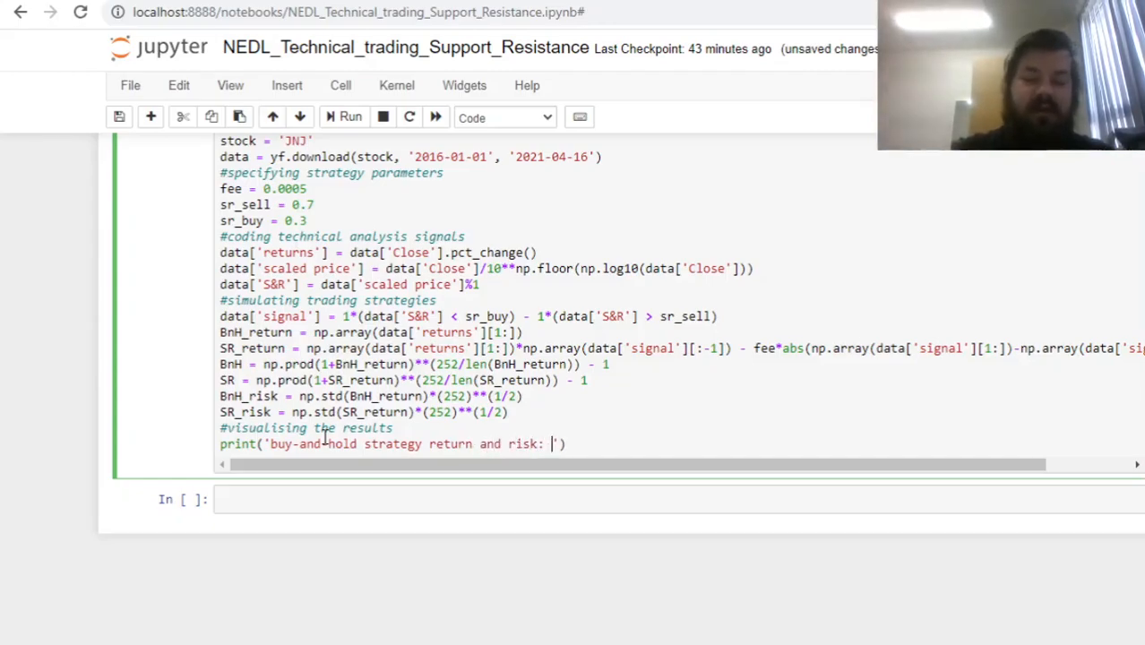
text(+)
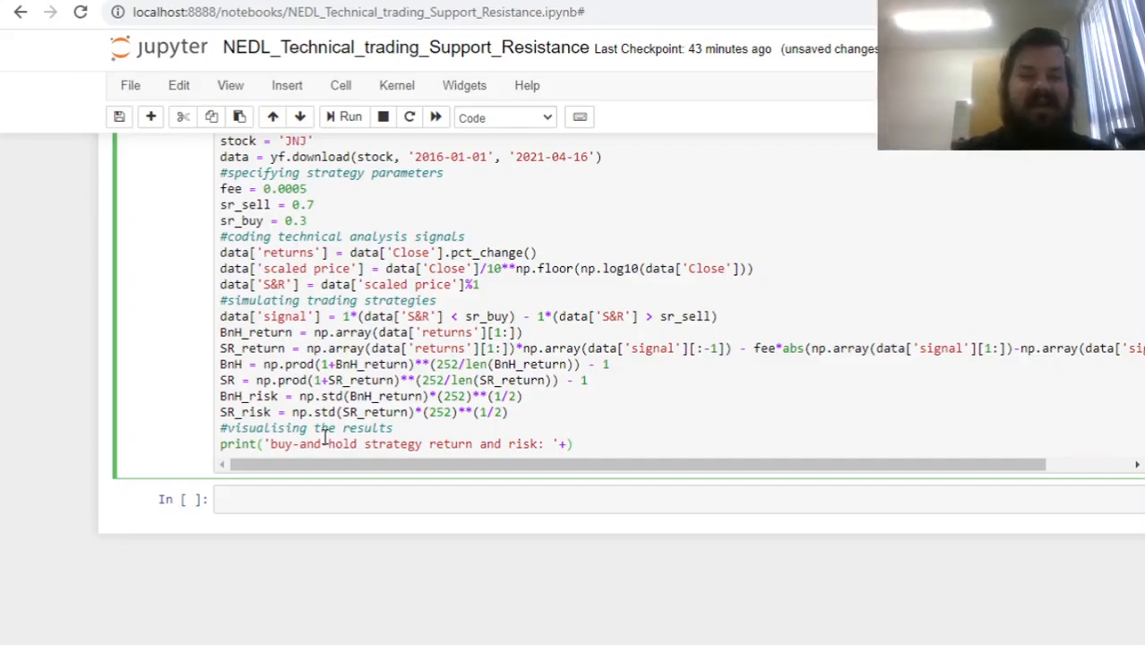
mouse_move(702, 444)
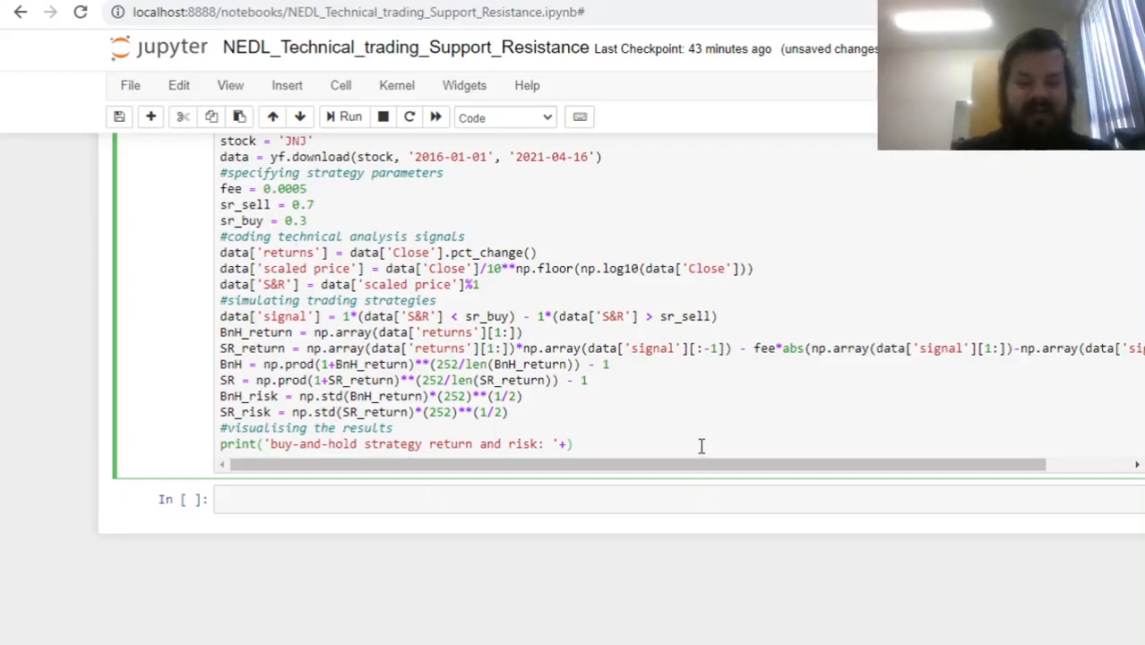
text(str(rou)
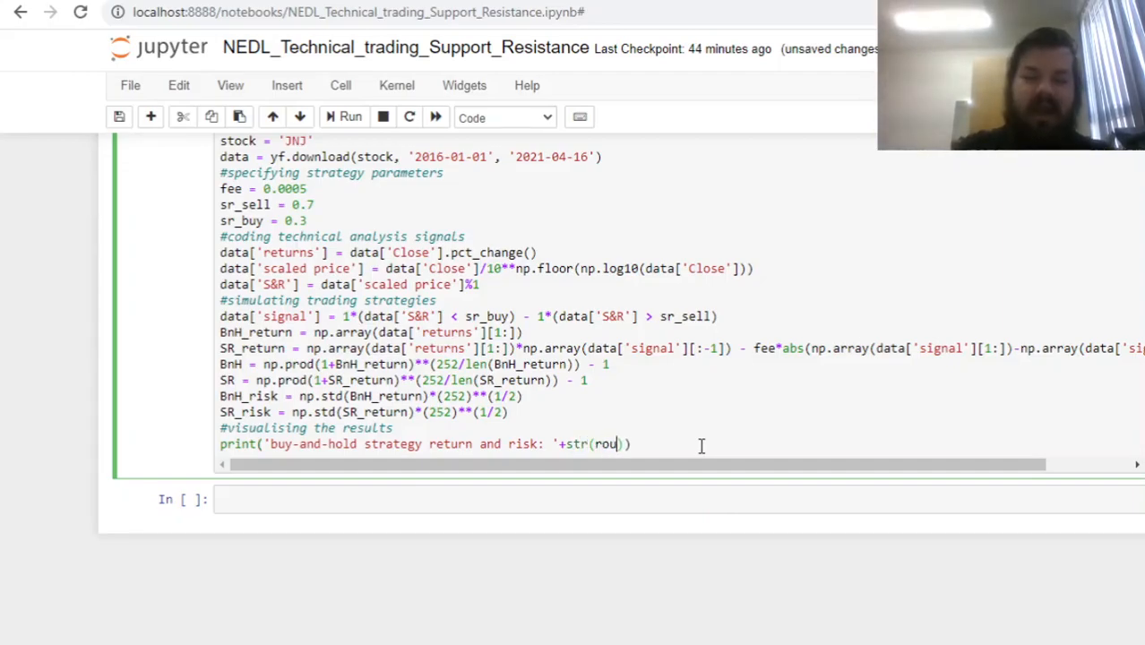
text(nd()))
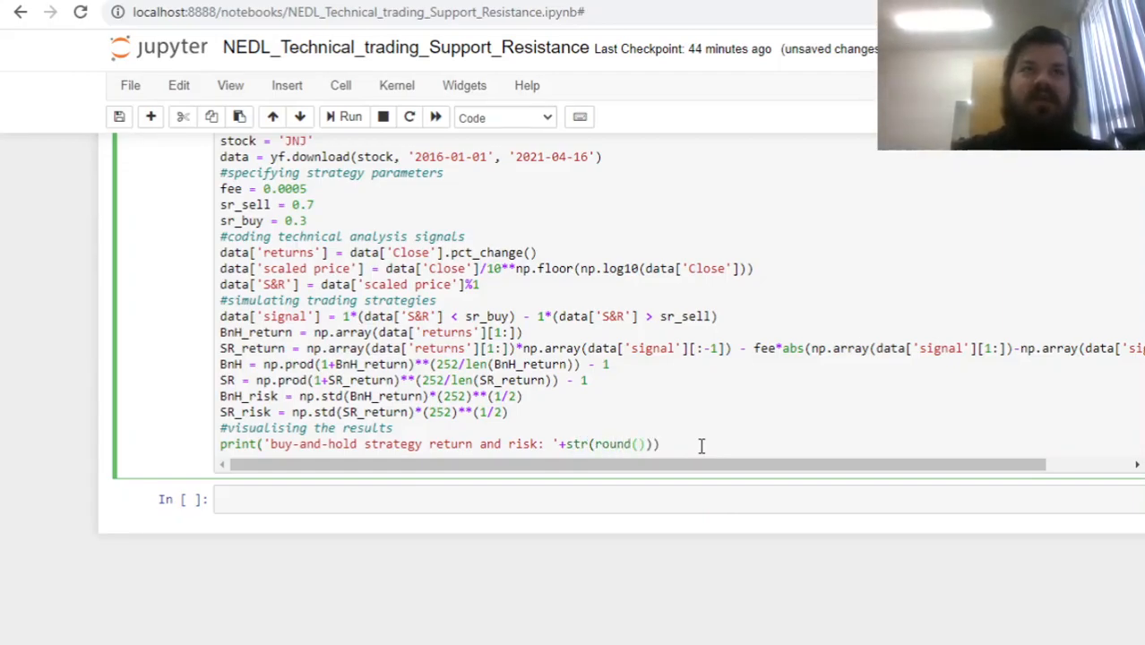
Step: Fill in round(BnH*100,2)+'%' and ' and '+str(round(BnH_risk*100,2))+'%' for the printed figures
click(638, 444)
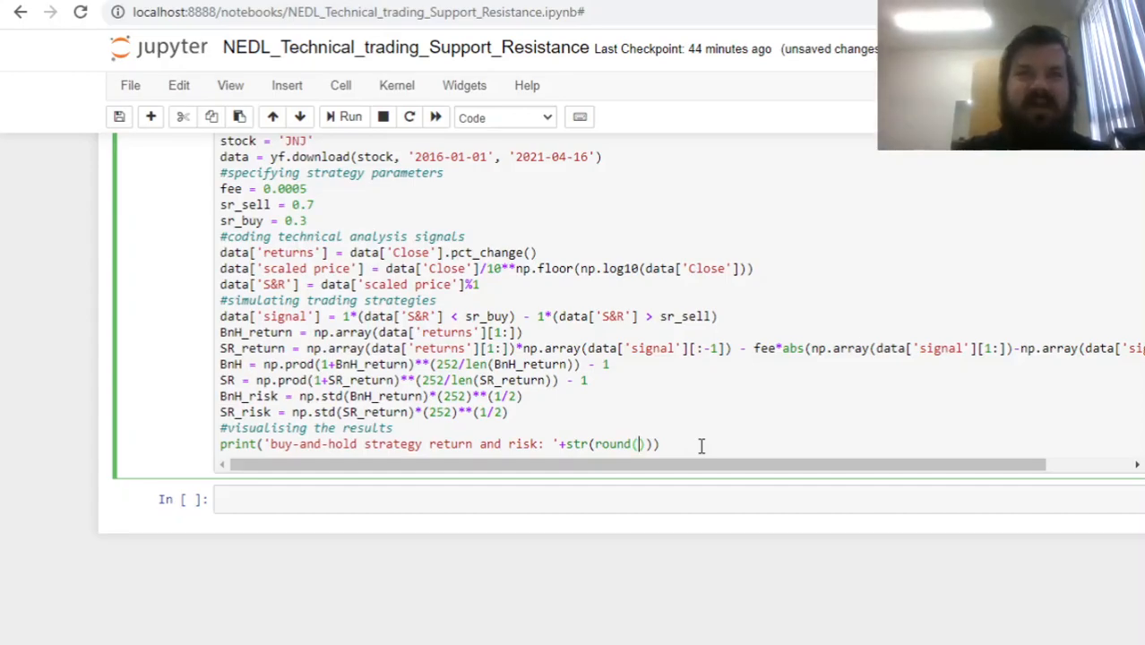
text(Bn)
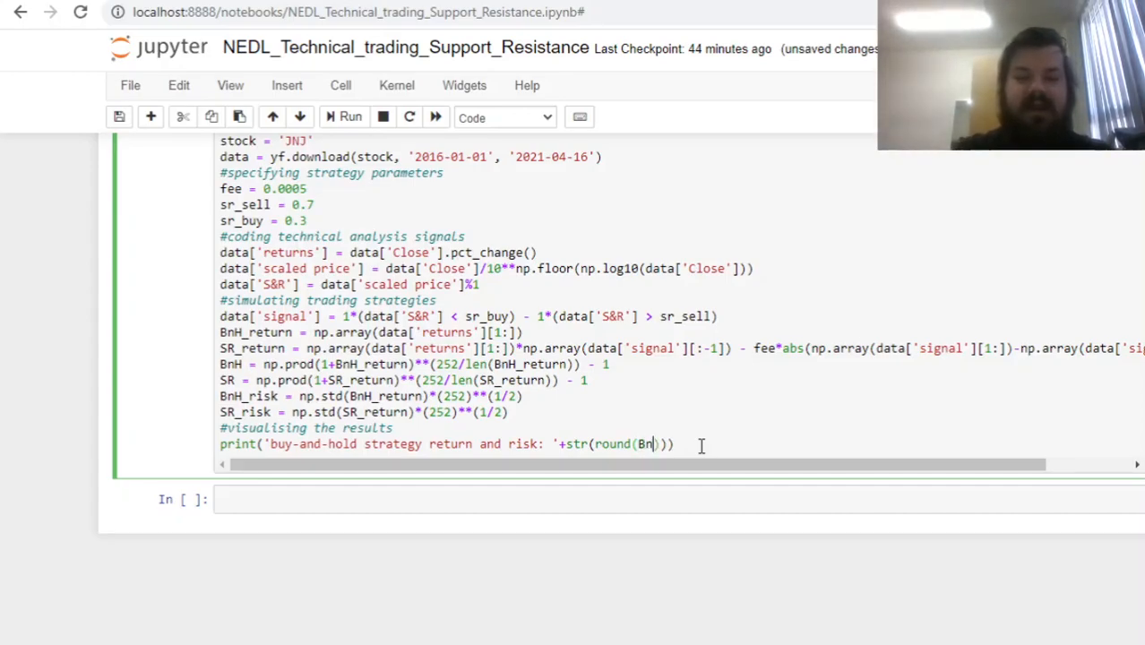
text(*100,)
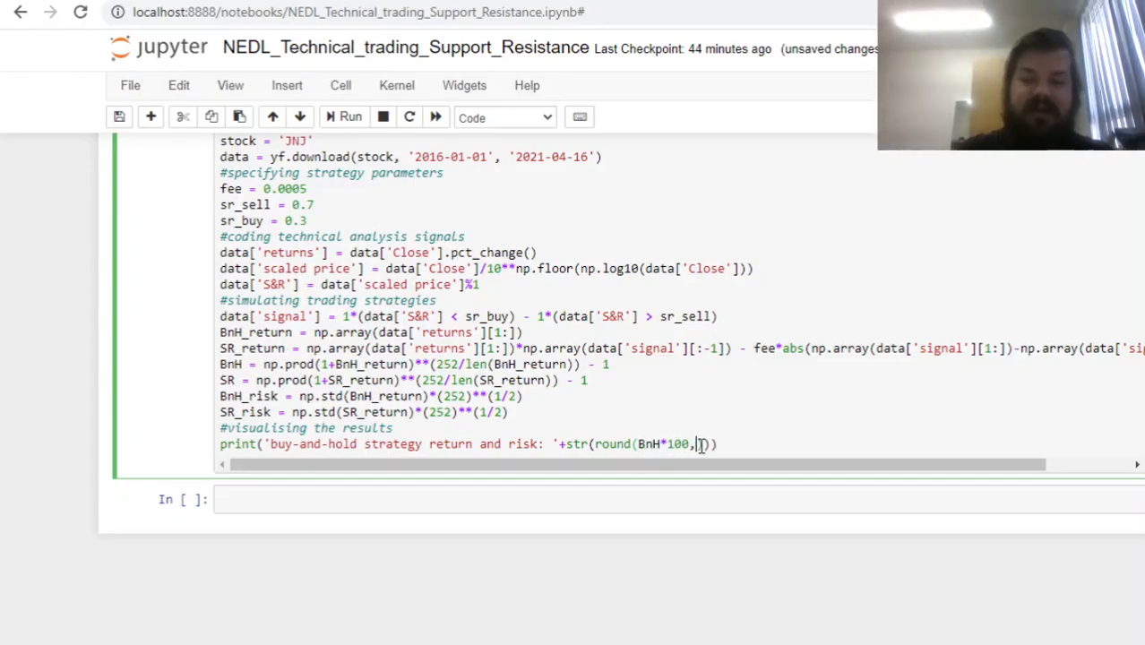
text())
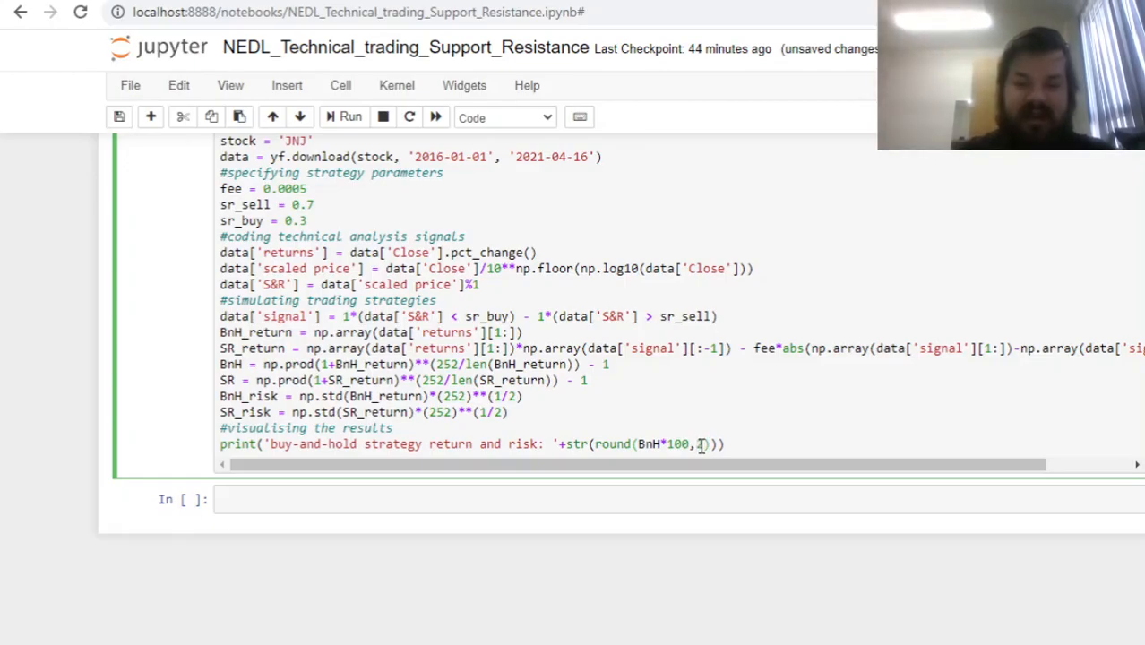
text(+'%')
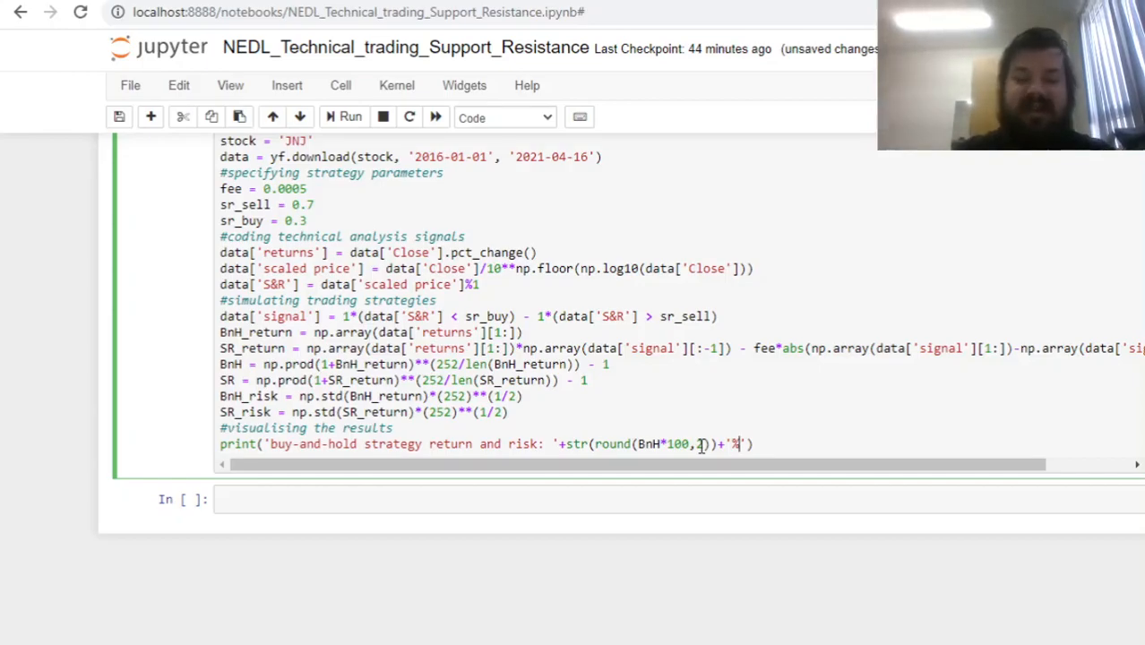
text(and)
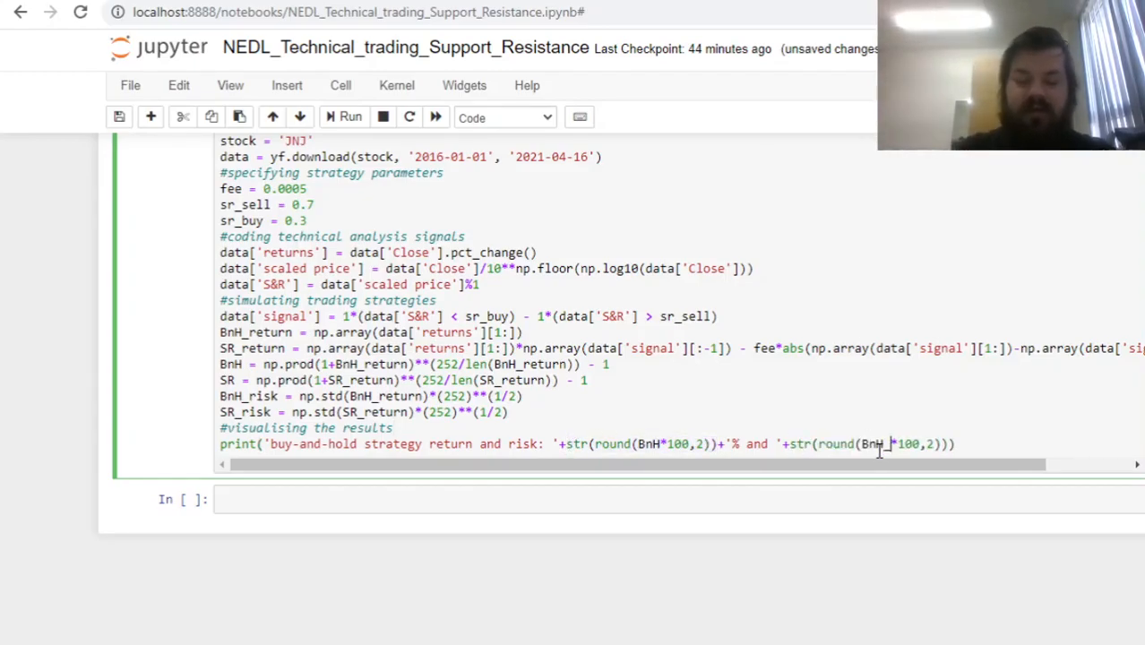
text(_risk)
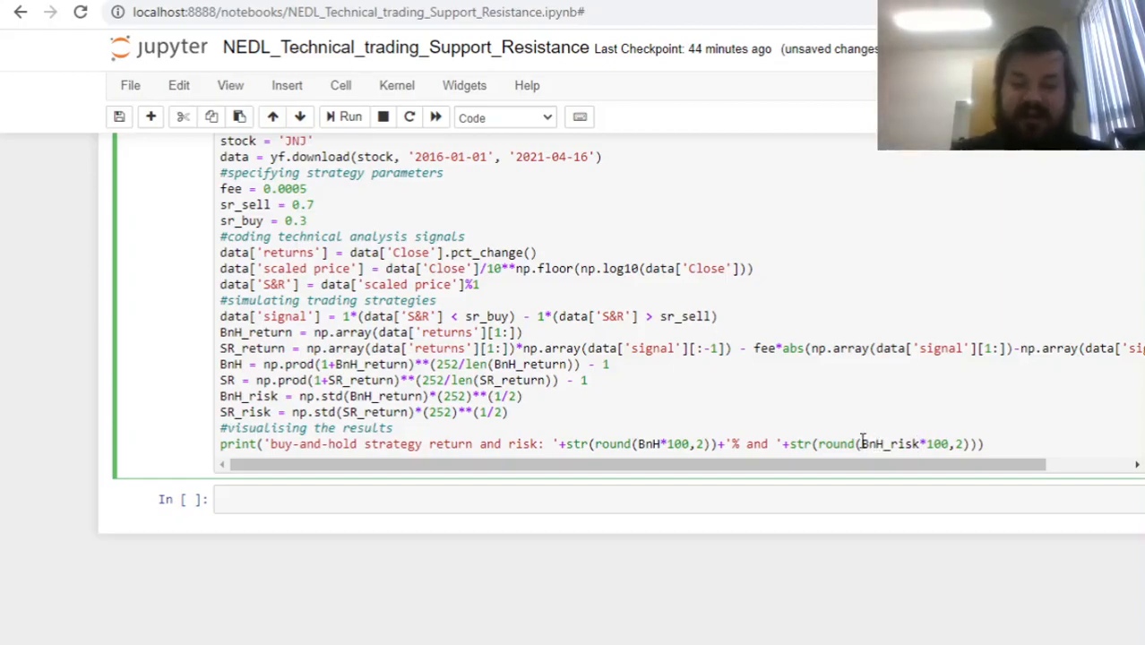
mouse_move(1025, 435)
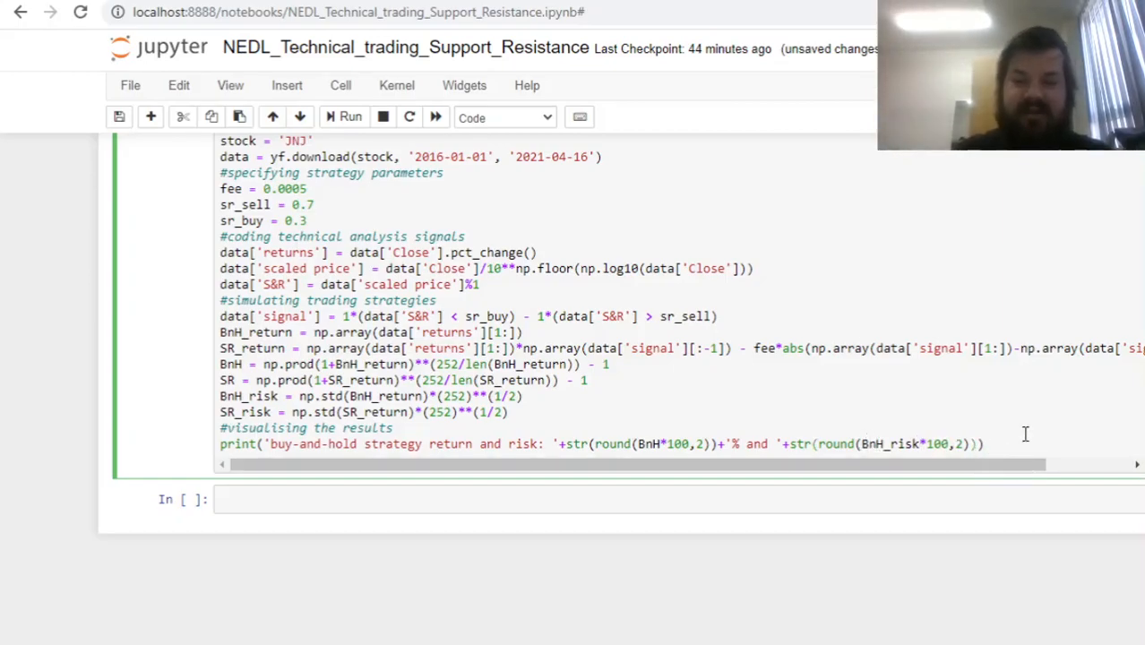
text(+'%)
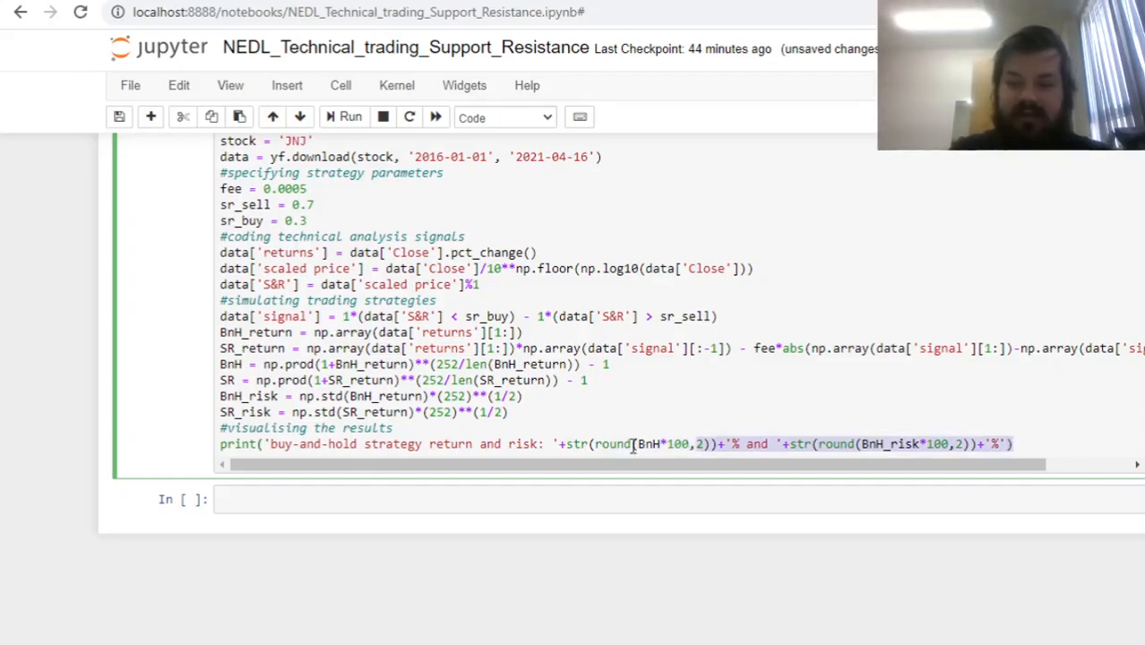
Step: Add a second print line labelled 'support and resistance strategy' using SR and SR_risk
click(1012, 444)
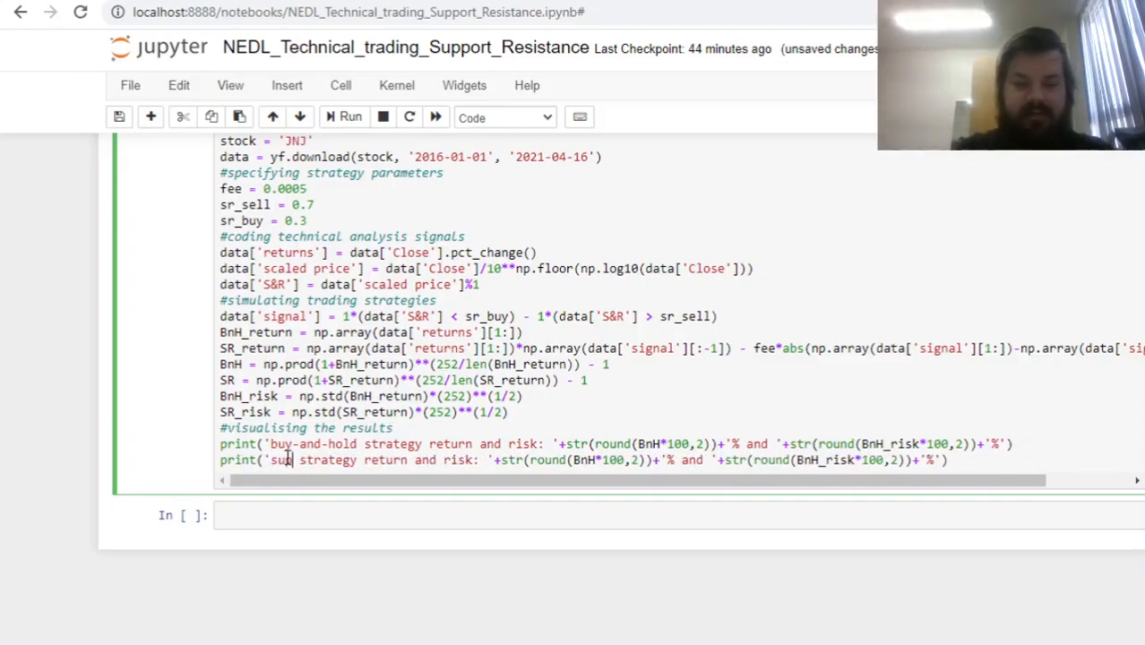
text(pport)
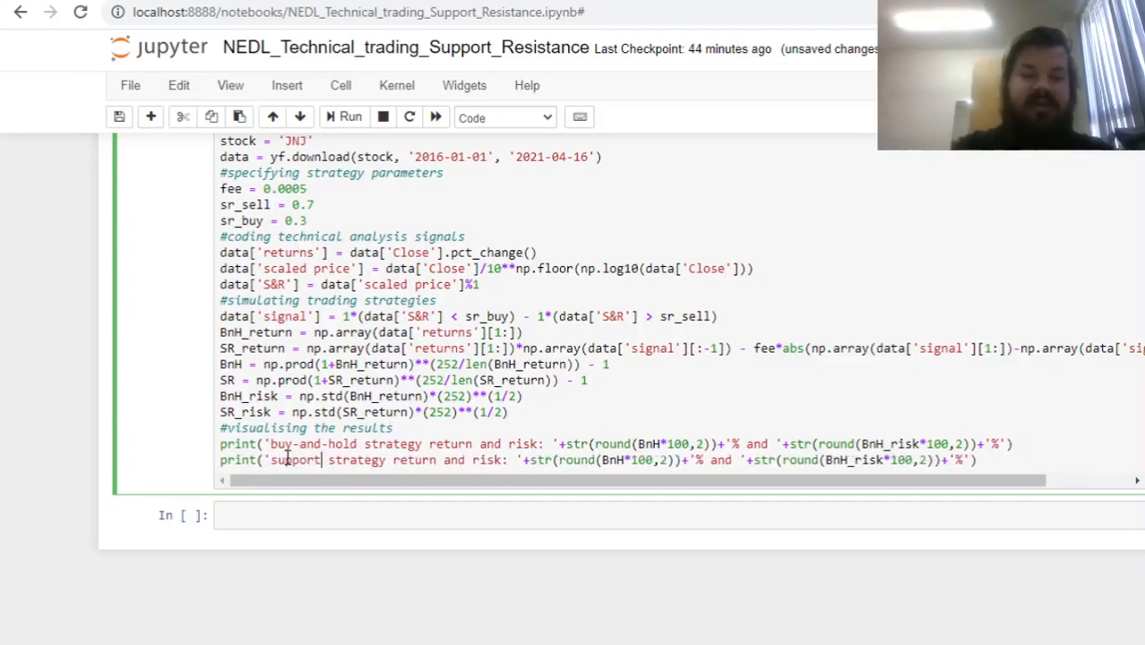
text(and res)
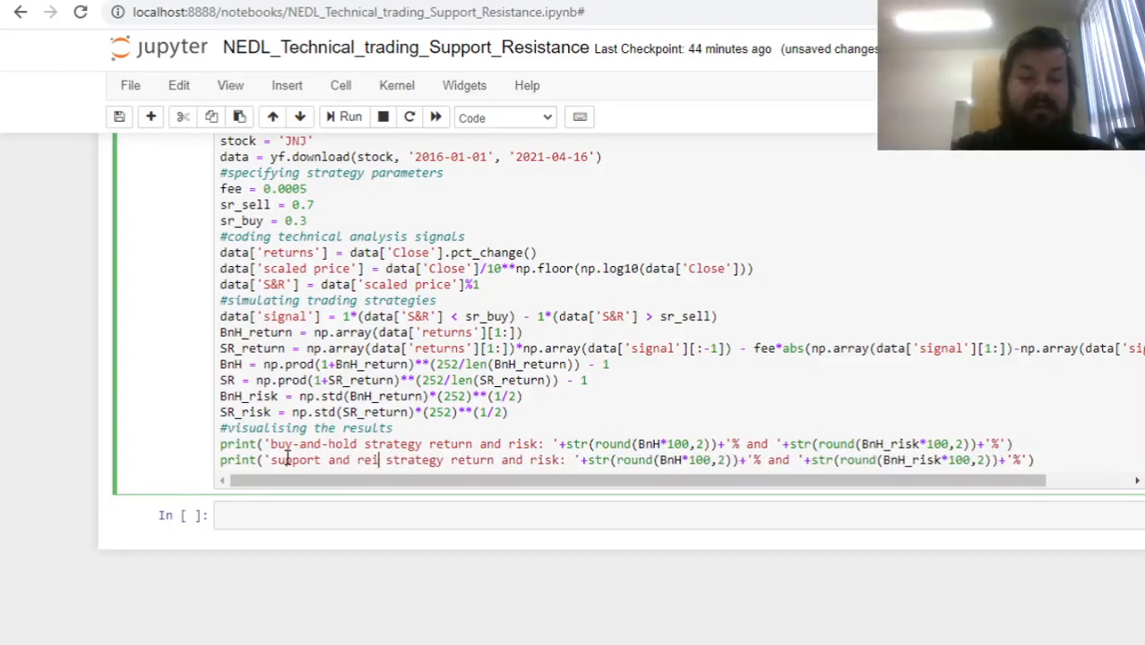
text(stance)
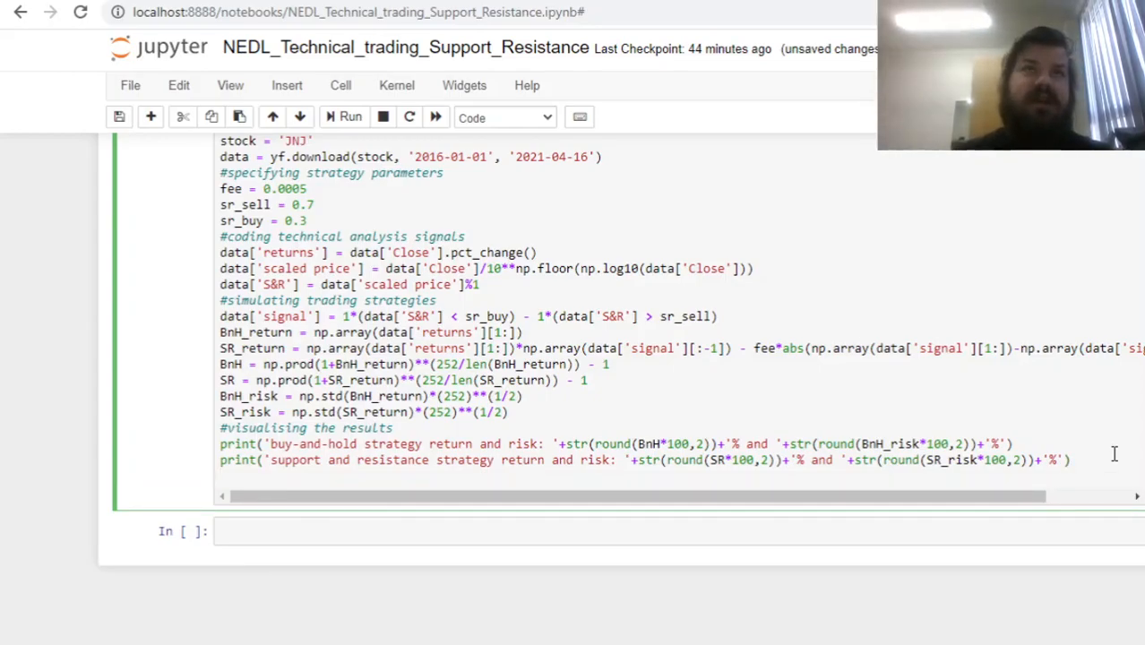
Step: Plot np.append(1,np.cumprod(1+BnH_return)) and the SR_return curve, then run the cell
text(plt.)
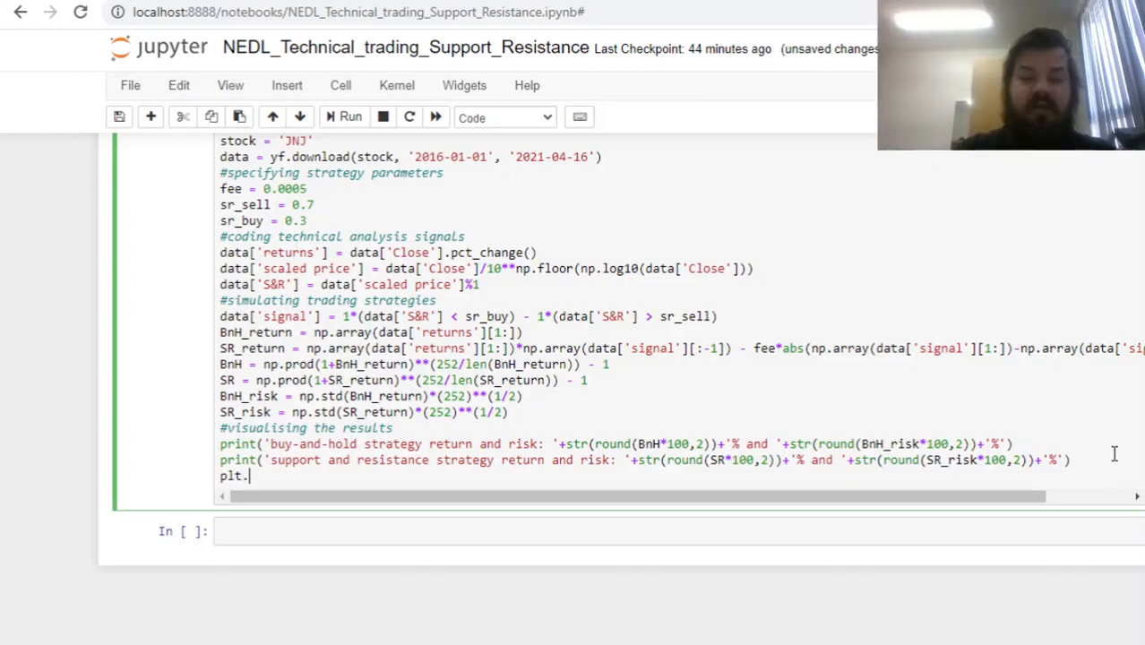
text(plot())
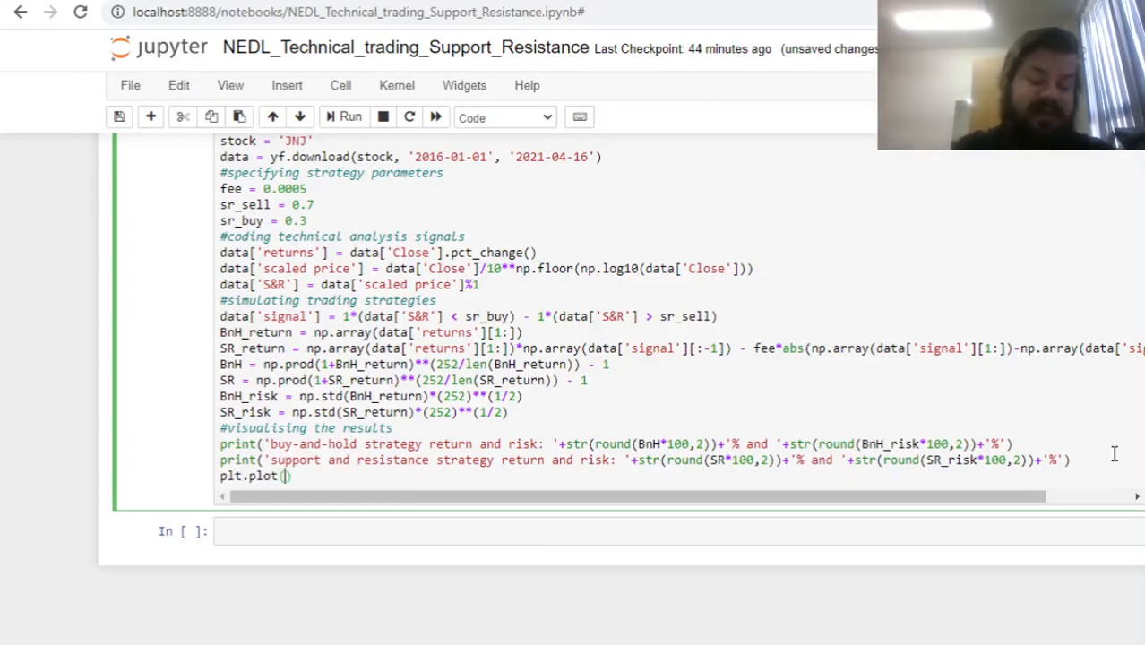
text(np.cumpro)
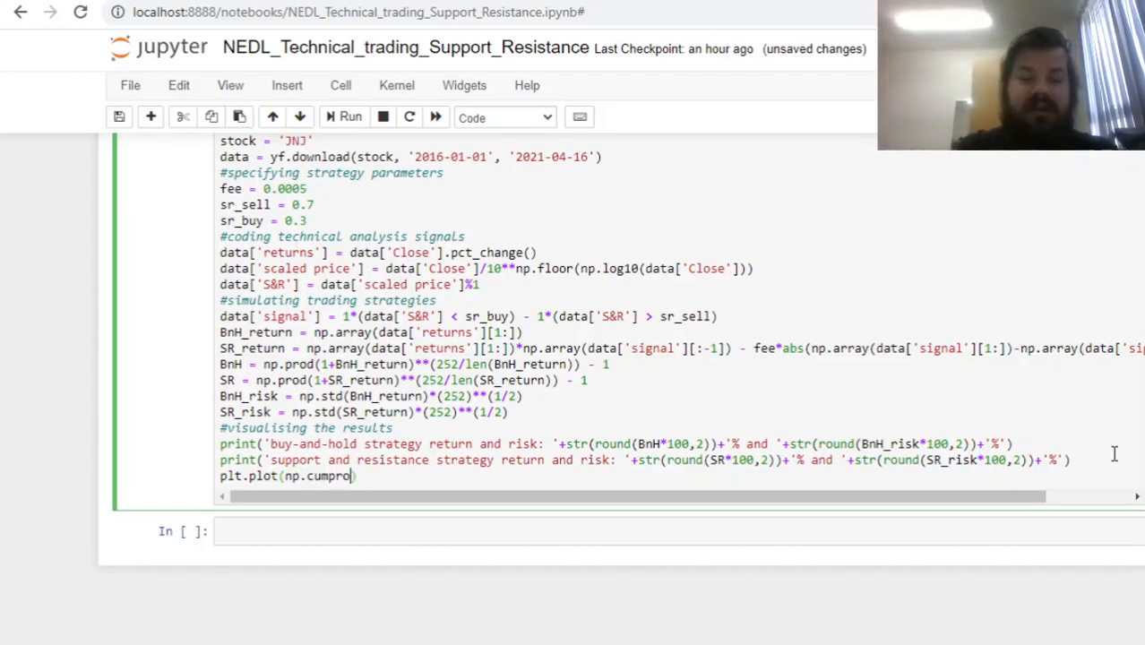
text(d())
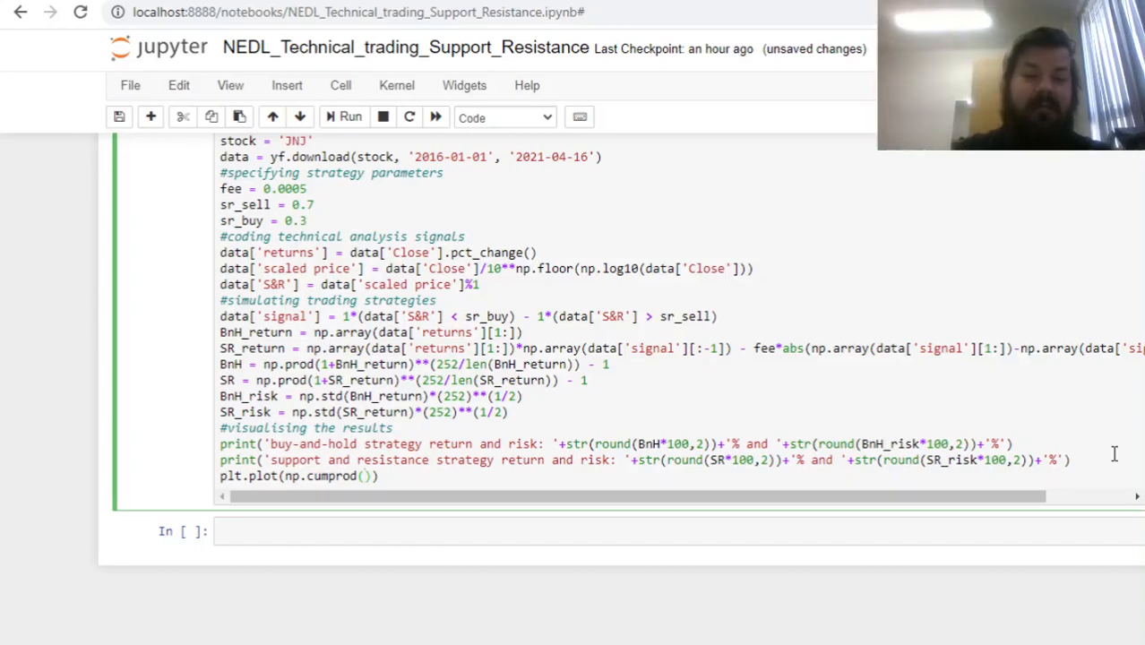
text(1+BnH_return)
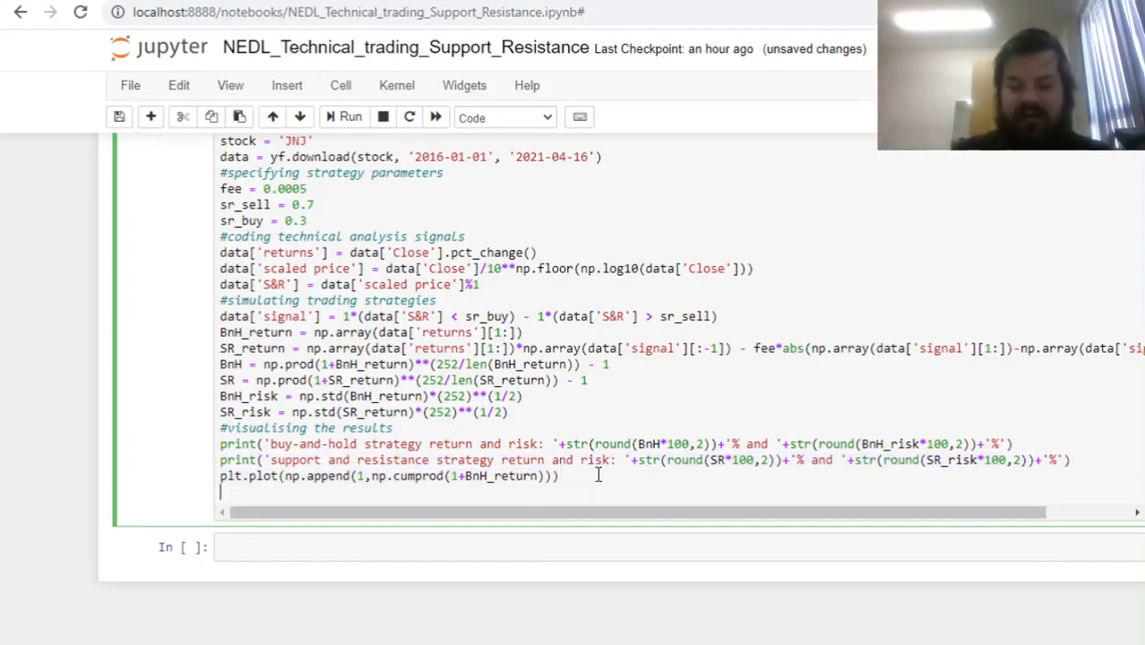
text(plt.plot(np.append(1,np.cumprod(1+BnH_return))))
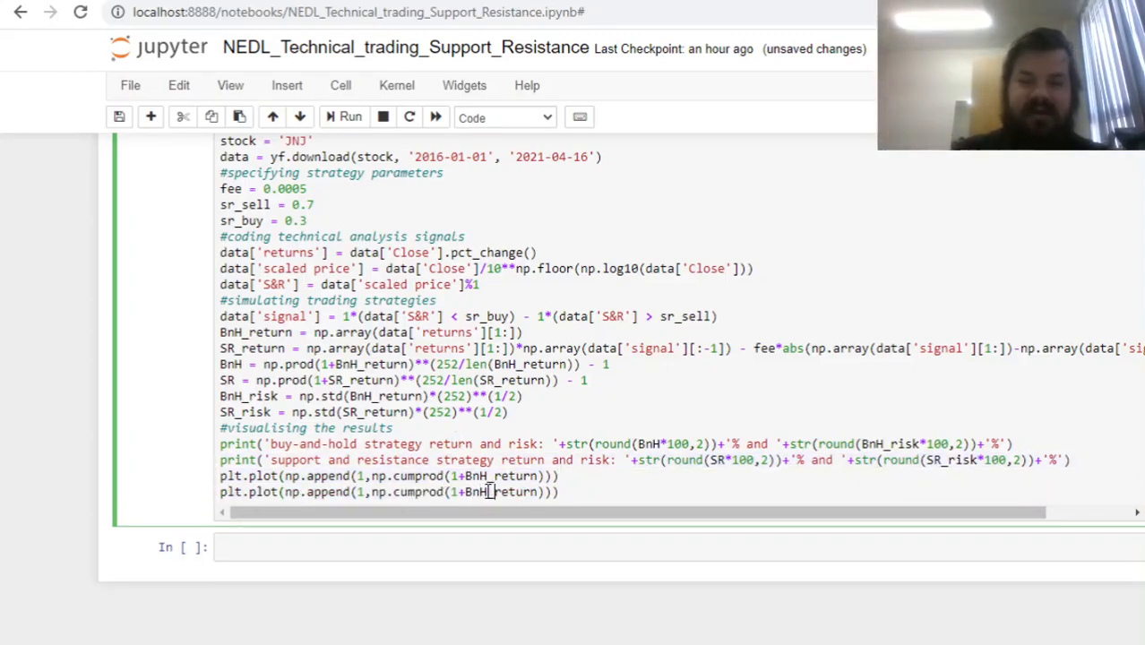
text(SR_return)
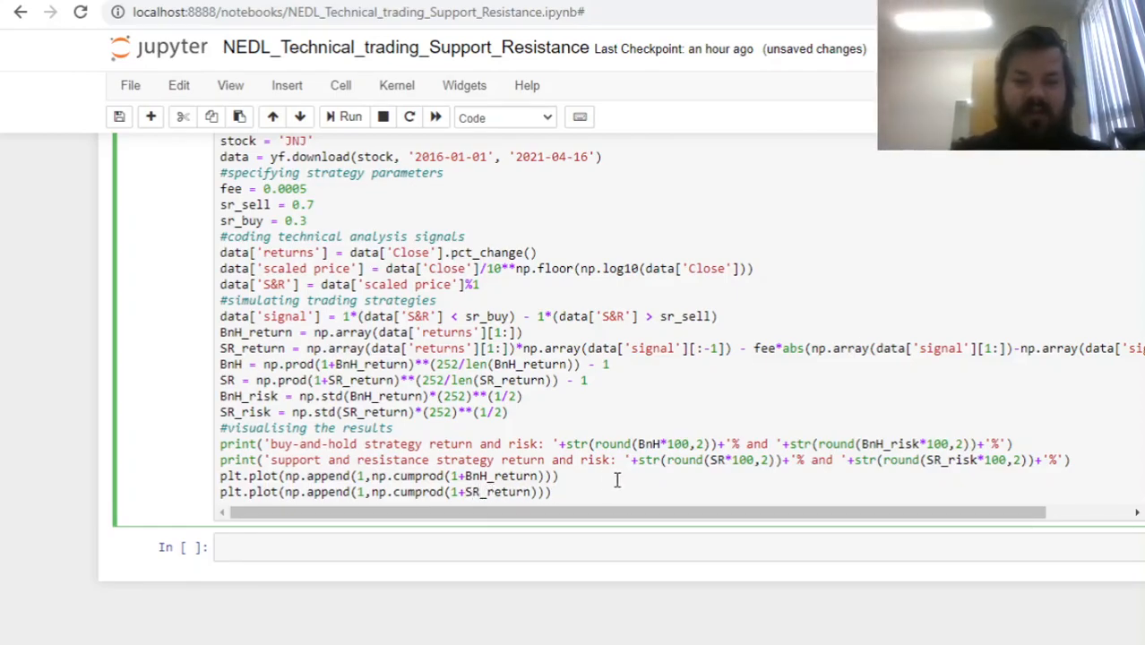
click(344, 116)
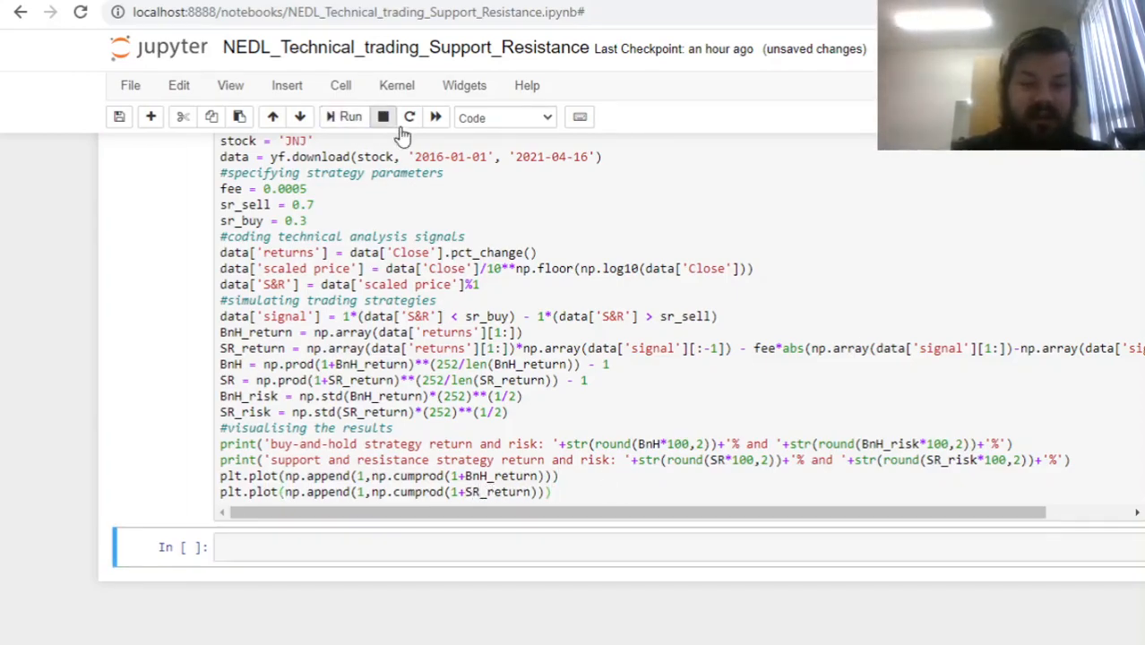
Step: View the output and highlight the strategy's 16.73% return against buy-and-hold's 9.27%
click(349, 118)
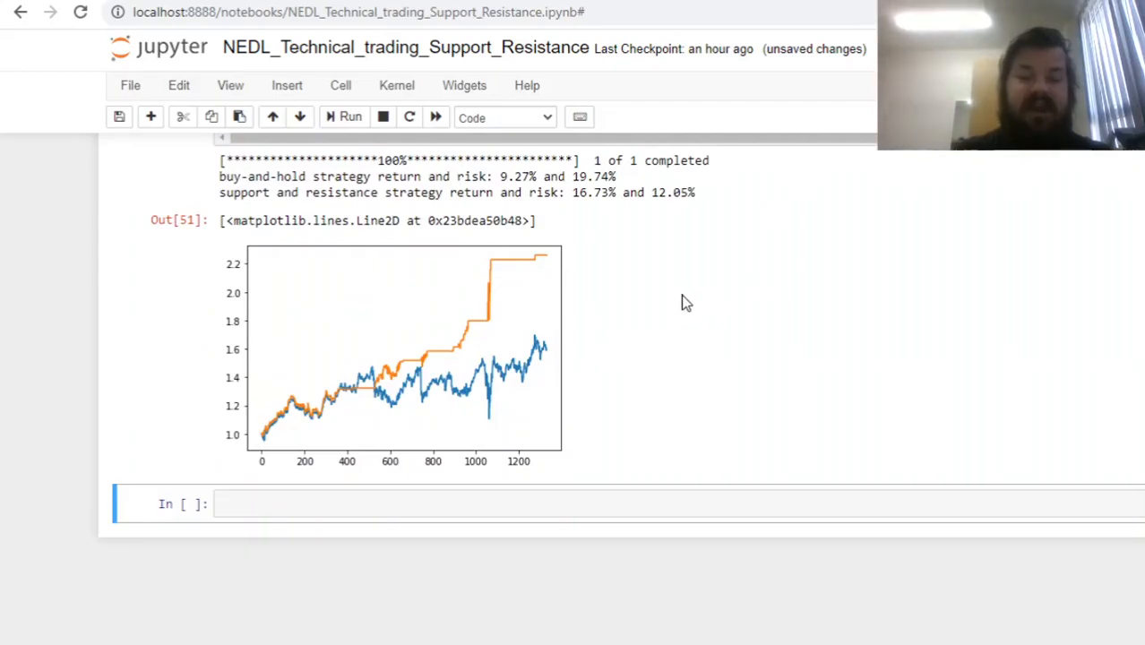
mouse_move(547, 312)
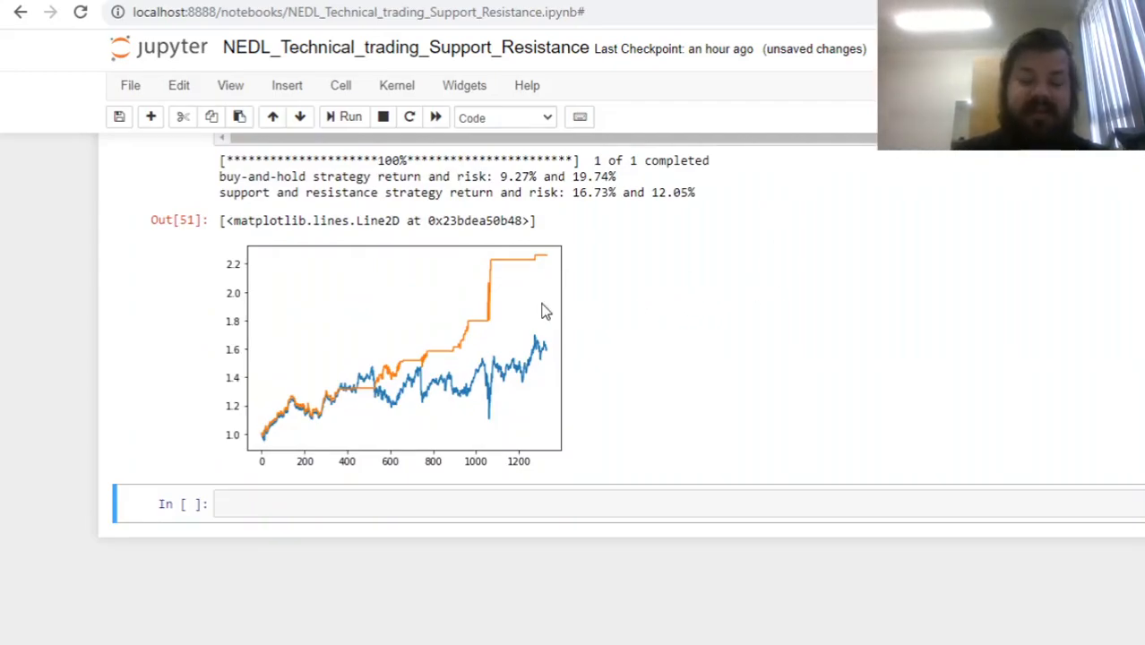
mouse_move(606, 297)
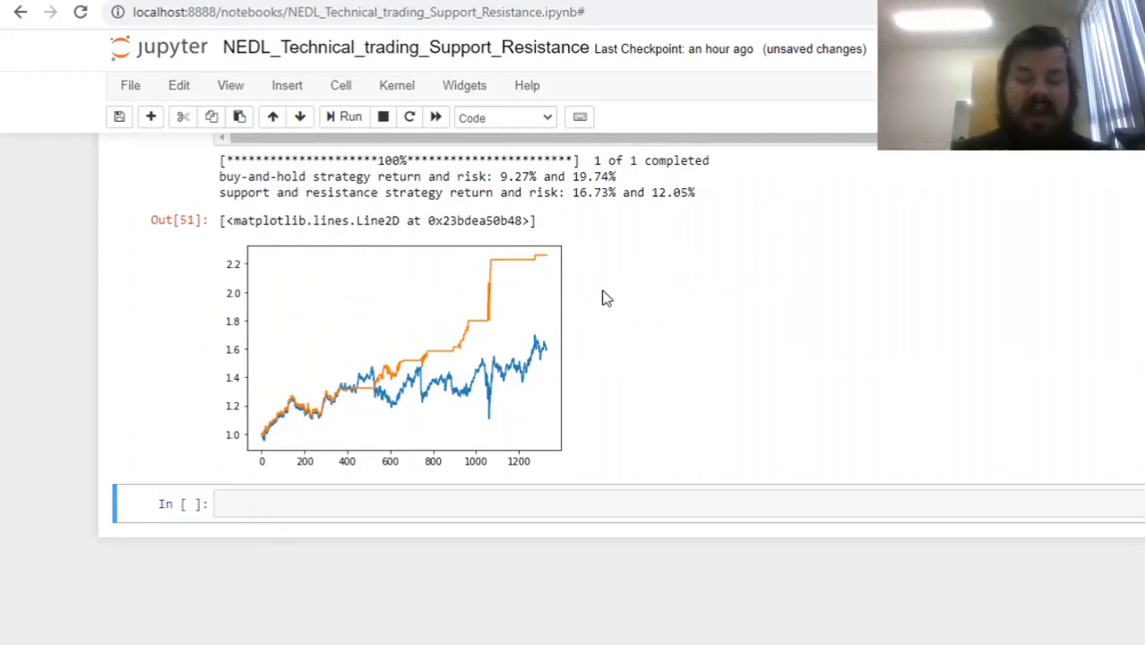
mouse_move(261, 439)
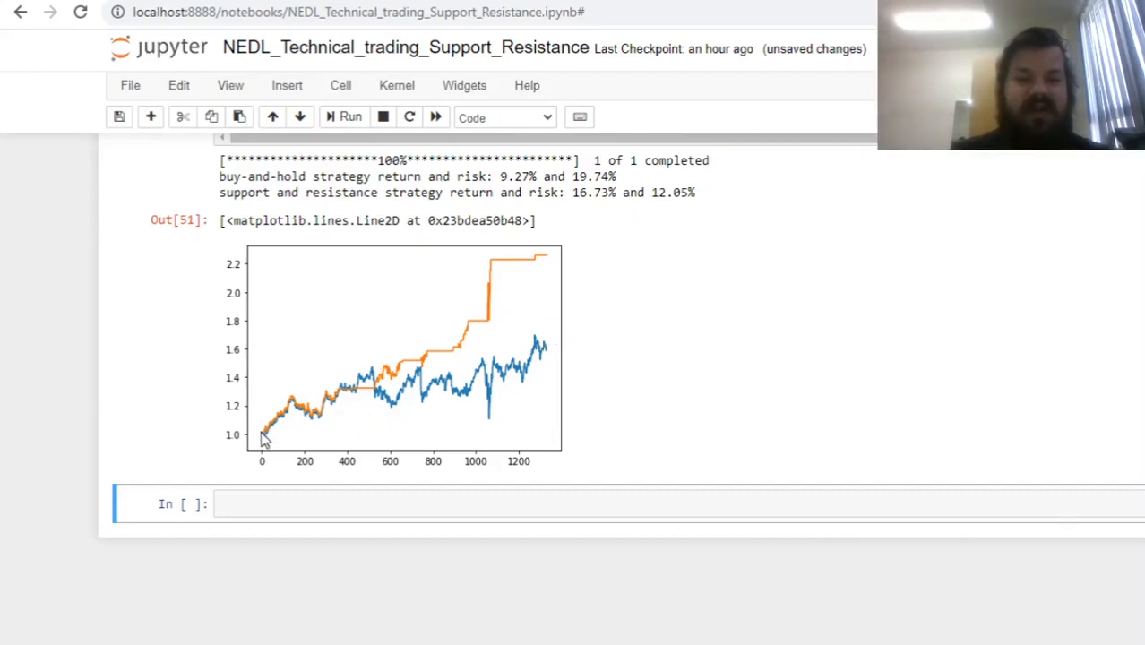
mouse_move(774, 351)
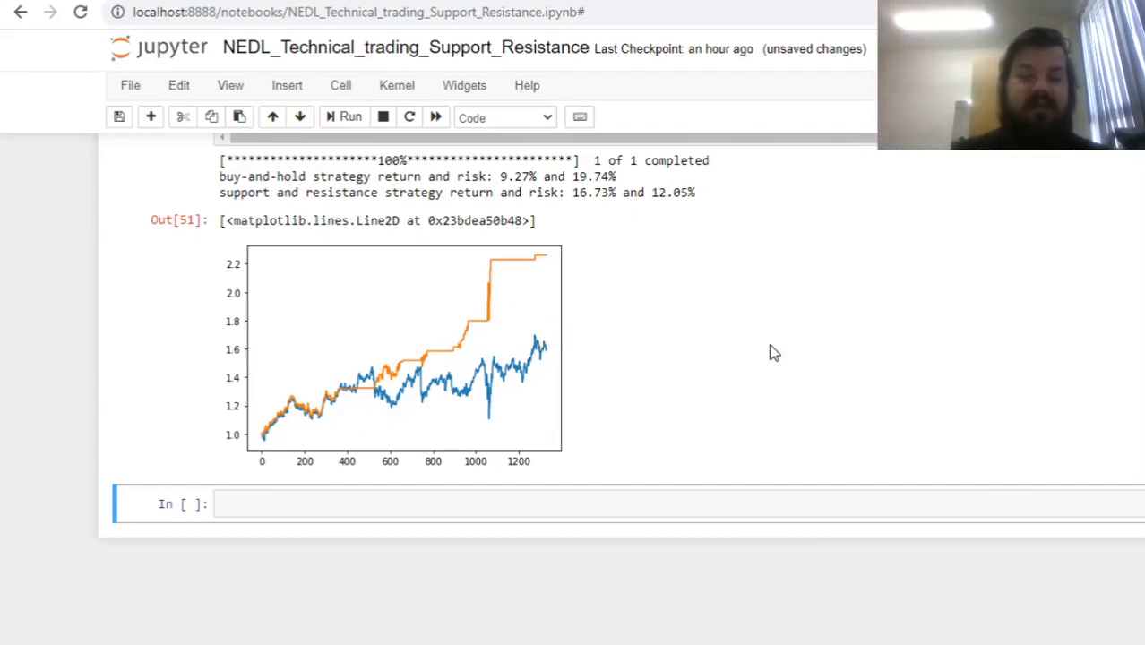
mouse_move(752, 331)
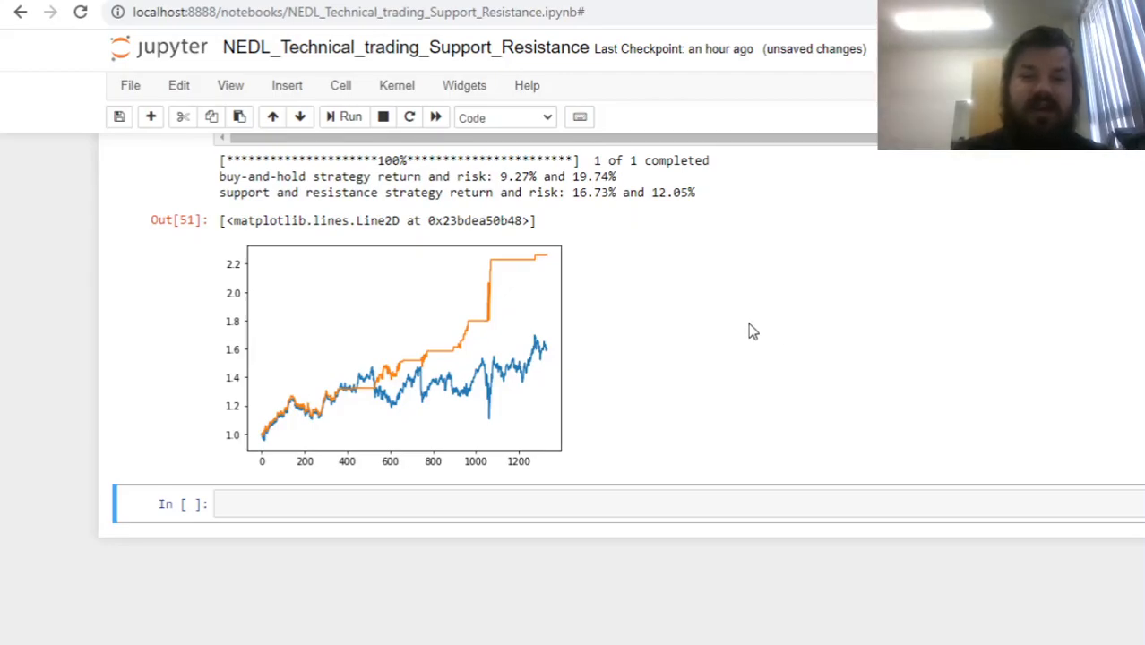
double_click(595, 192)
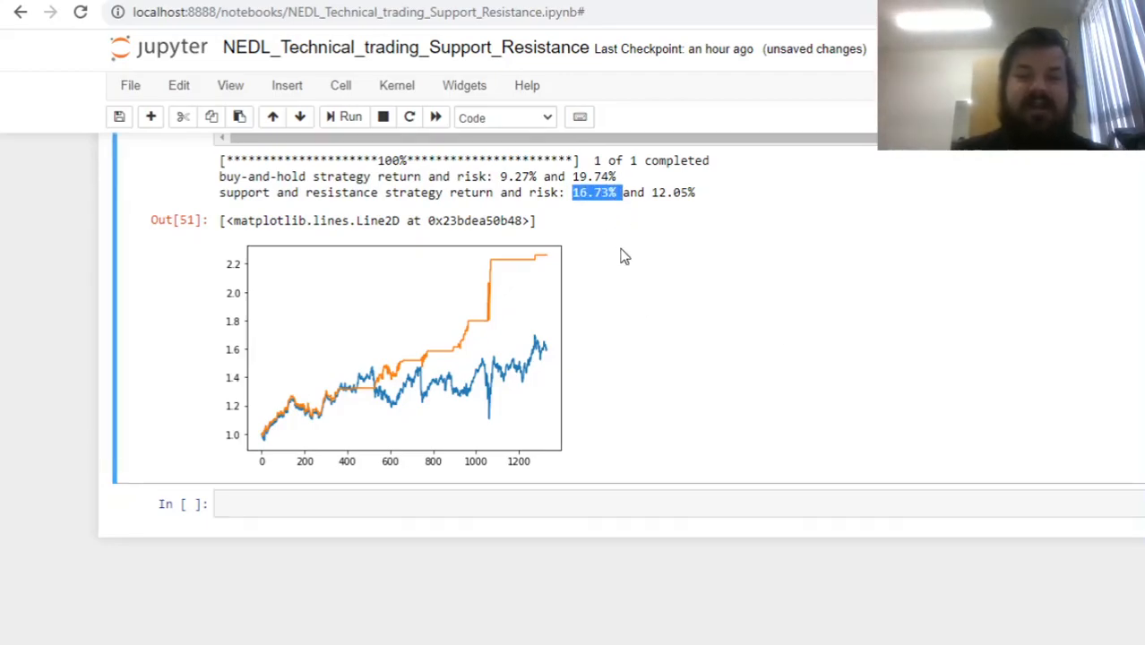
mouse_move(580, 211)
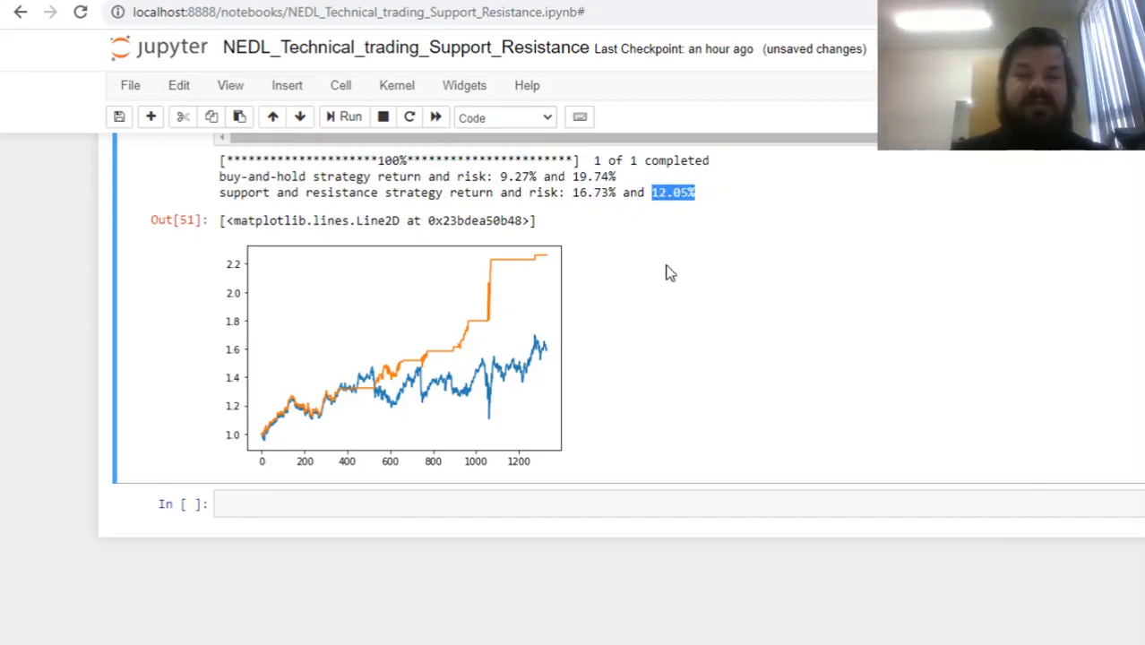
mouse_move(700, 267)
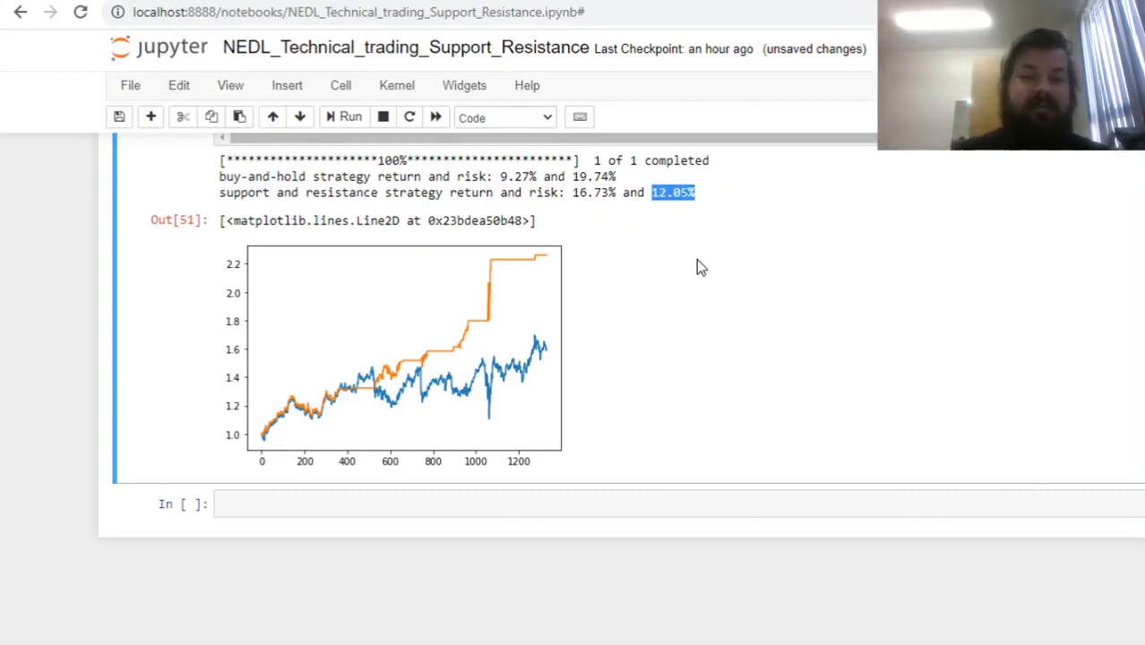
scroll(up, 3)
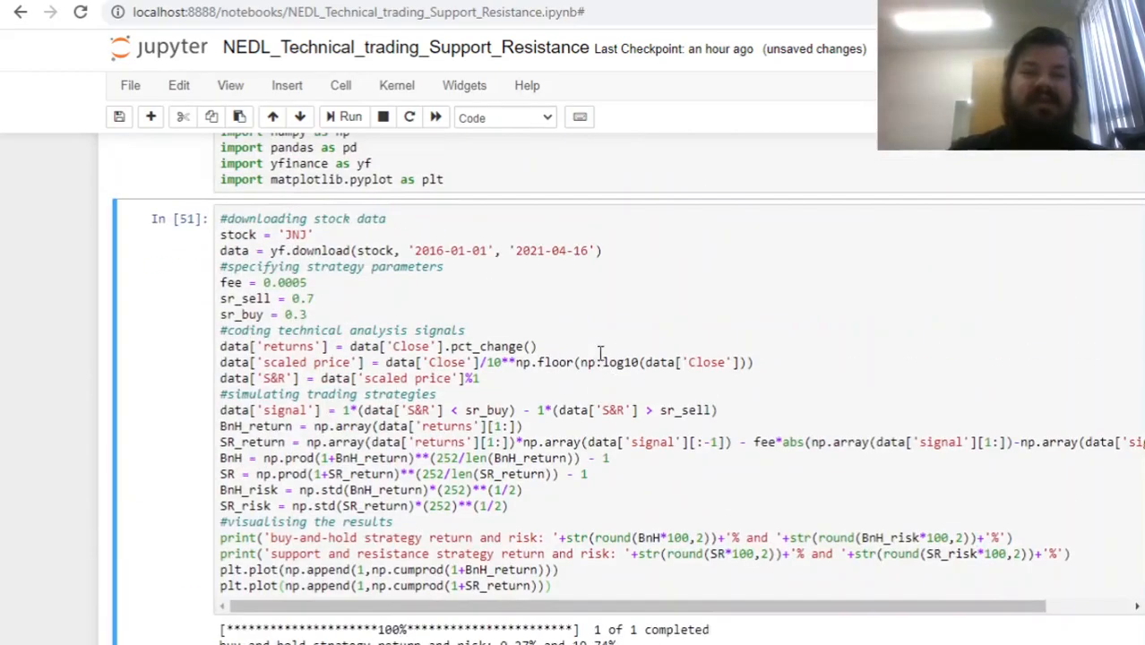
scroll(down, 3)
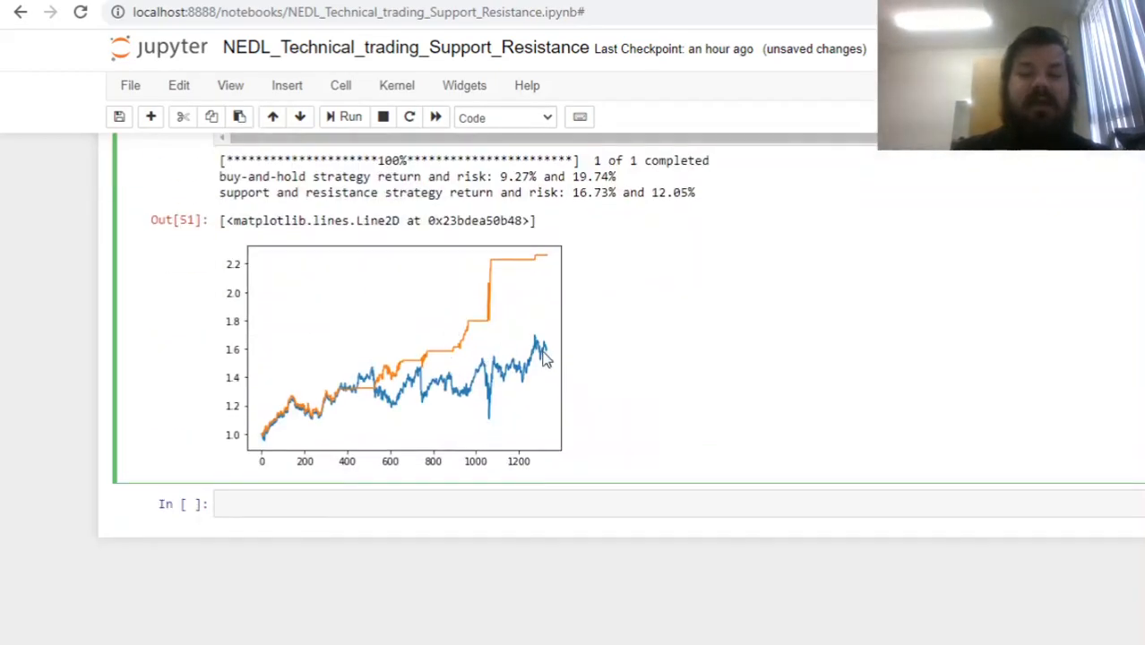
scroll(up, 3)
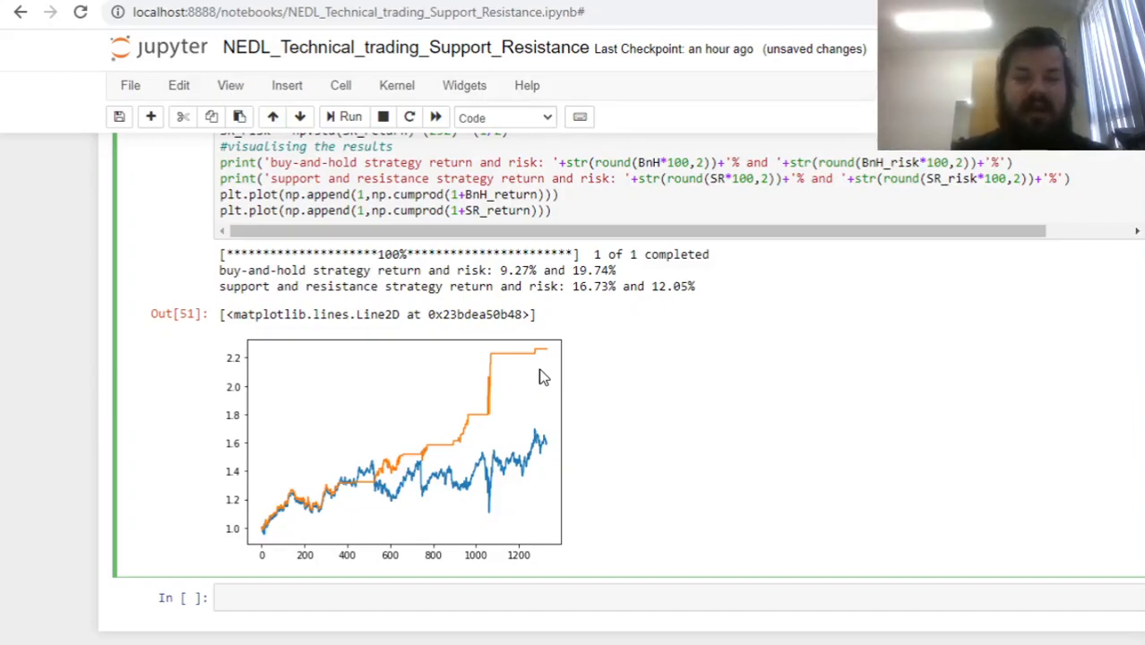
mouse_move(620, 310)
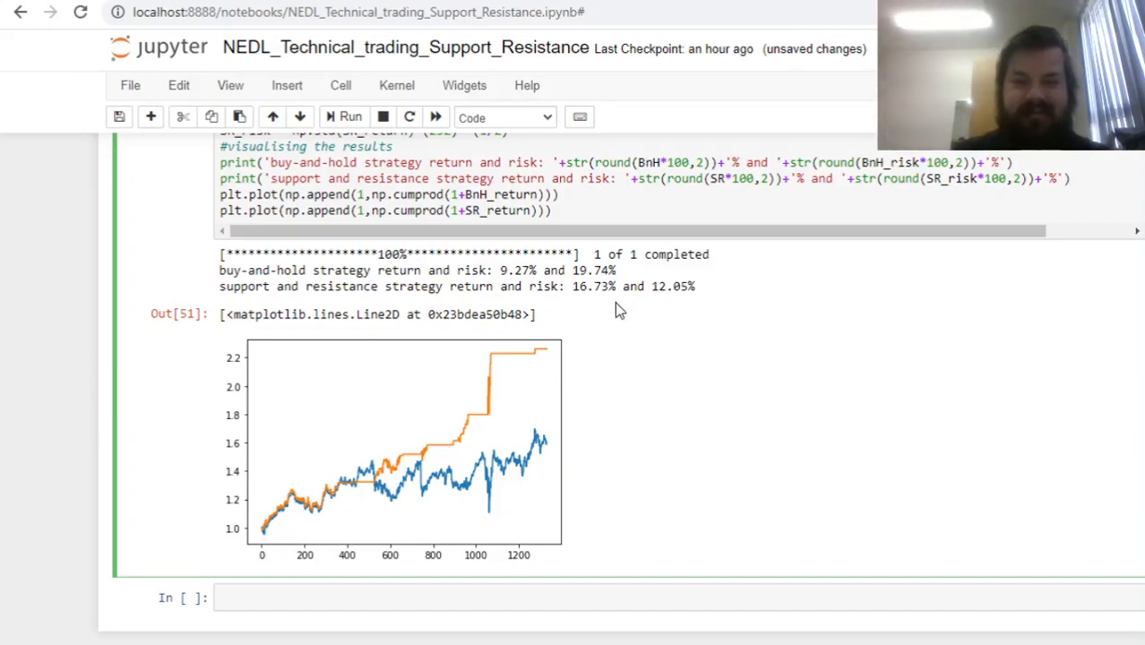
mouse_move(726, 342)
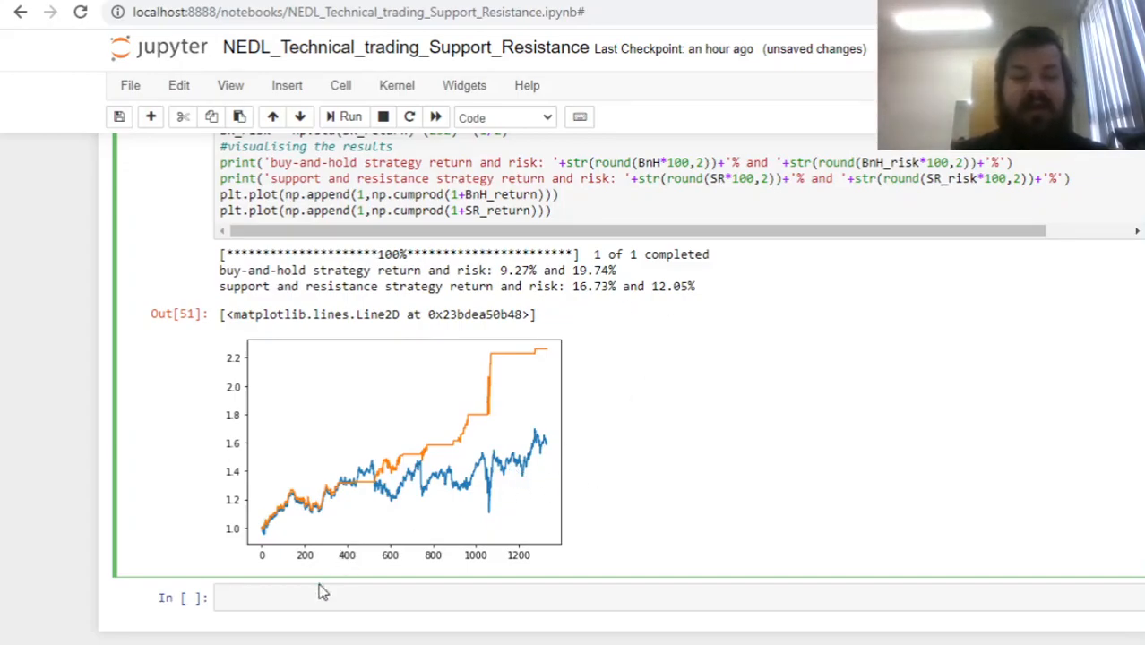
mouse_move(309, 523)
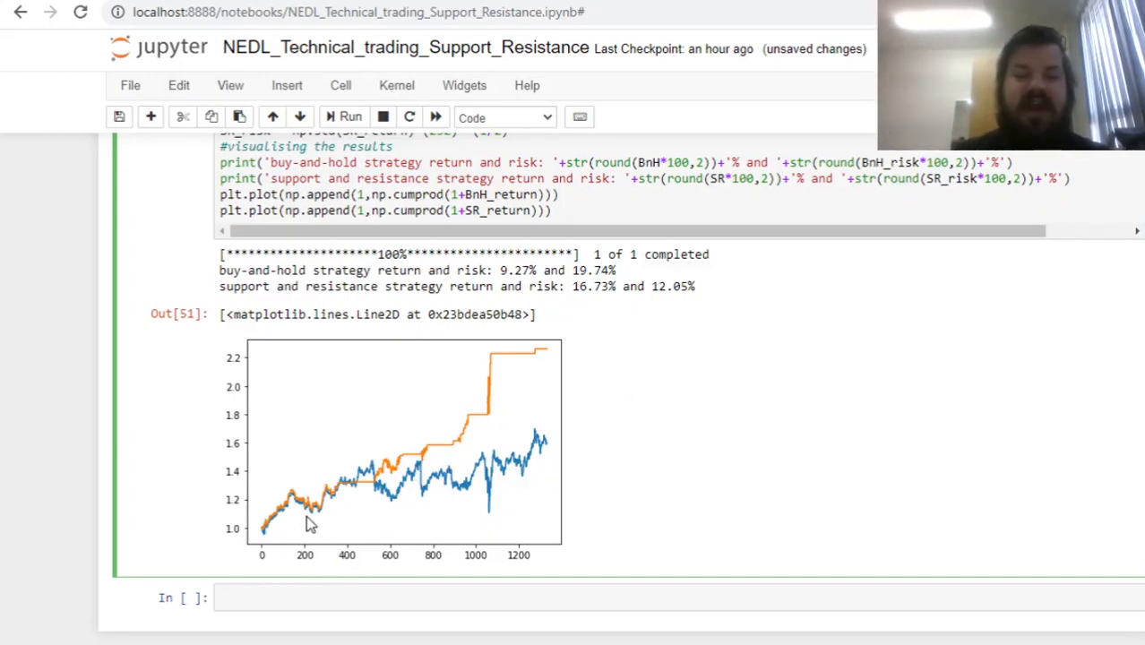
mouse_move(261, 534)
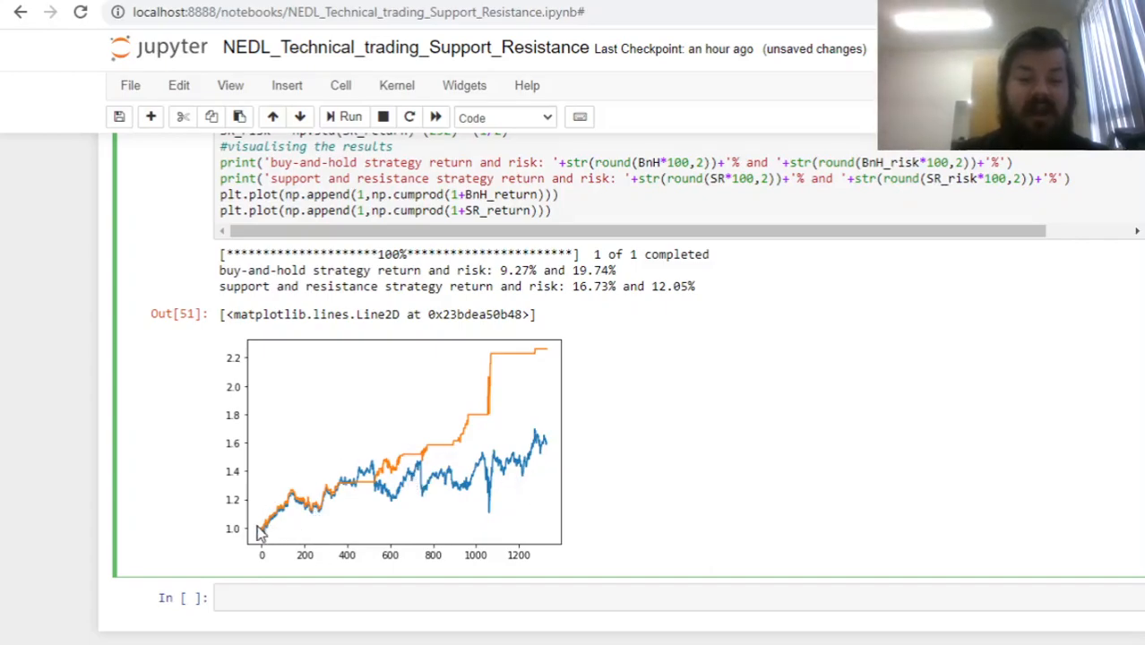
mouse_move(439, 469)
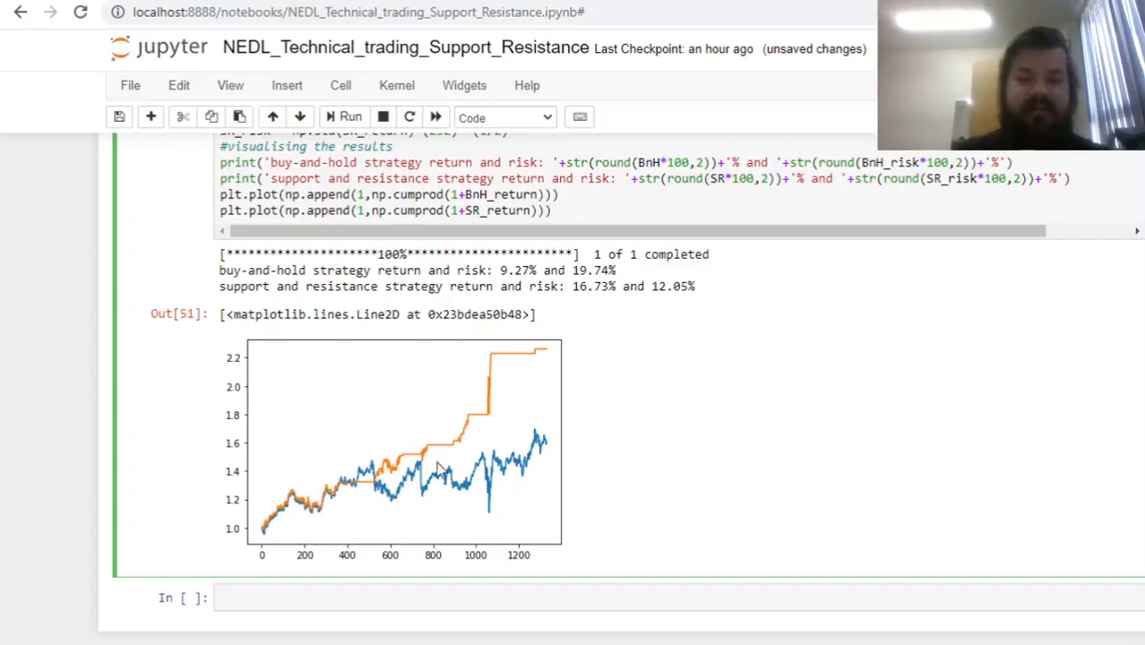
mouse_move(606, 451)
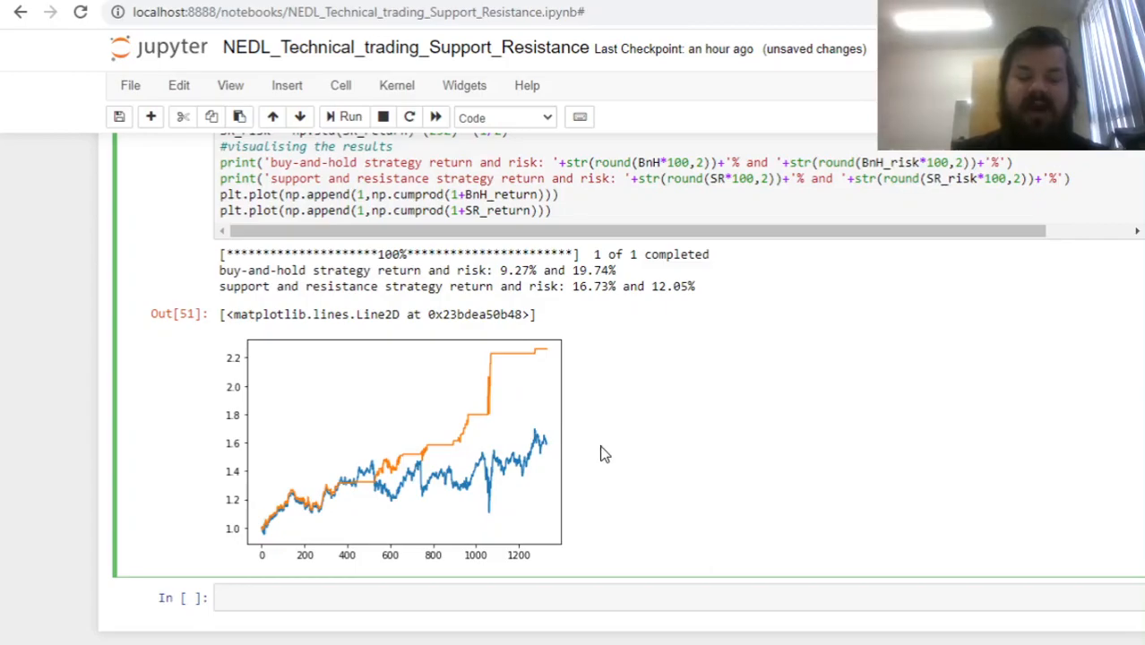
mouse_move(516, 439)
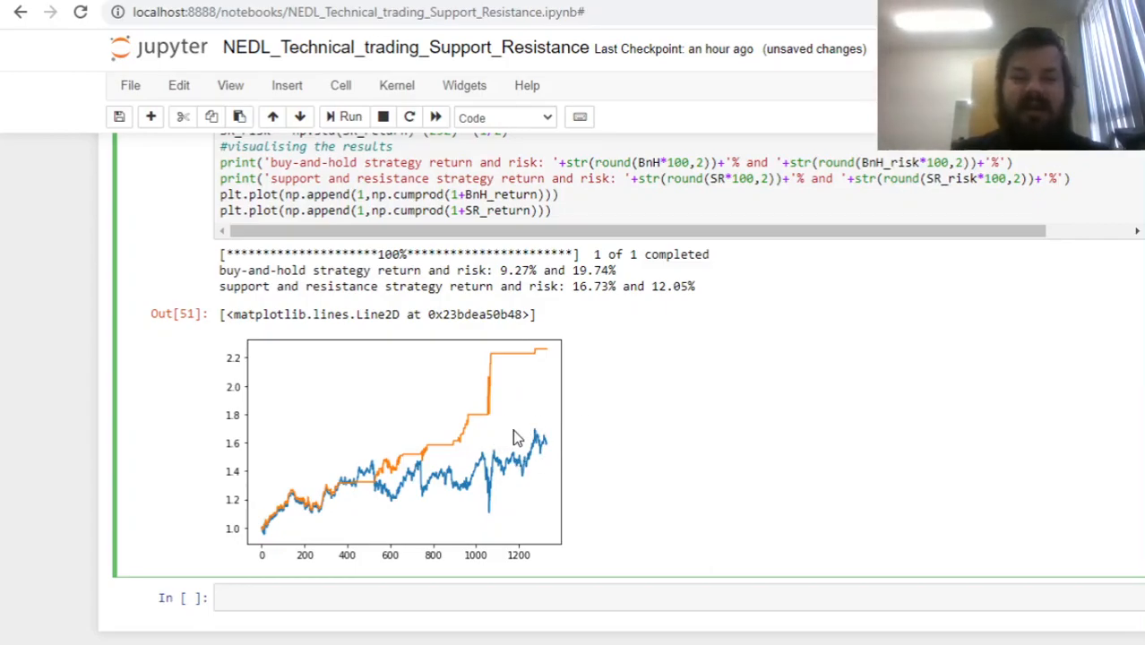
mouse_move(488, 437)
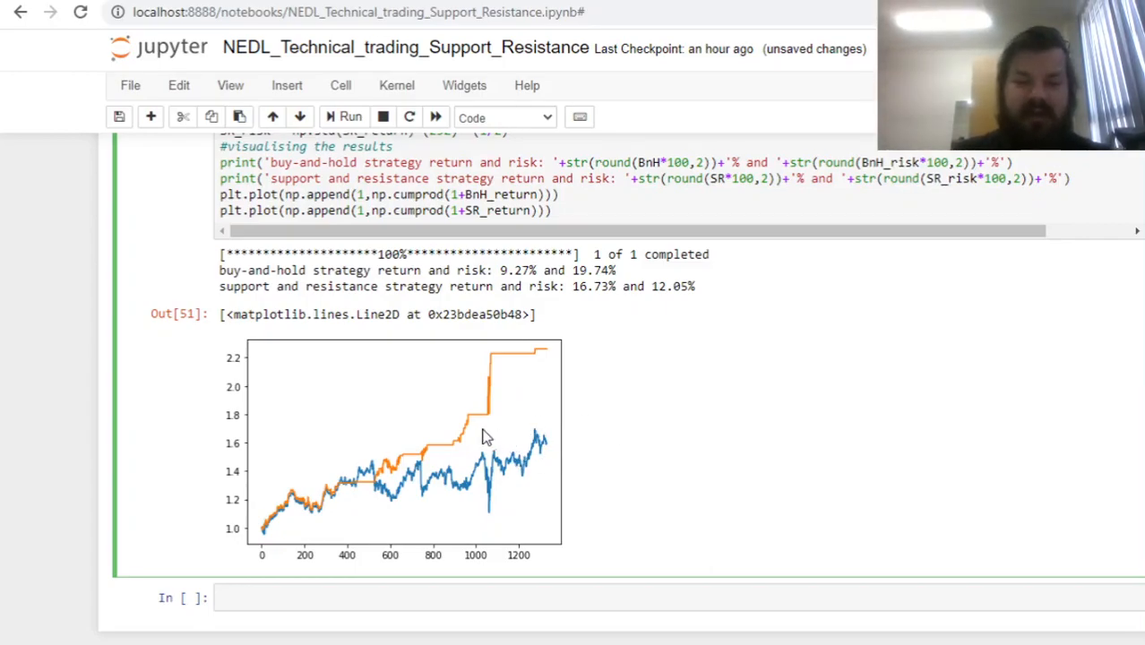
mouse_move(516, 513)
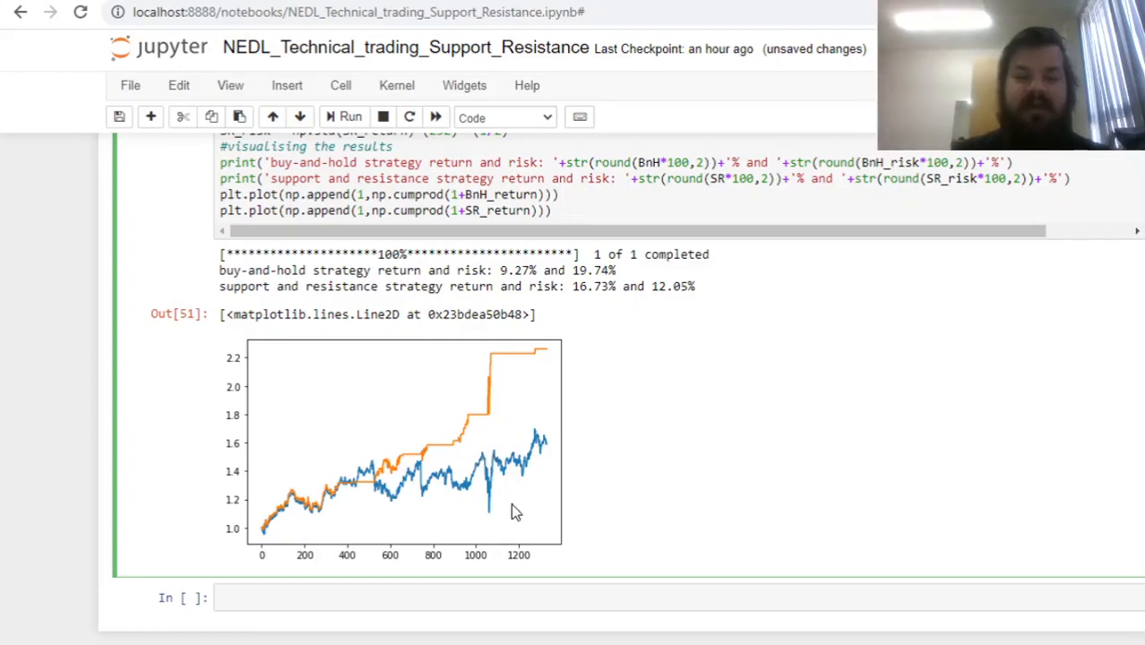
mouse_move(562, 466)
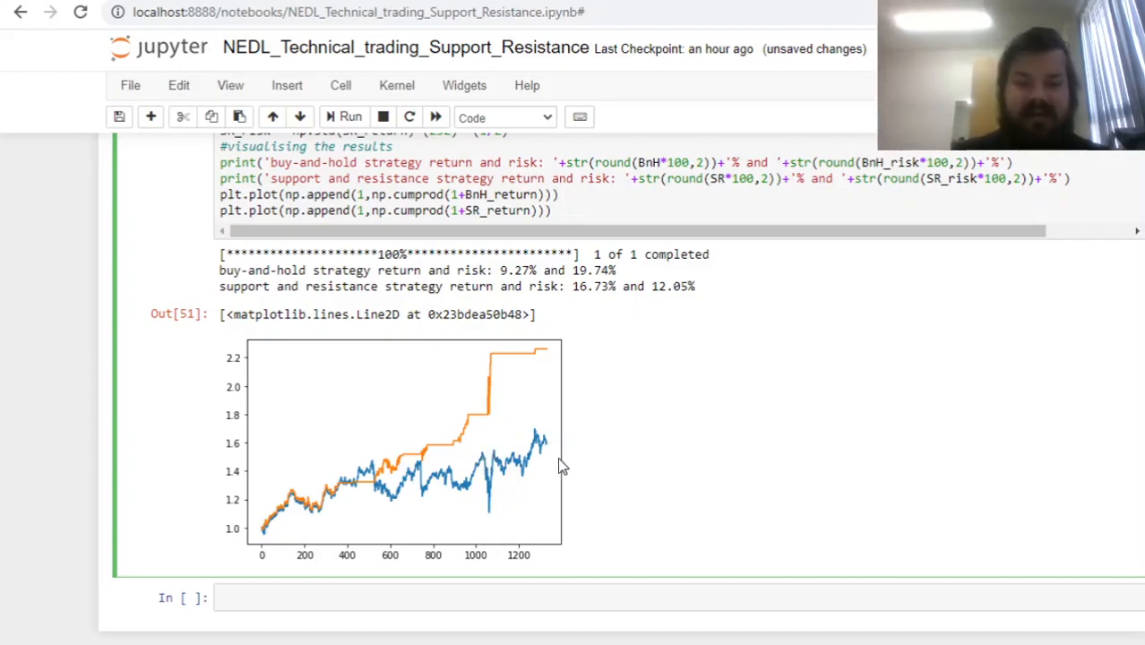
mouse_move(630, 415)
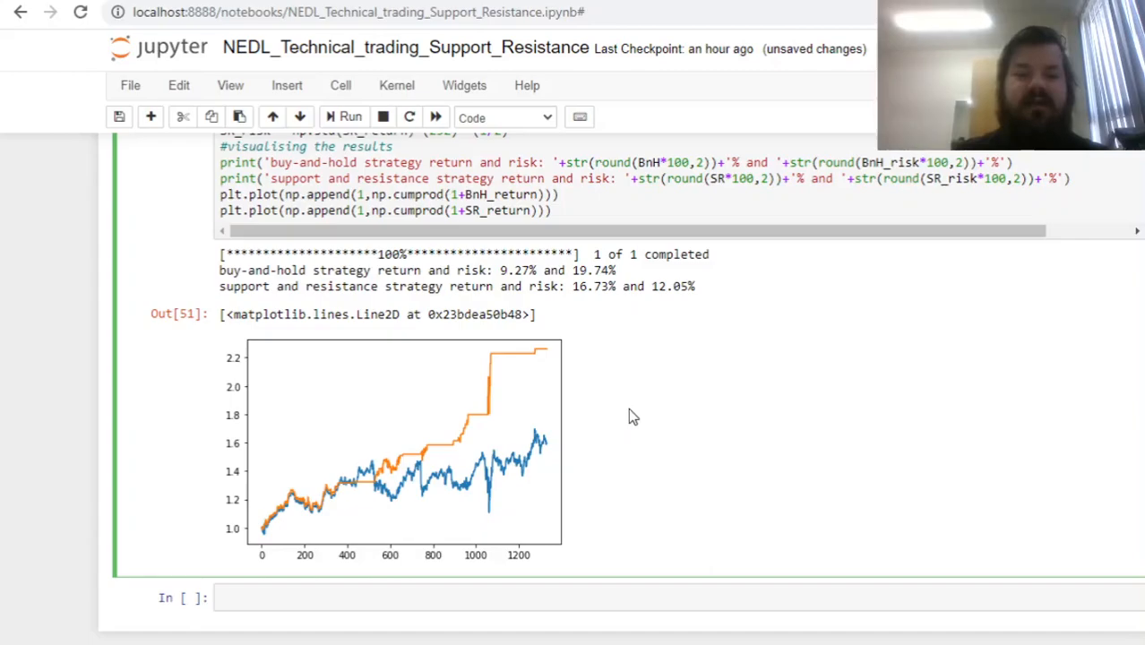
mouse_move(627, 414)
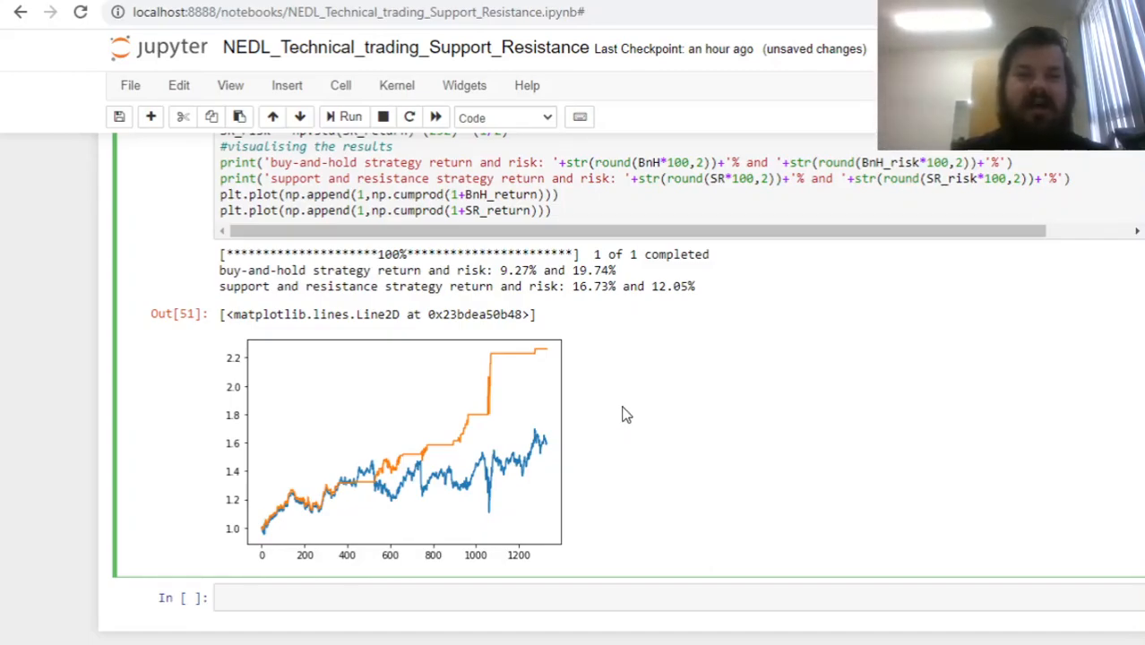
mouse_move(652, 439)
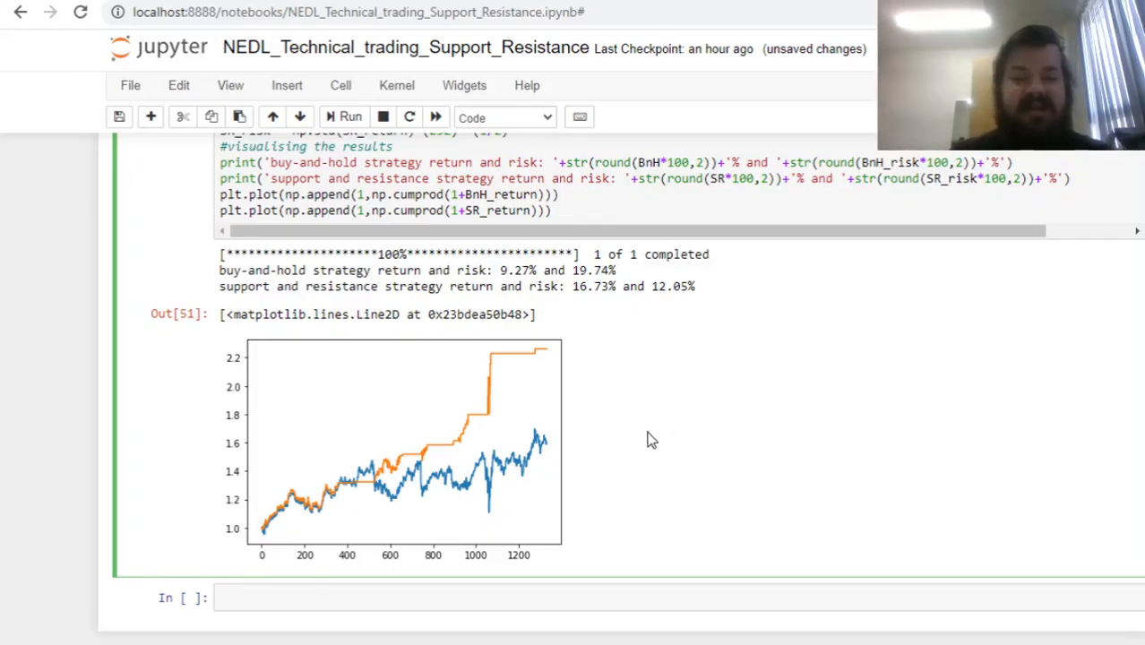
mouse_move(666, 455)
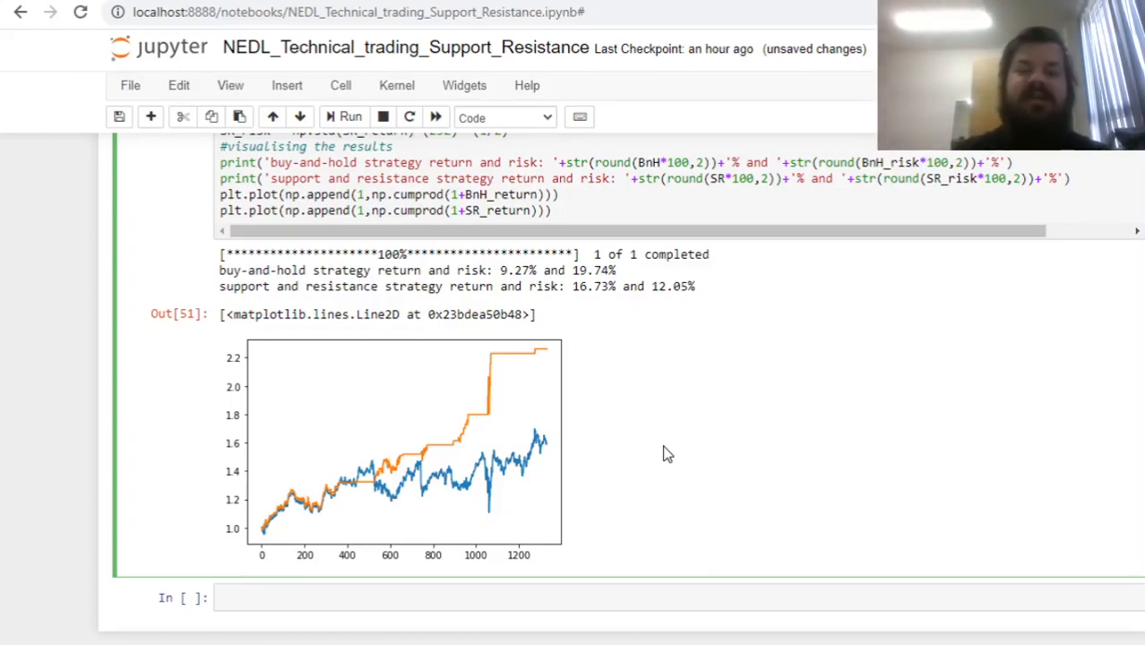
mouse_move(618, 510)
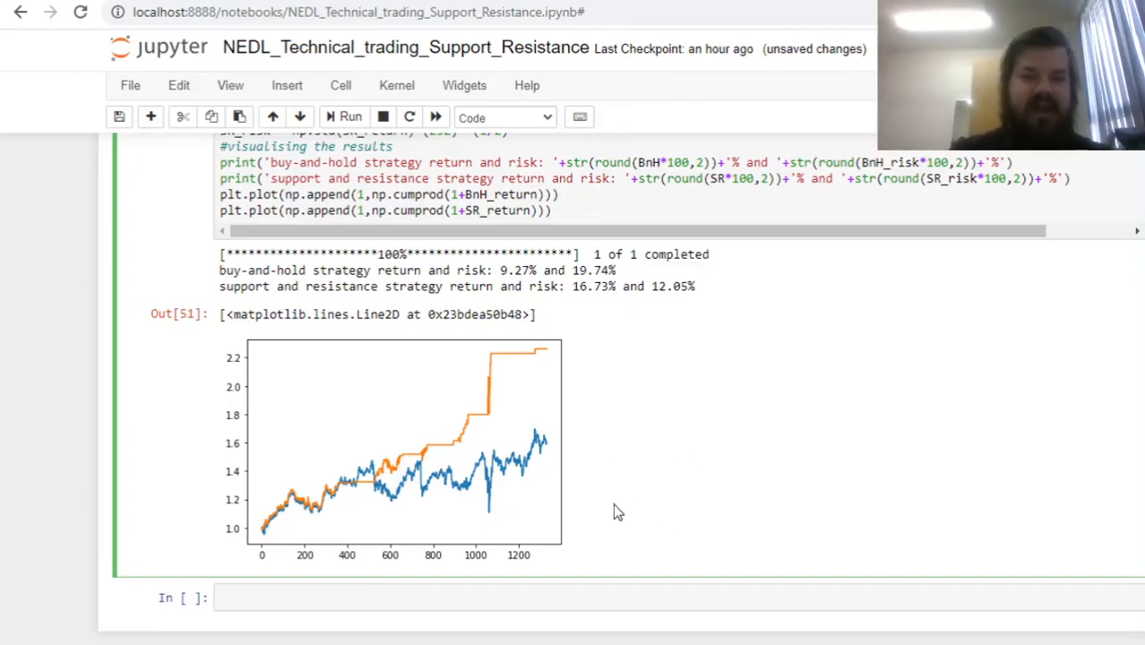
scroll(up, 3)
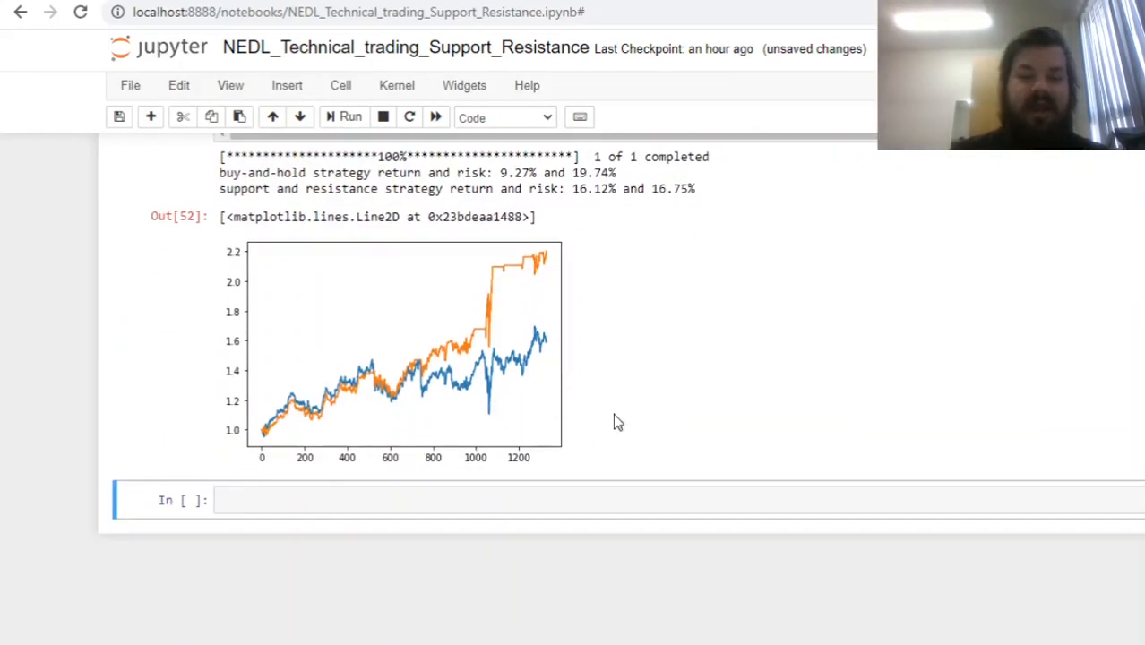
mouse_move(326, 319)
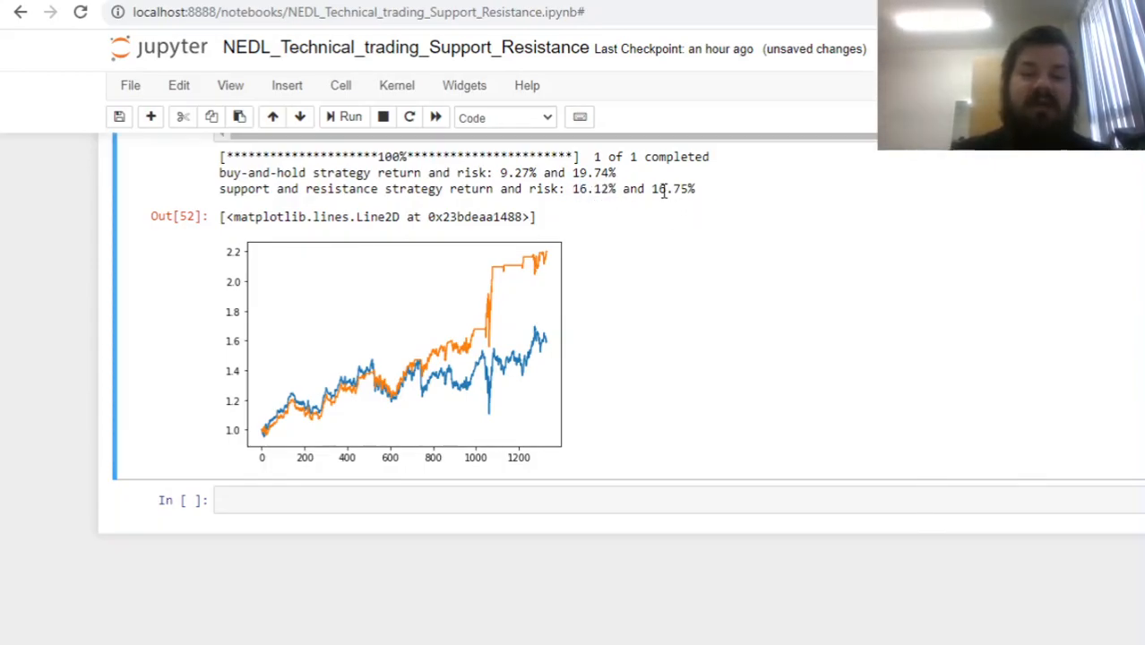
Step: Inspect the rerun's 16.12% return output and scroll up to the sr_sell = 0.6, sr_buy = 0.4 thresholds
double_click(674, 188)
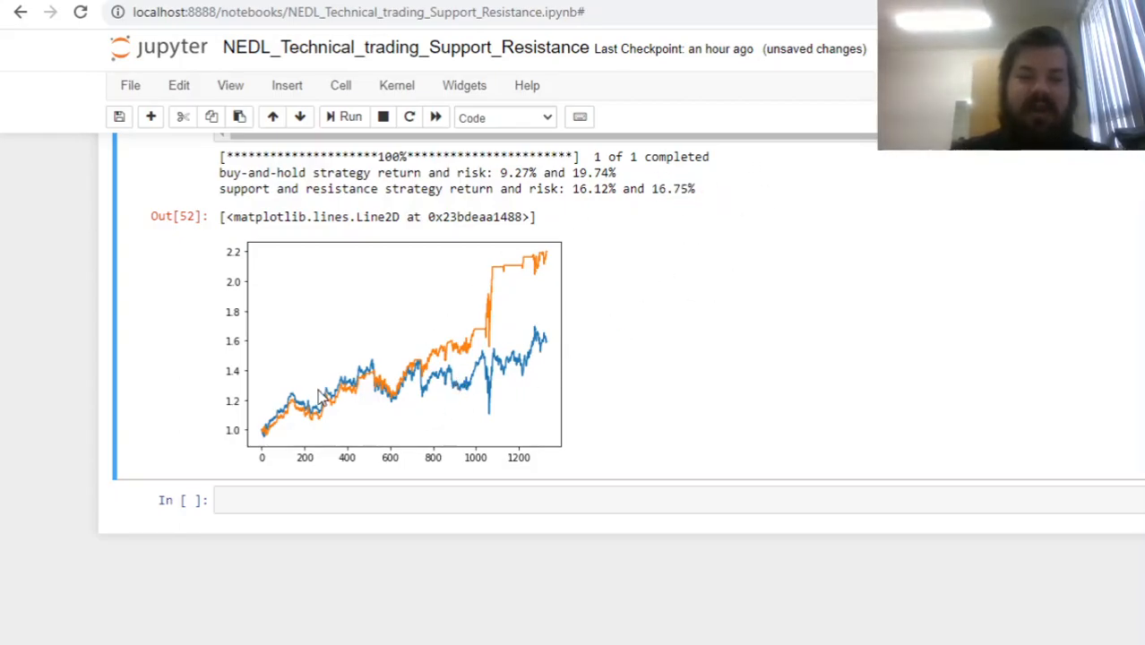
mouse_move(278, 421)
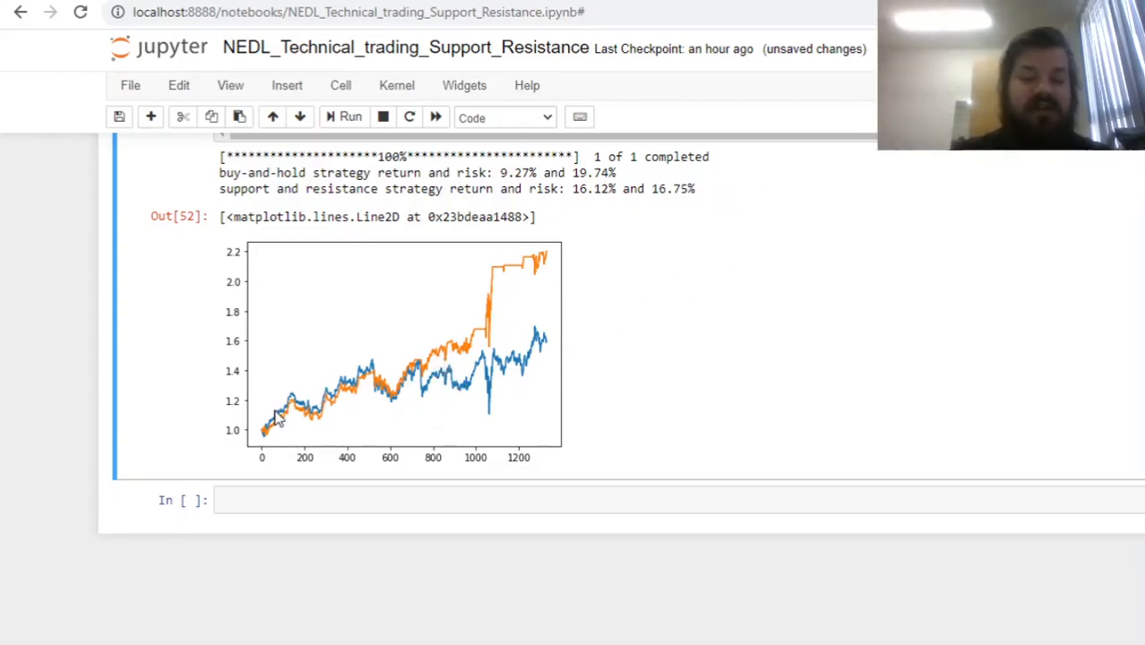
mouse_move(530, 384)
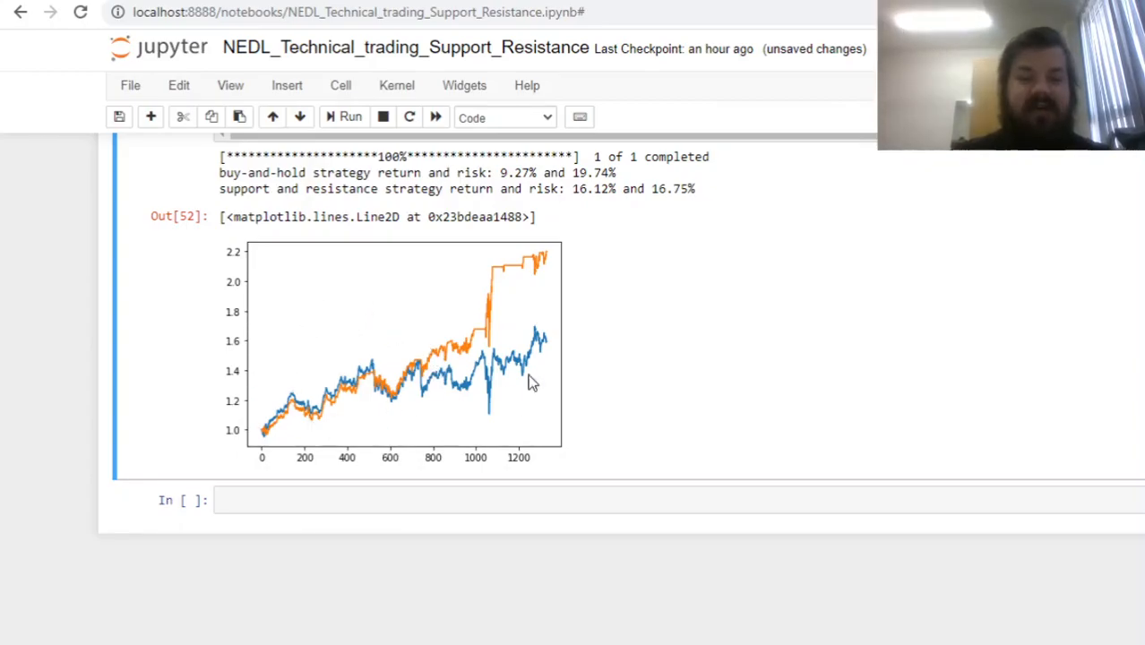
scroll(up, 3)
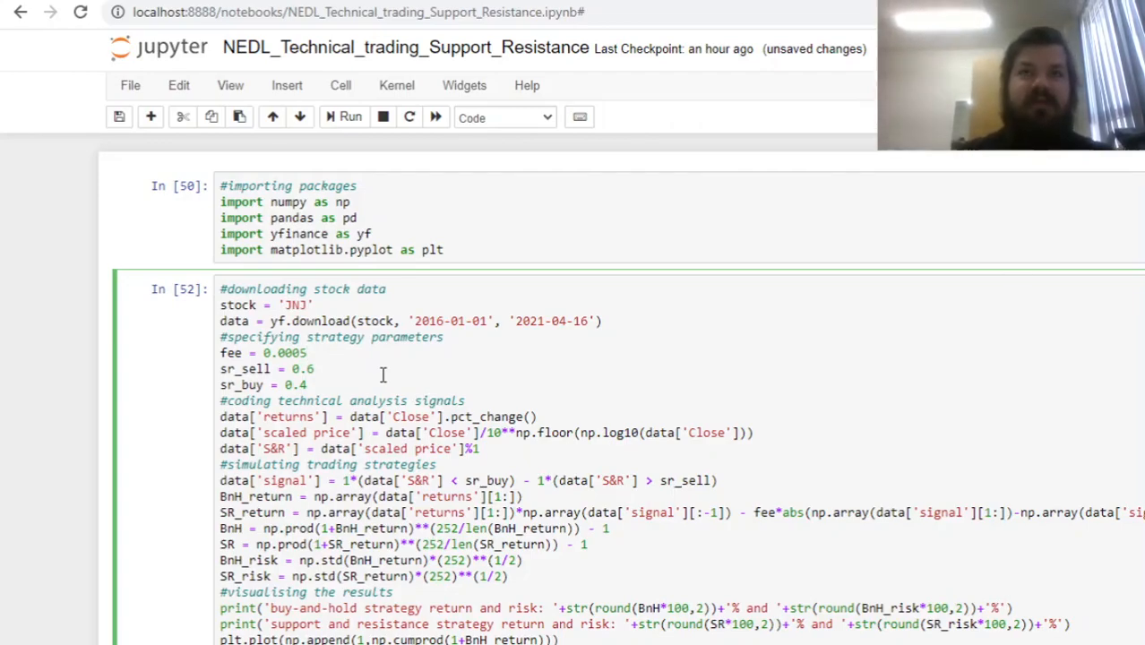
Step: Set fee = 0.002 and rerun, showing the strategy at 14.1% return with 16.71% risk
text(0.002)
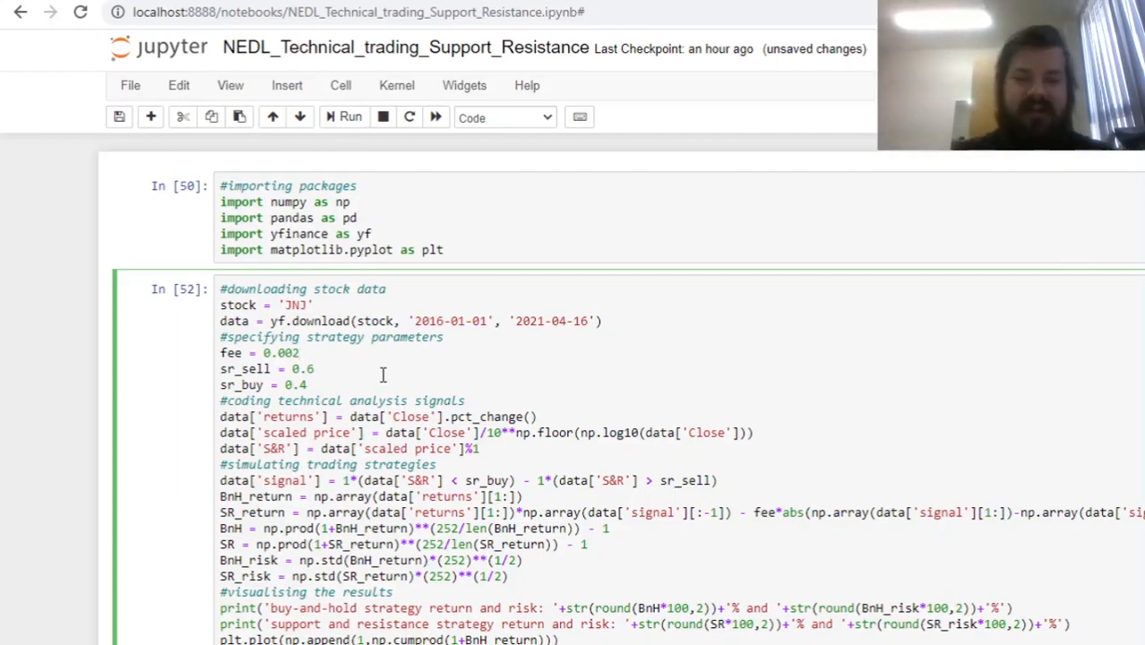
click(349, 118)
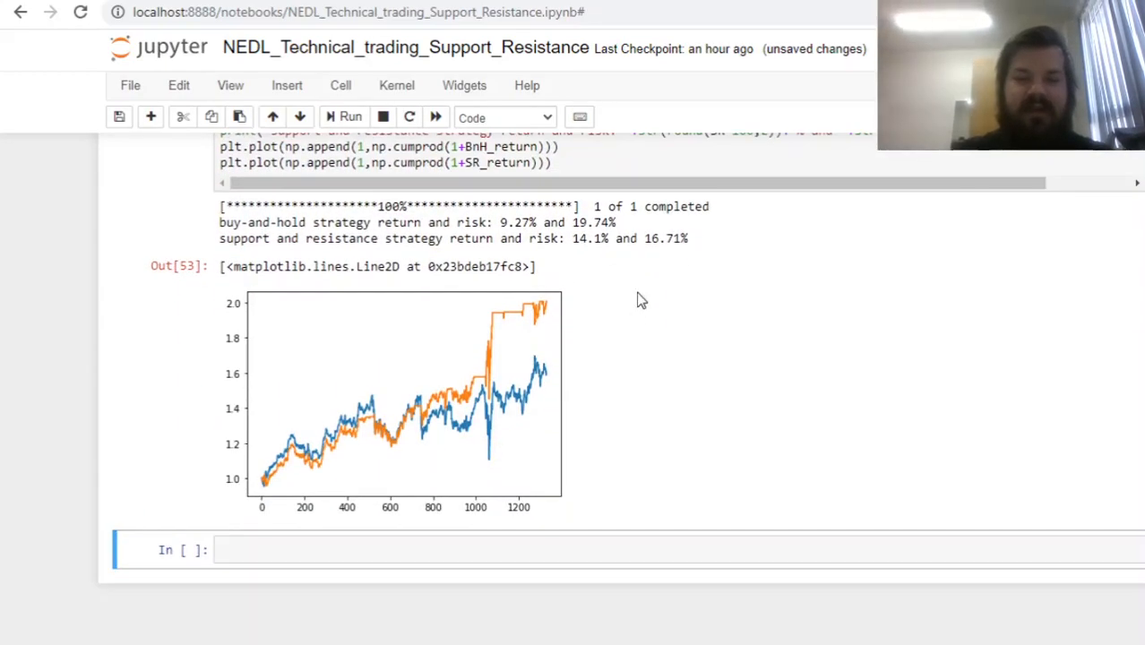
mouse_move(556, 369)
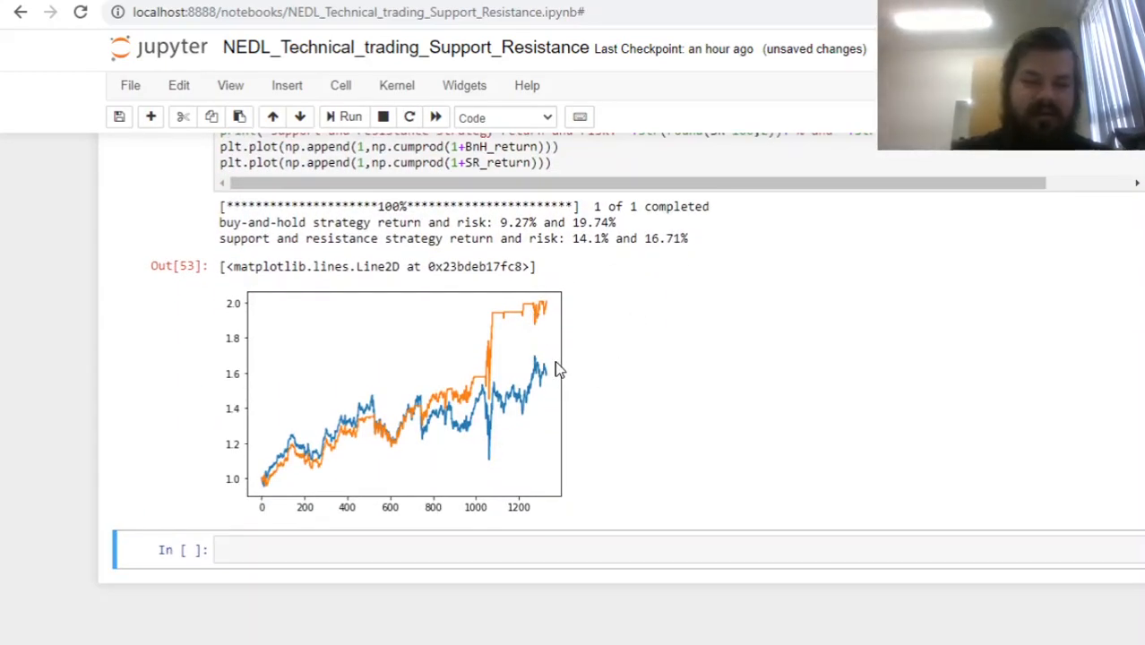
mouse_move(439, 308)
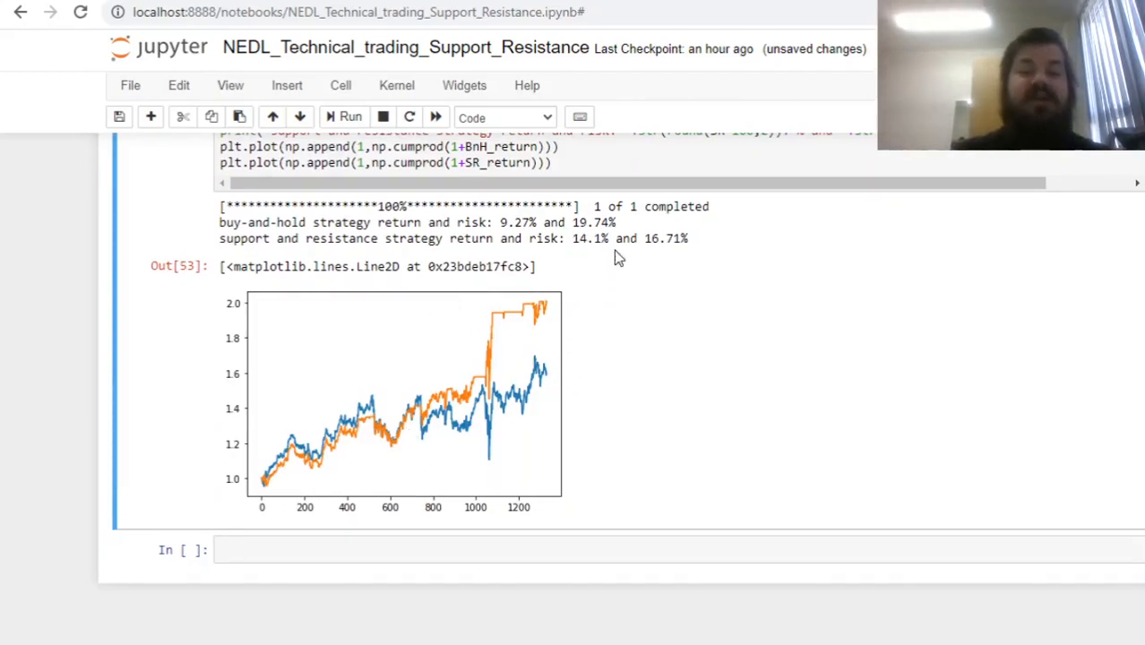
mouse_move(618, 241)
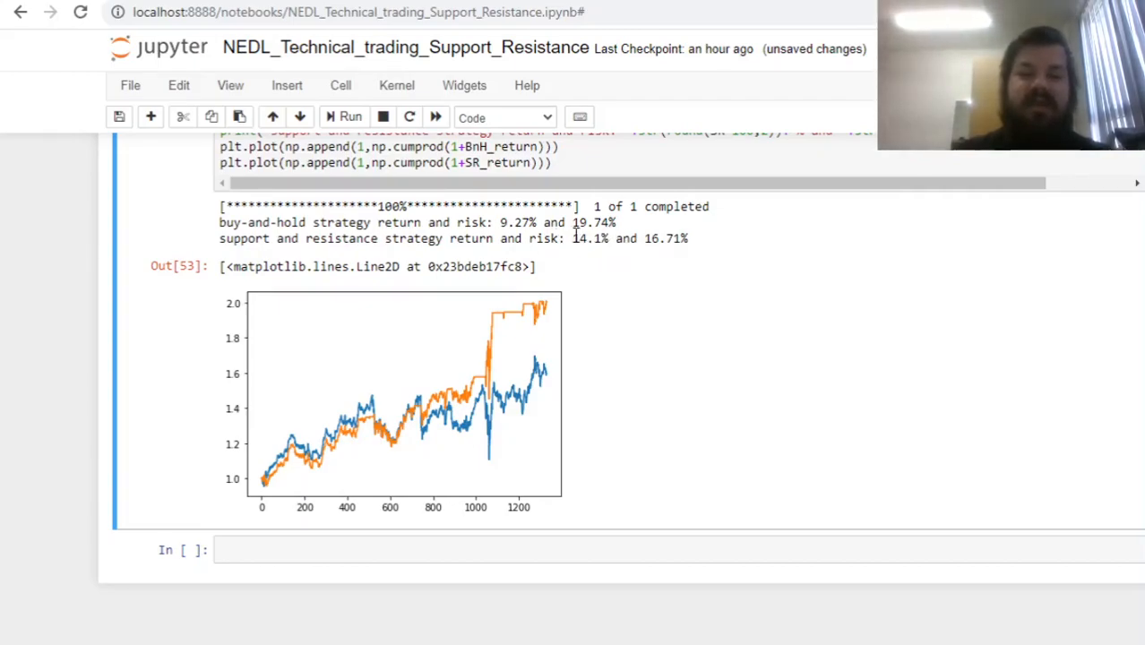
double_click(588, 239)
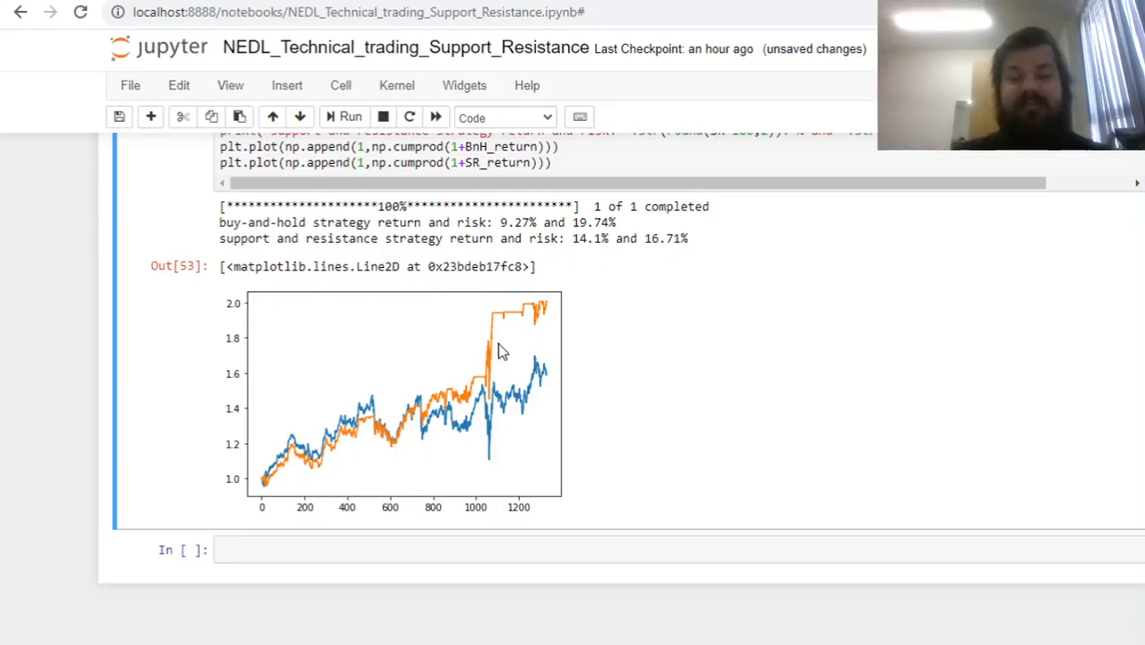
mouse_move(450, 361)
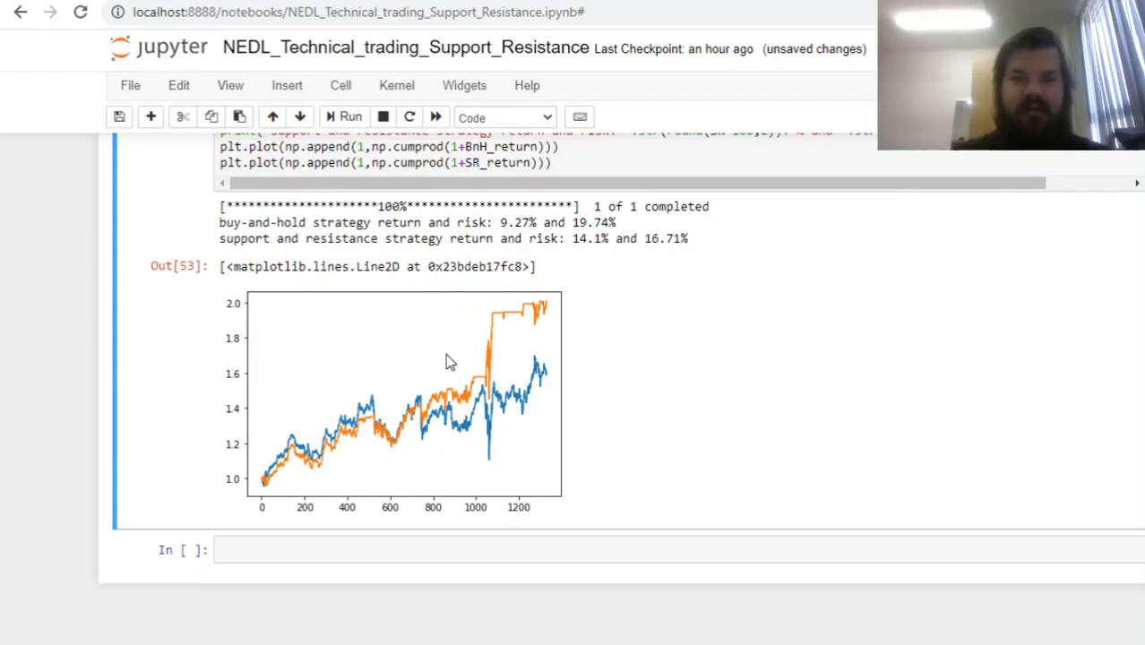